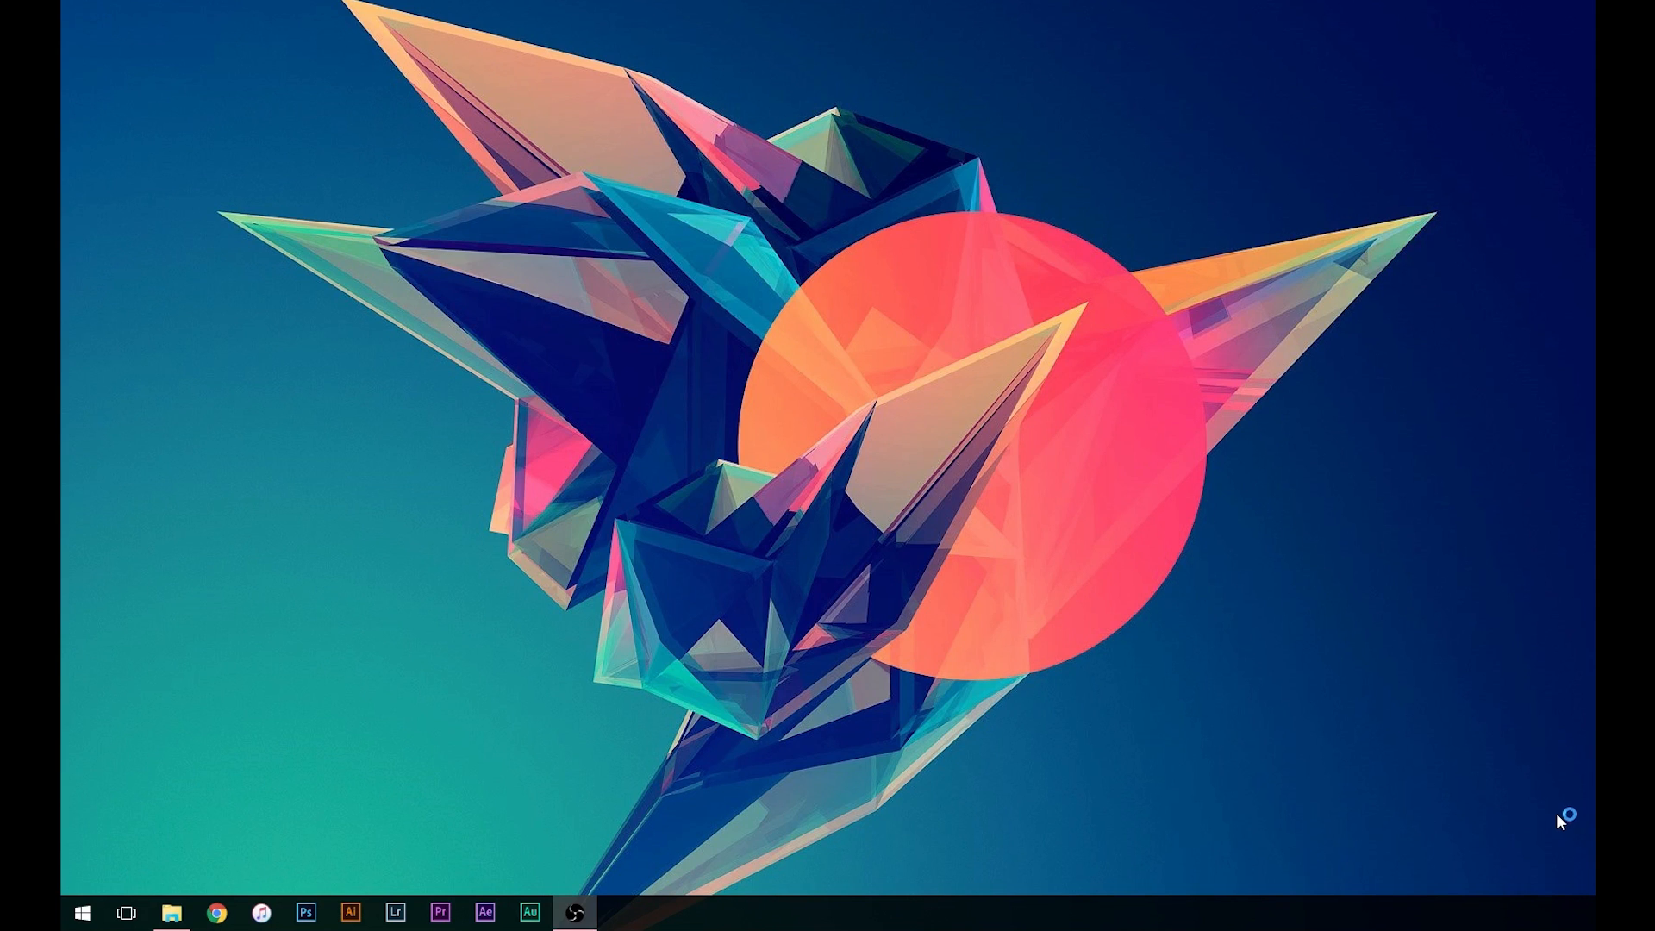
- Launch After Effects and create Comp 1 with the HDTV 1080, 29.97 fps preset and 5-second duration
{"action": "left_click", "coordinate": [490, 914]}
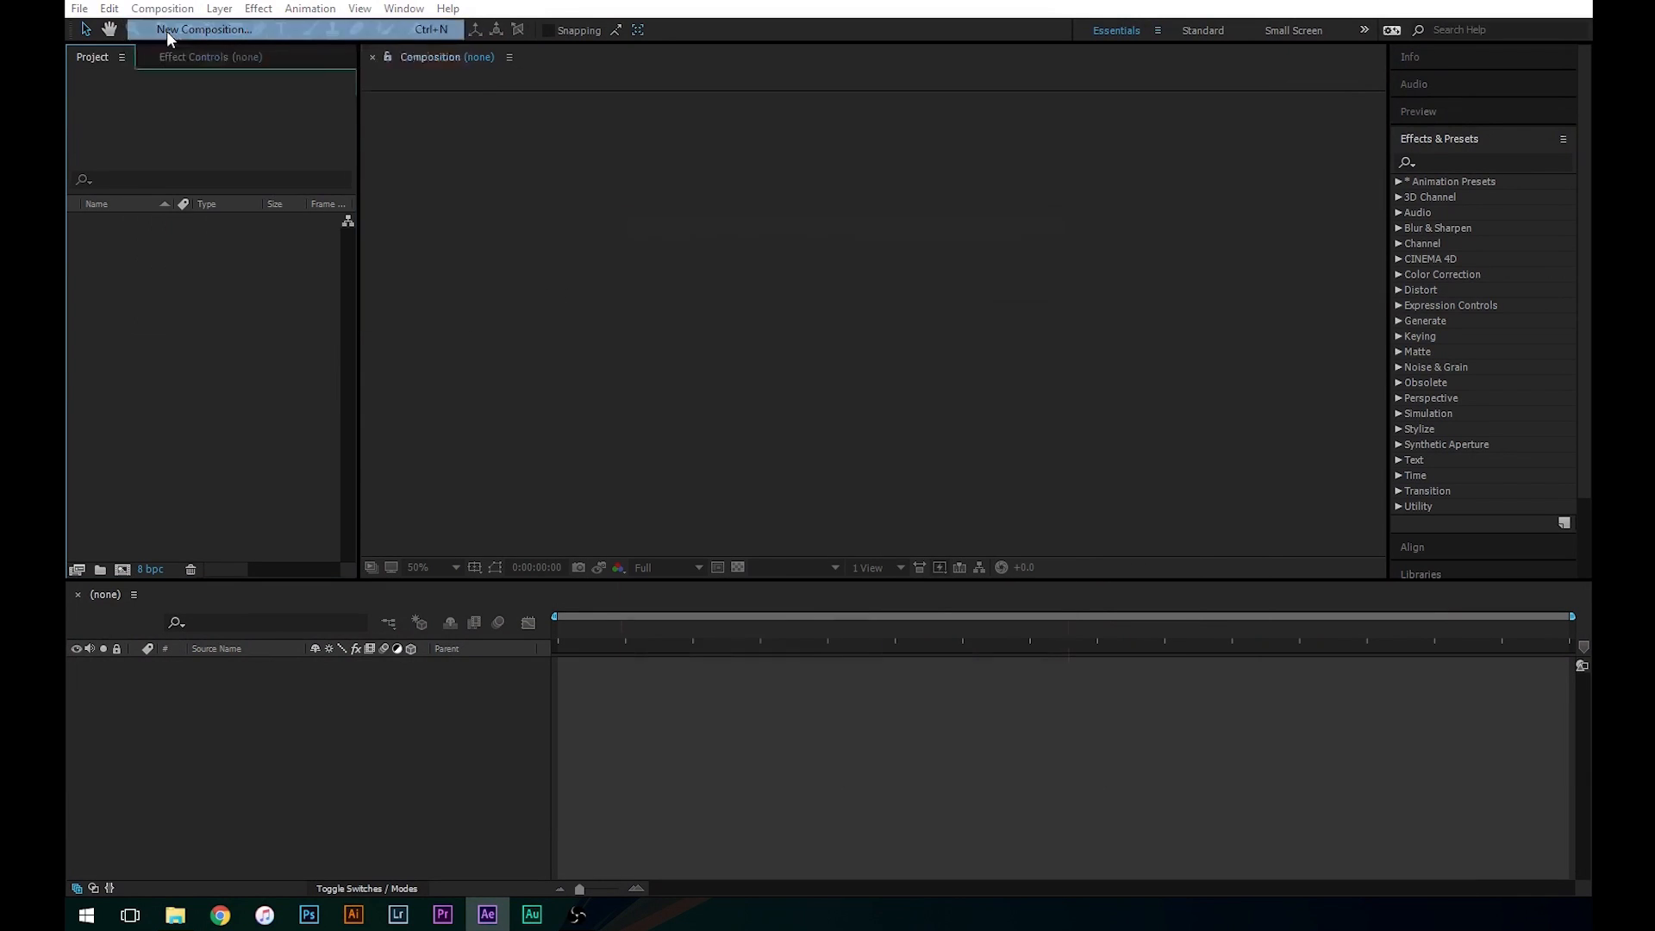
{"action": "left_click", "coordinate": [203, 31]}
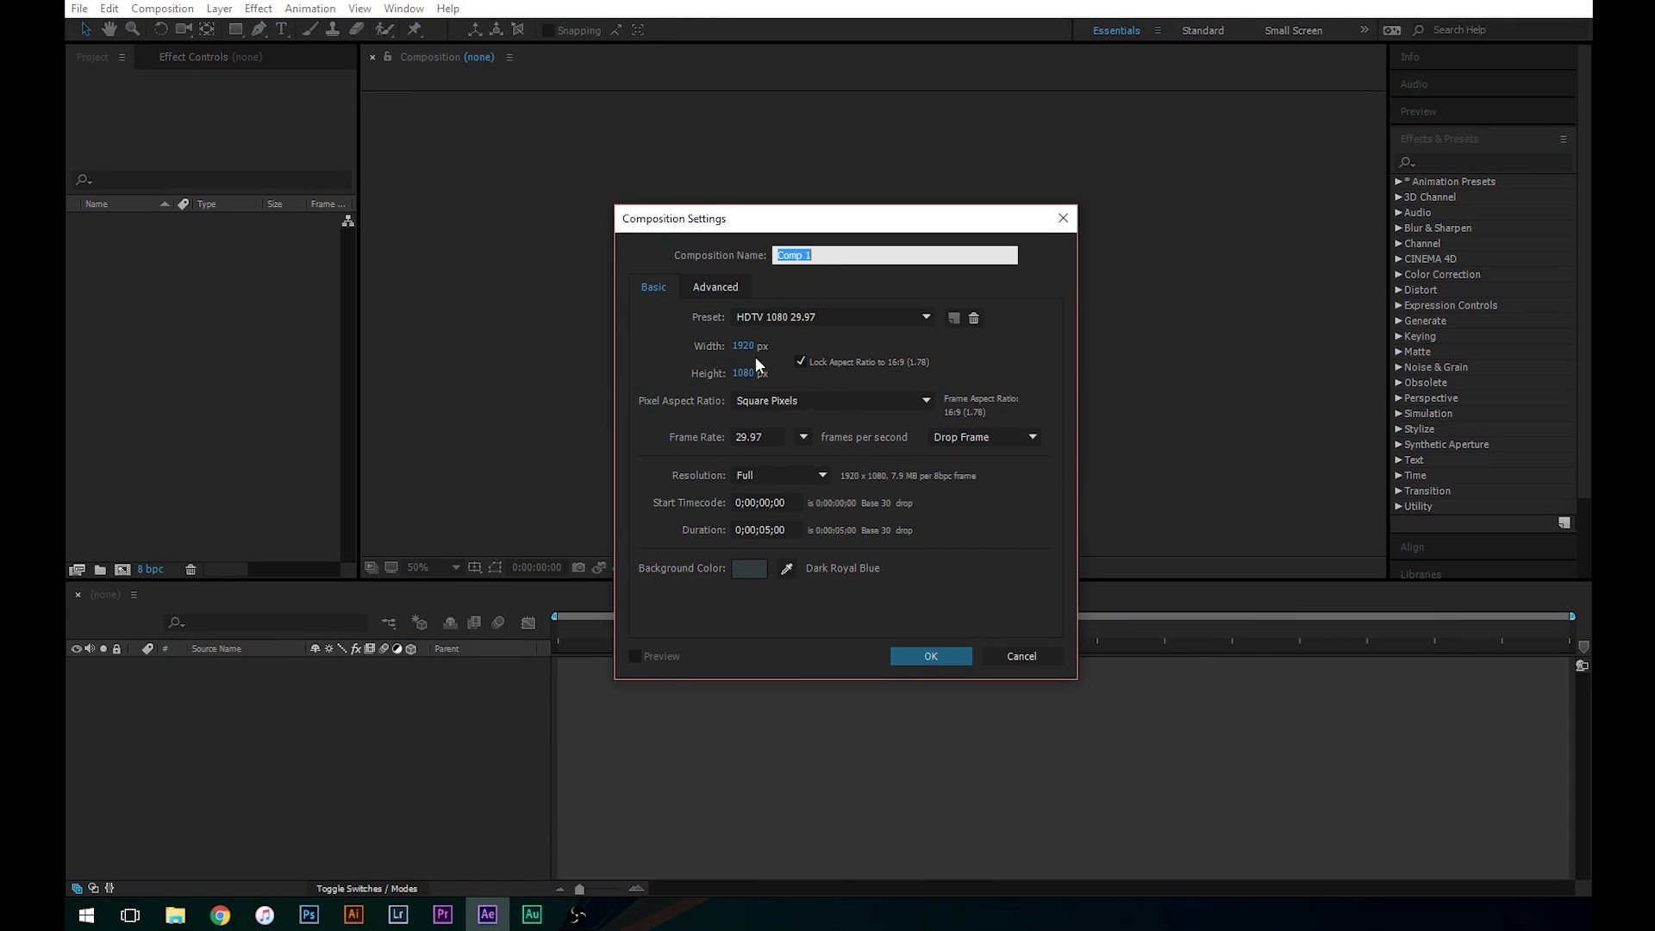
{"action": "mouse_move", "coordinate": [743, 379]}
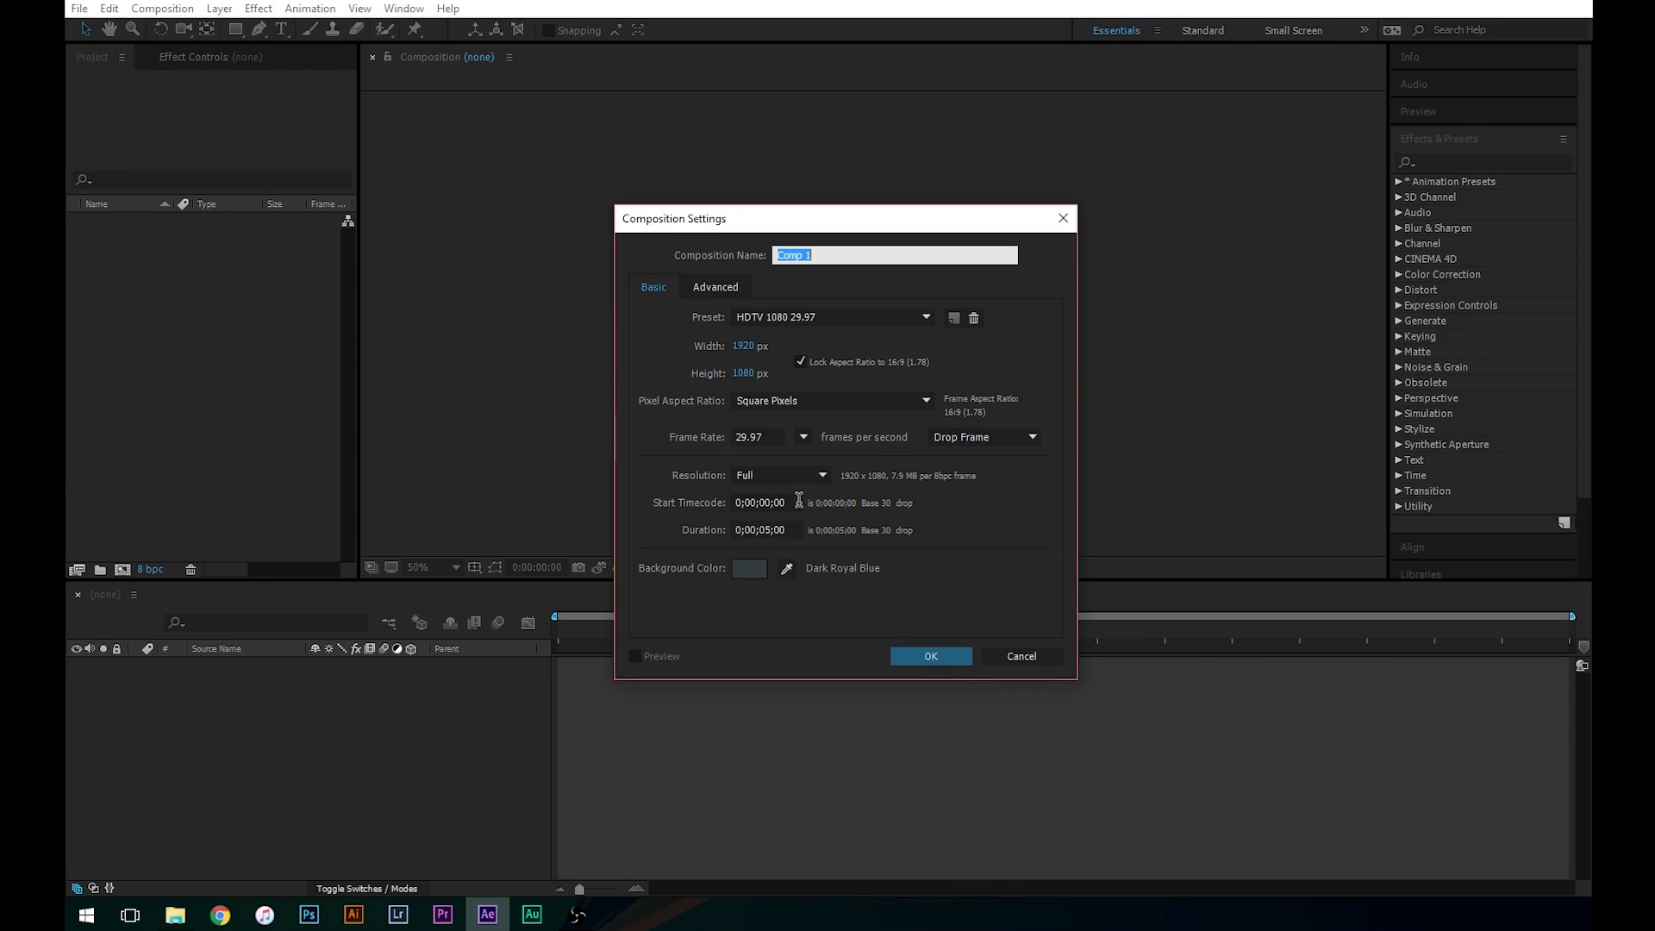
{"action": "mouse_move", "coordinate": [783, 530]}
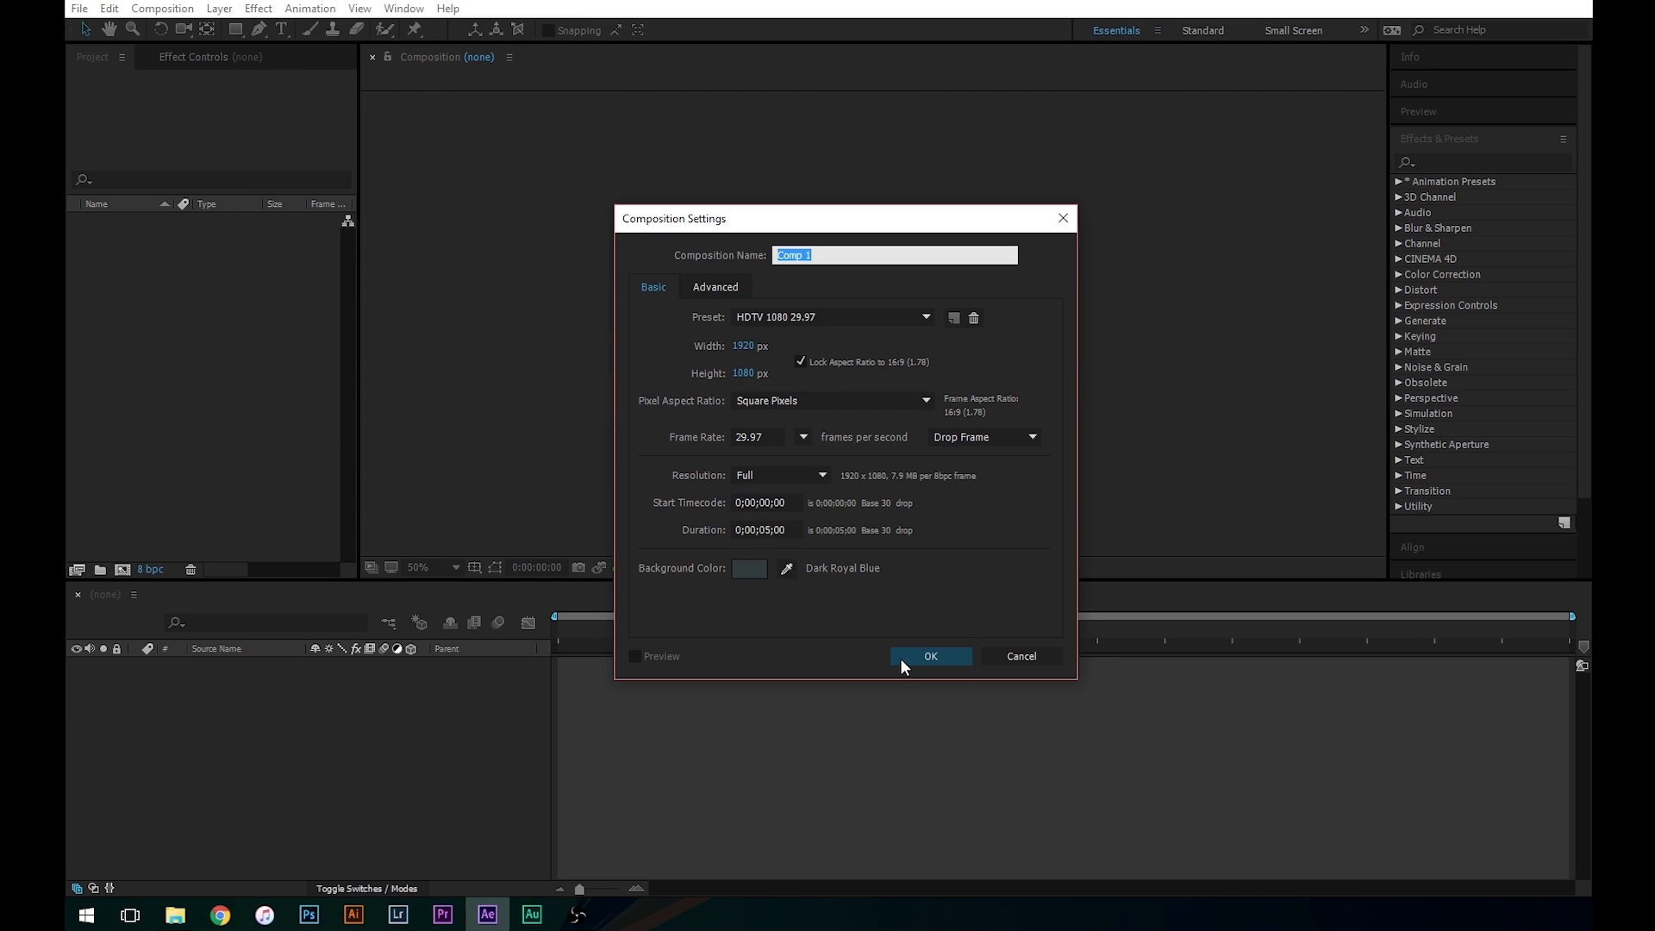
{"action": "left_click", "coordinate": [929, 655]}
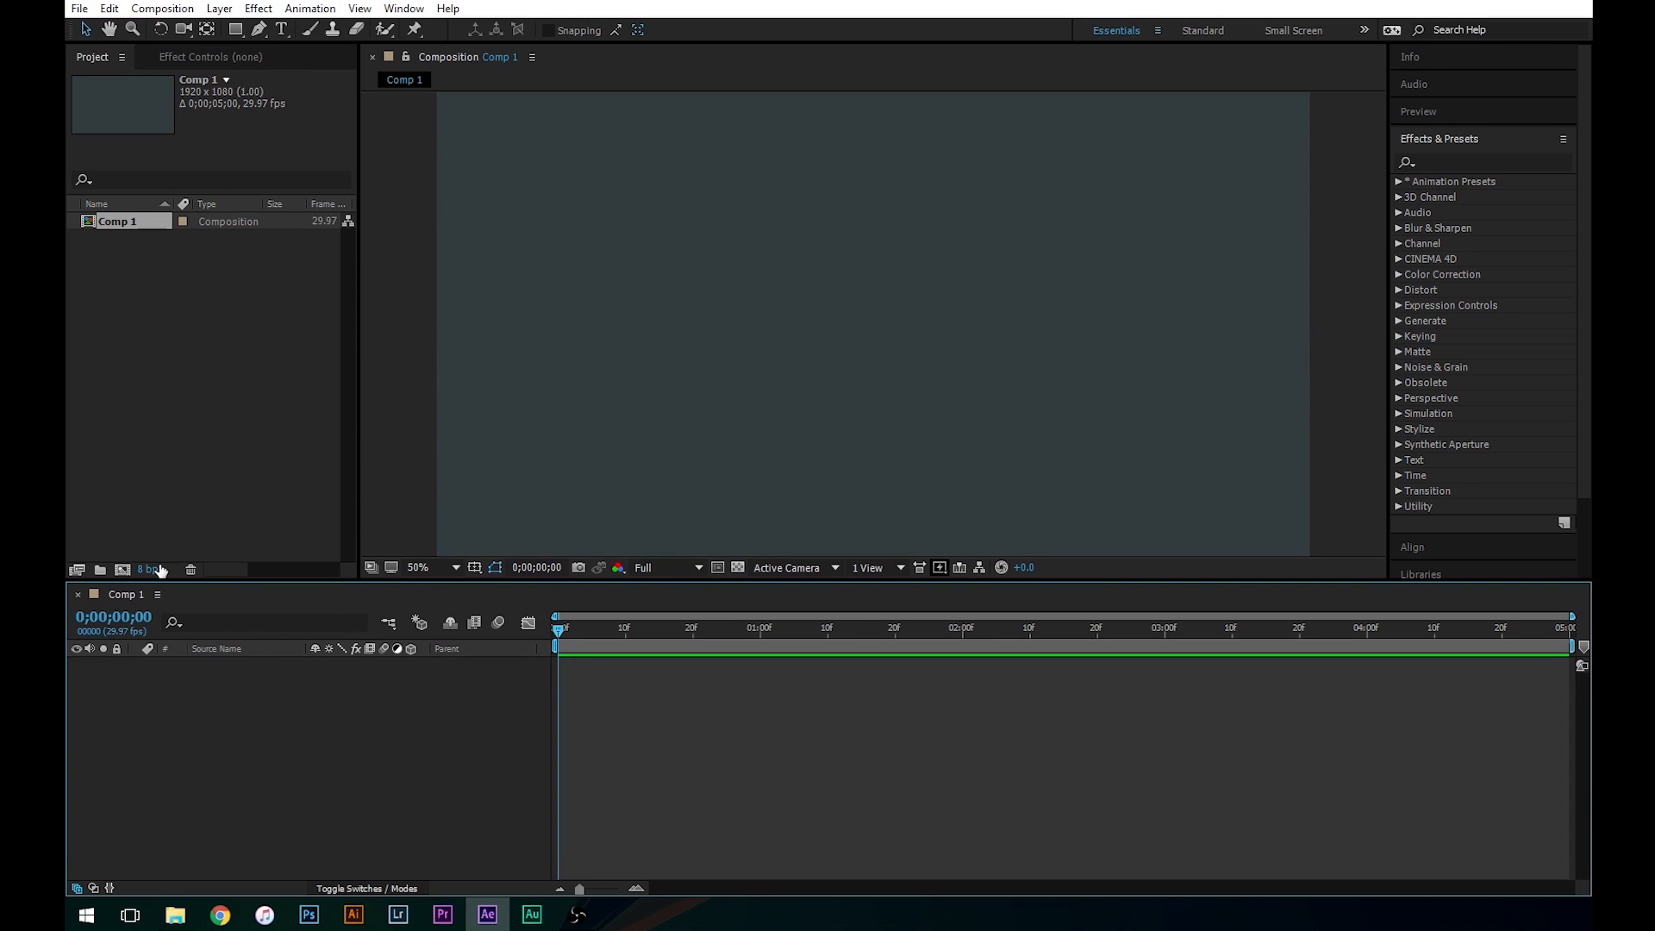
{"action": "mouse_move", "coordinate": [293, 534]}
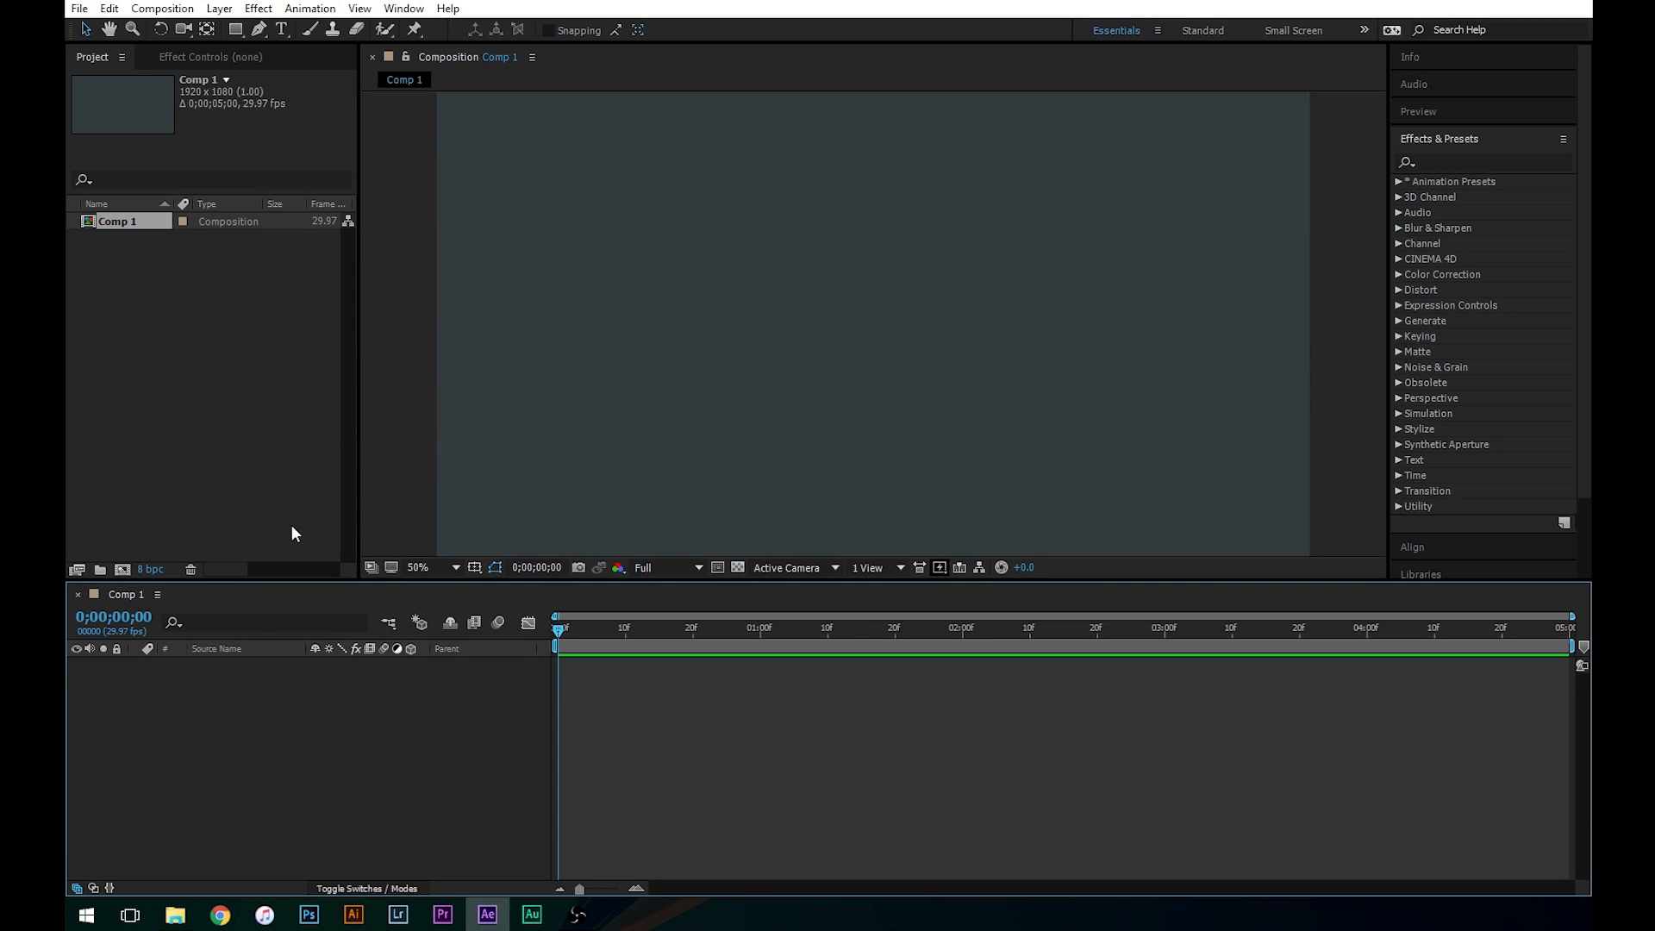
{"action": "mouse_move", "coordinate": [300, 655]}
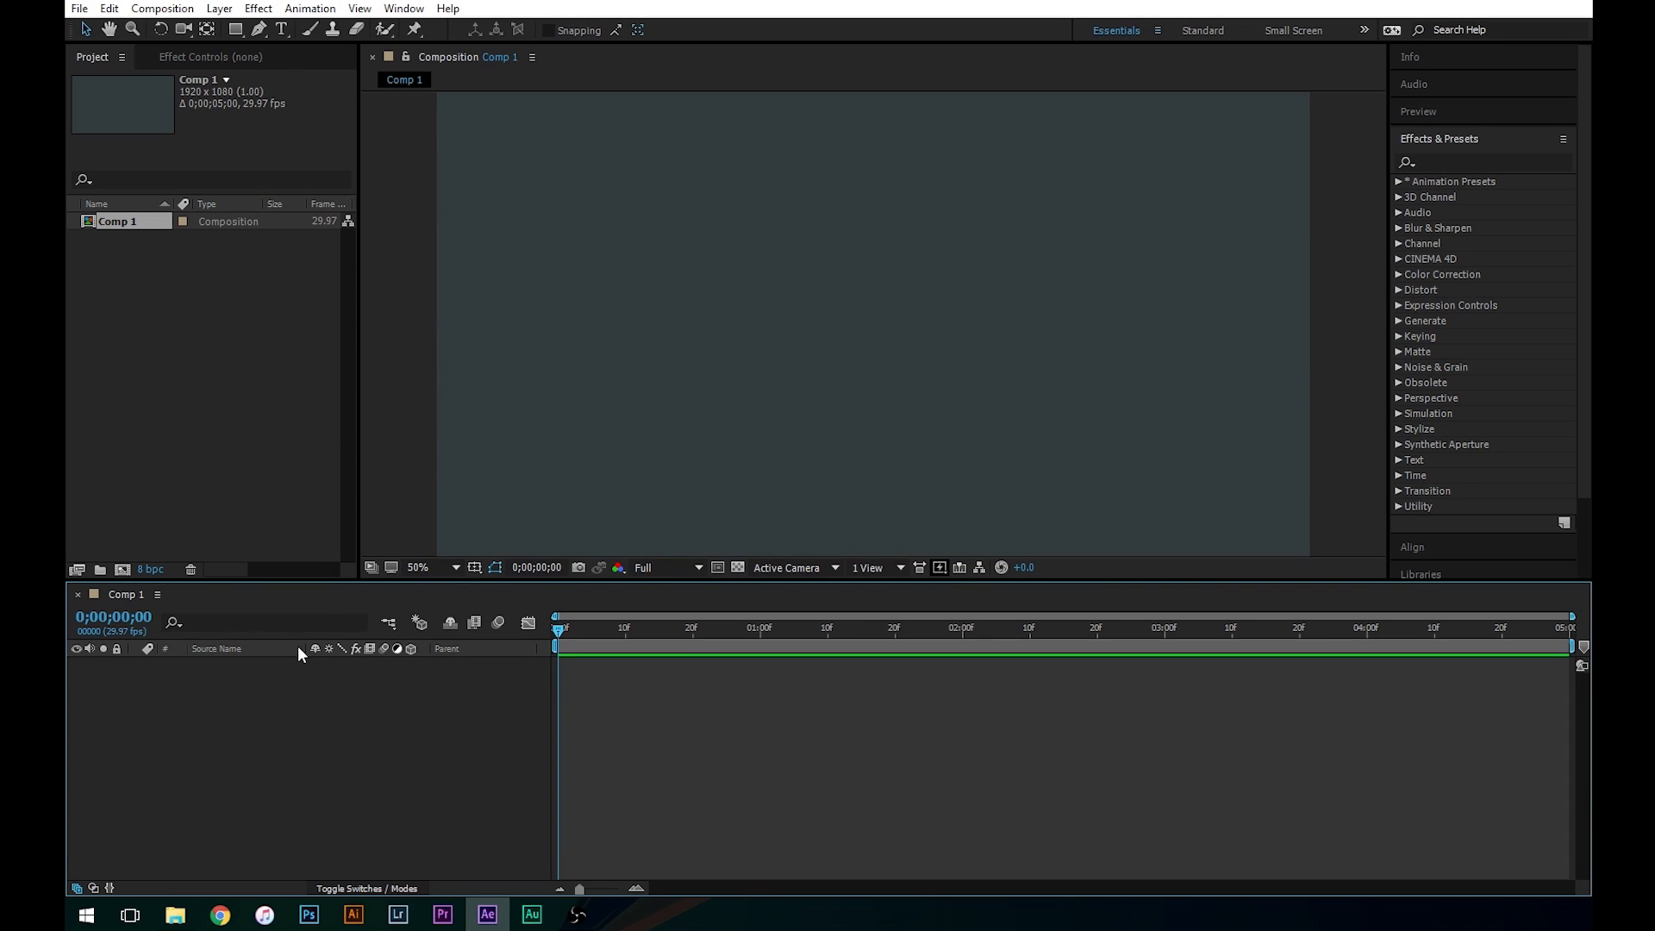
- Add a full-frame bright blue solid layer, Royal Blue Solid 1, choosing the shade in the colour picker
{"action": "left_click", "coordinate": [214, 9]}
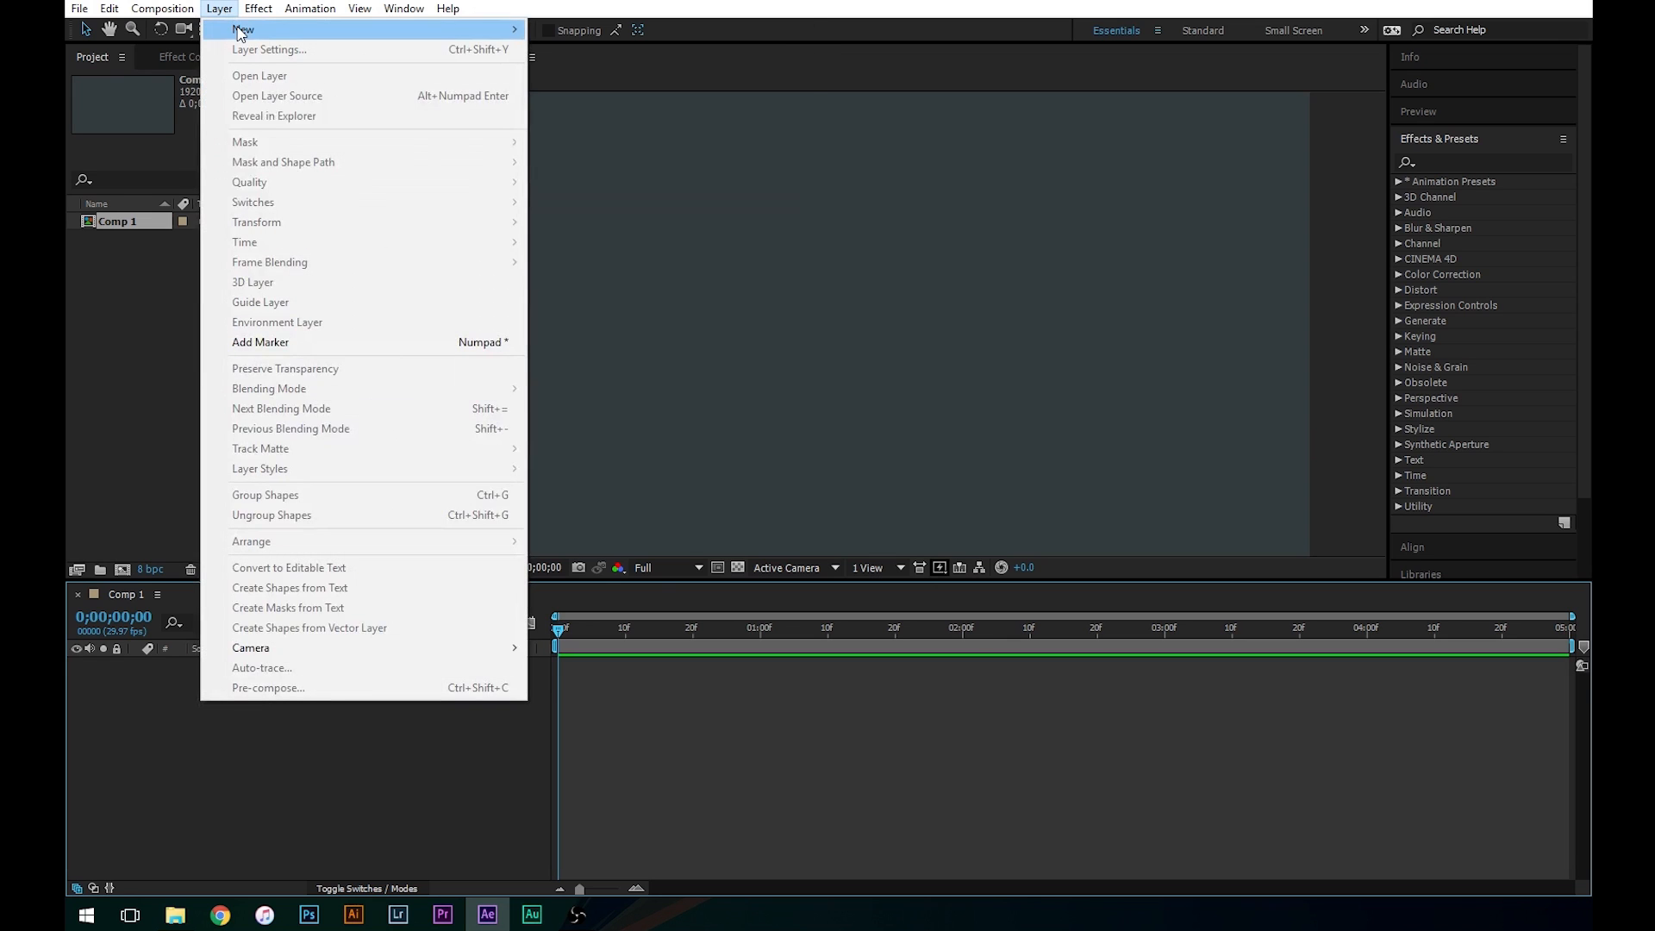
{"action": "mouse_move", "coordinate": [265, 31]}
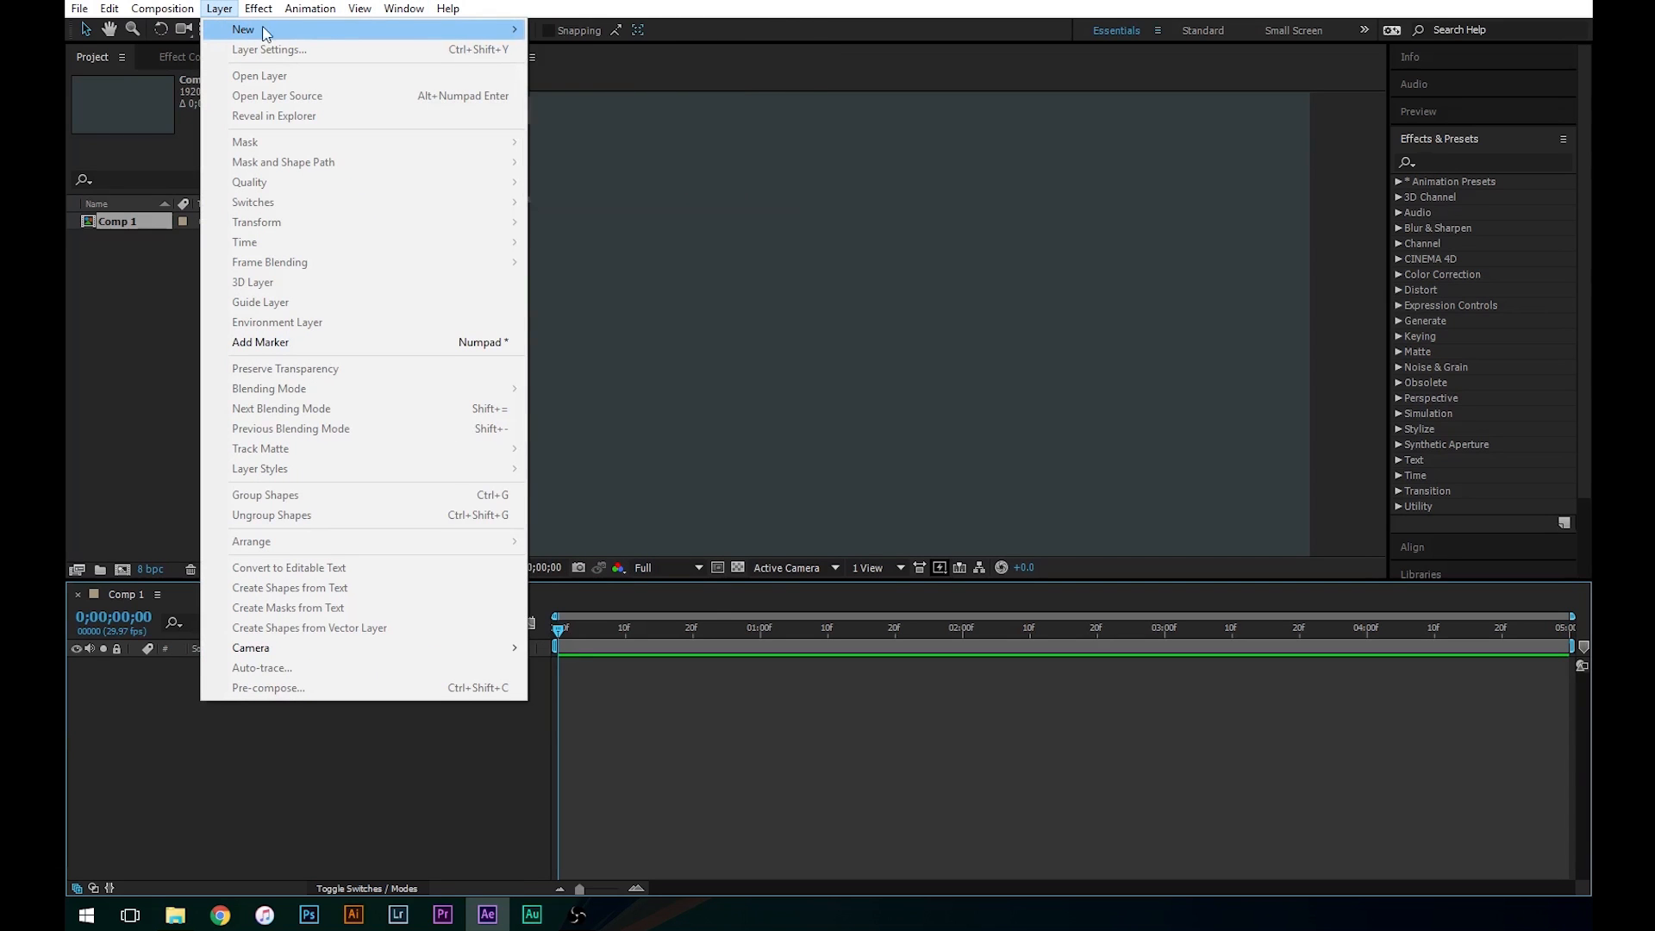
{"action": "mouse_move", "coordinate": [245, 27]}
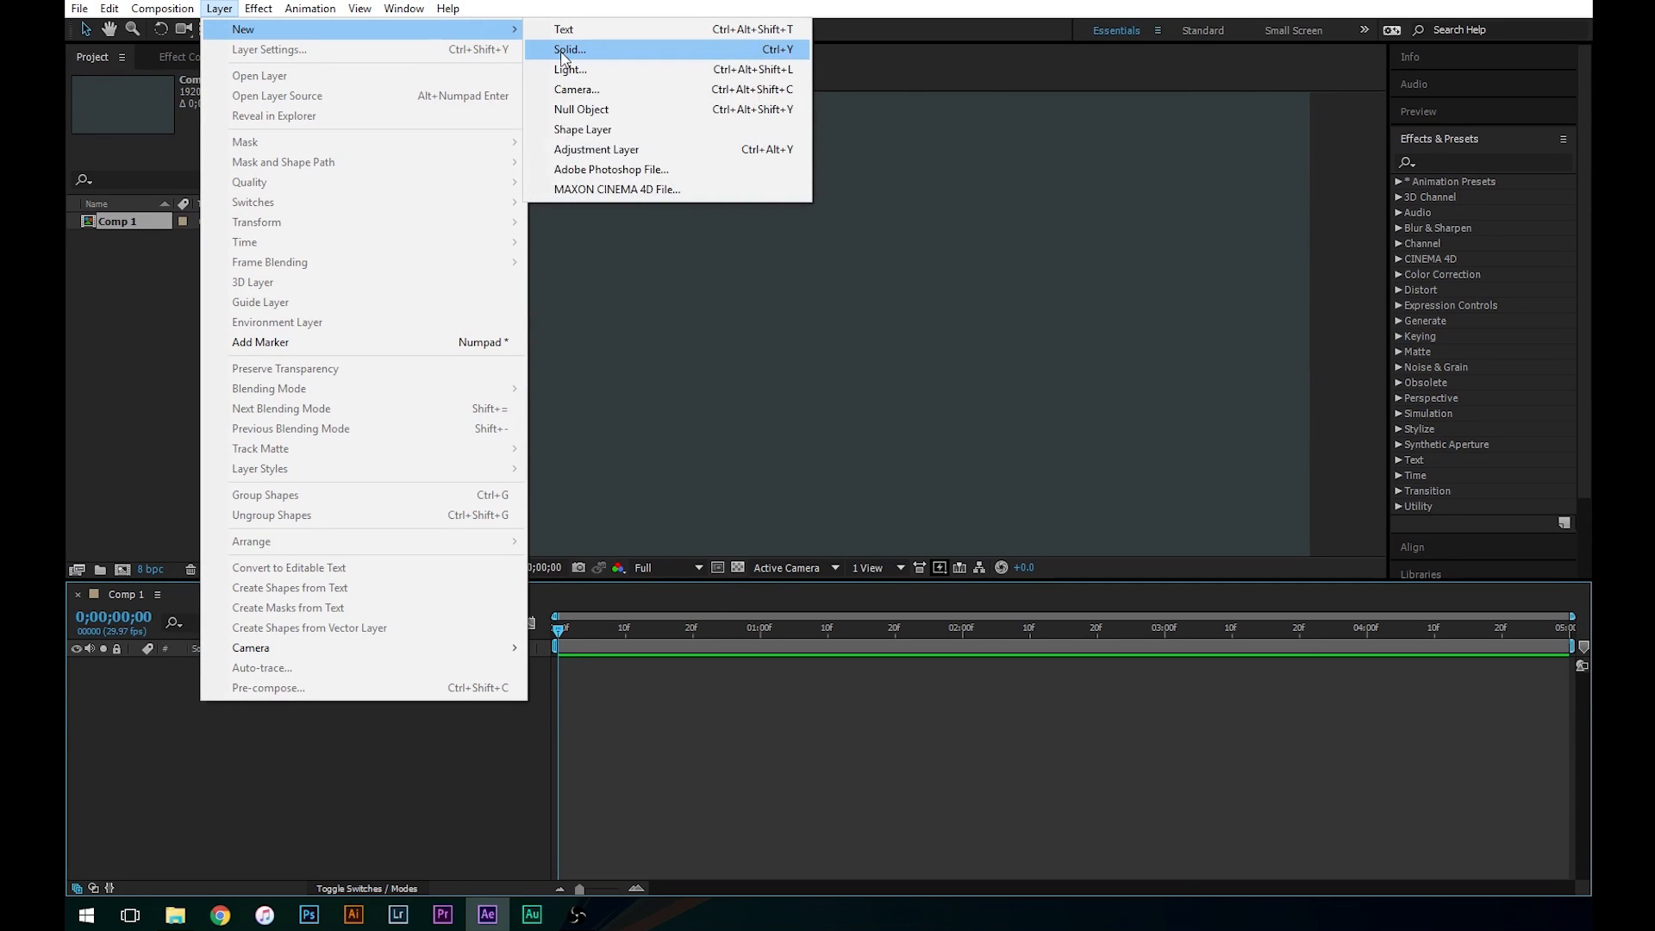
{"action": "left_click", "coordinate": [565, 48]}
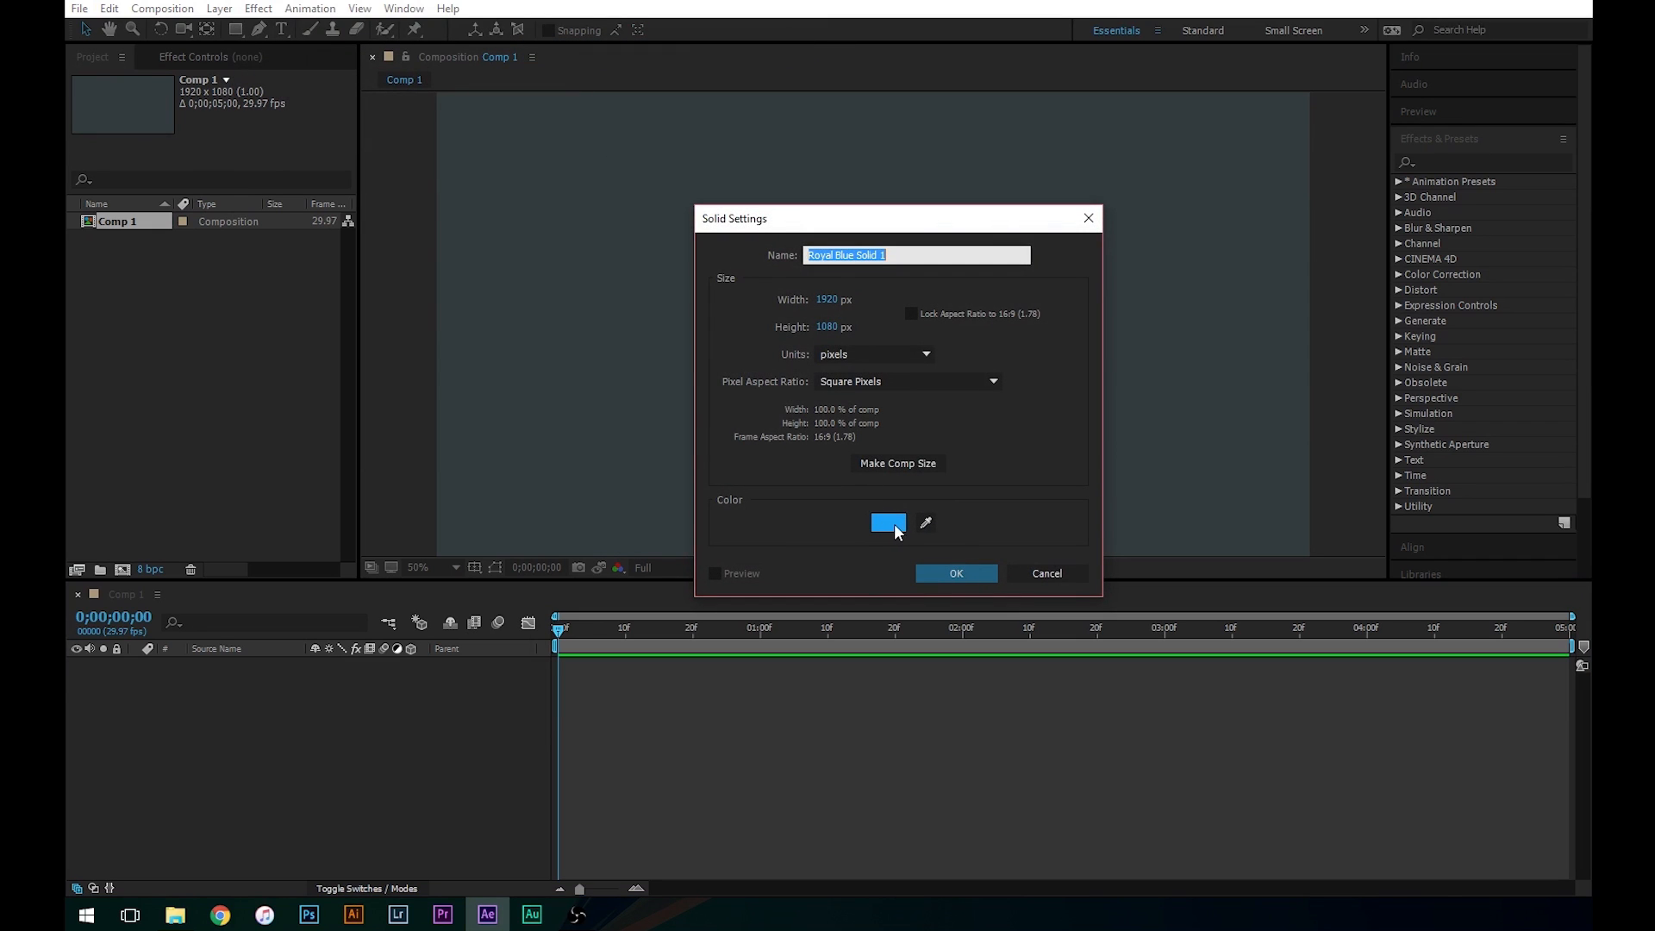
{"action": "left_click", "coordinate": [888, 522]}
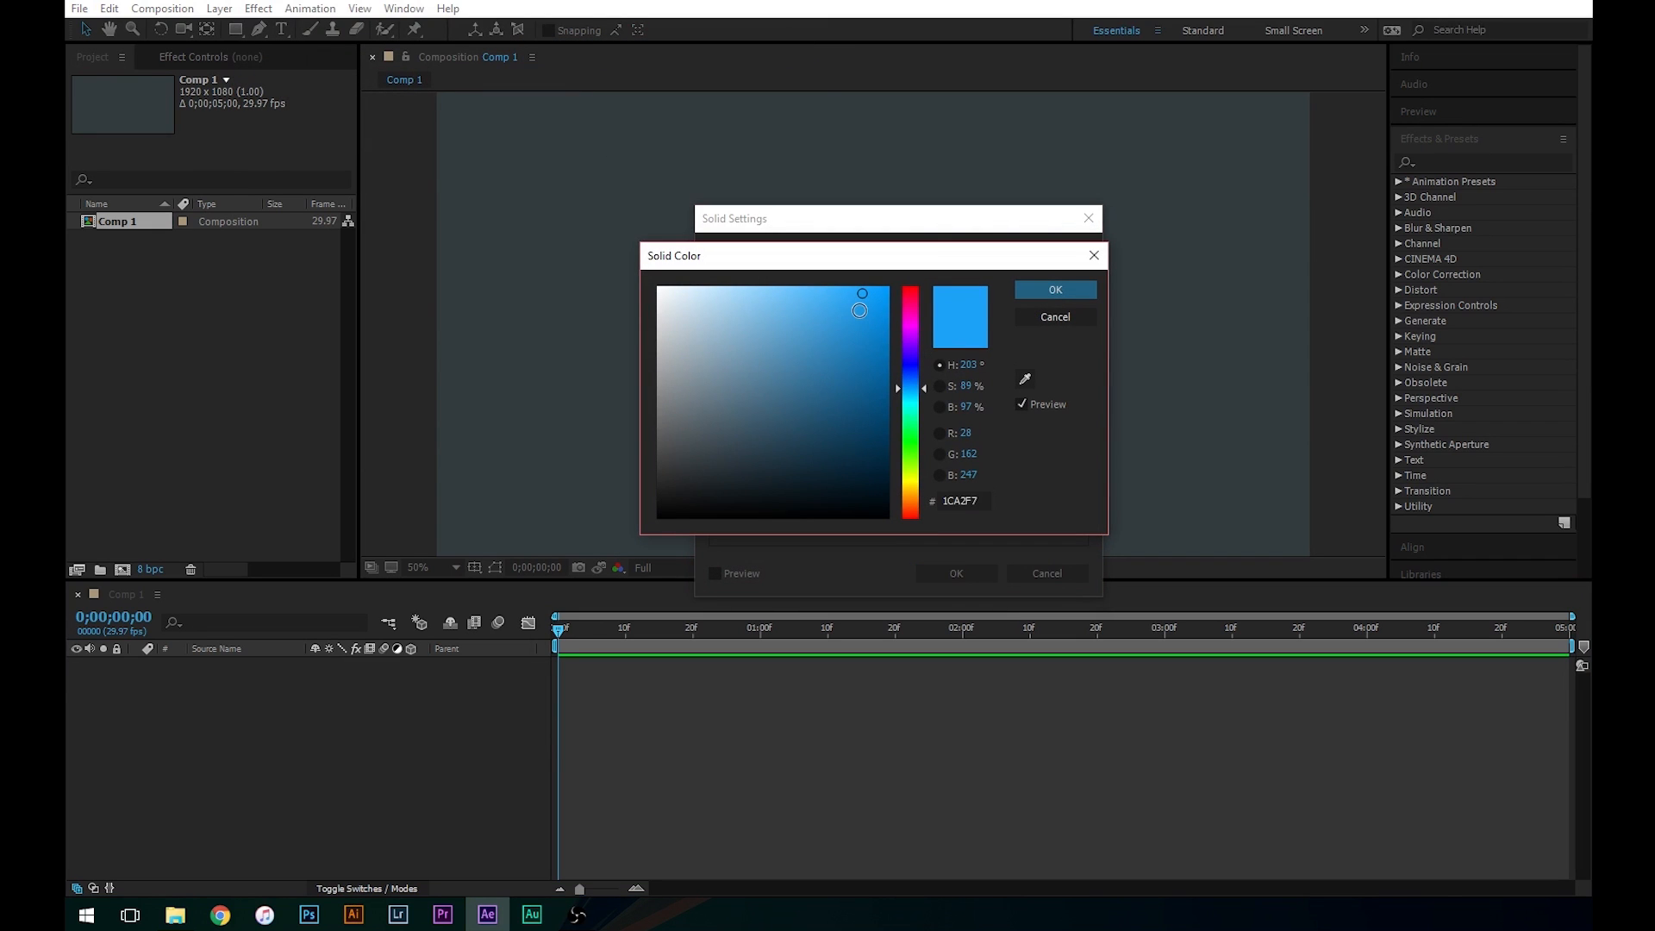
{"action": "left_click_drag", "start_coordinate": [859, 309], "coordinate": [841, 305]}
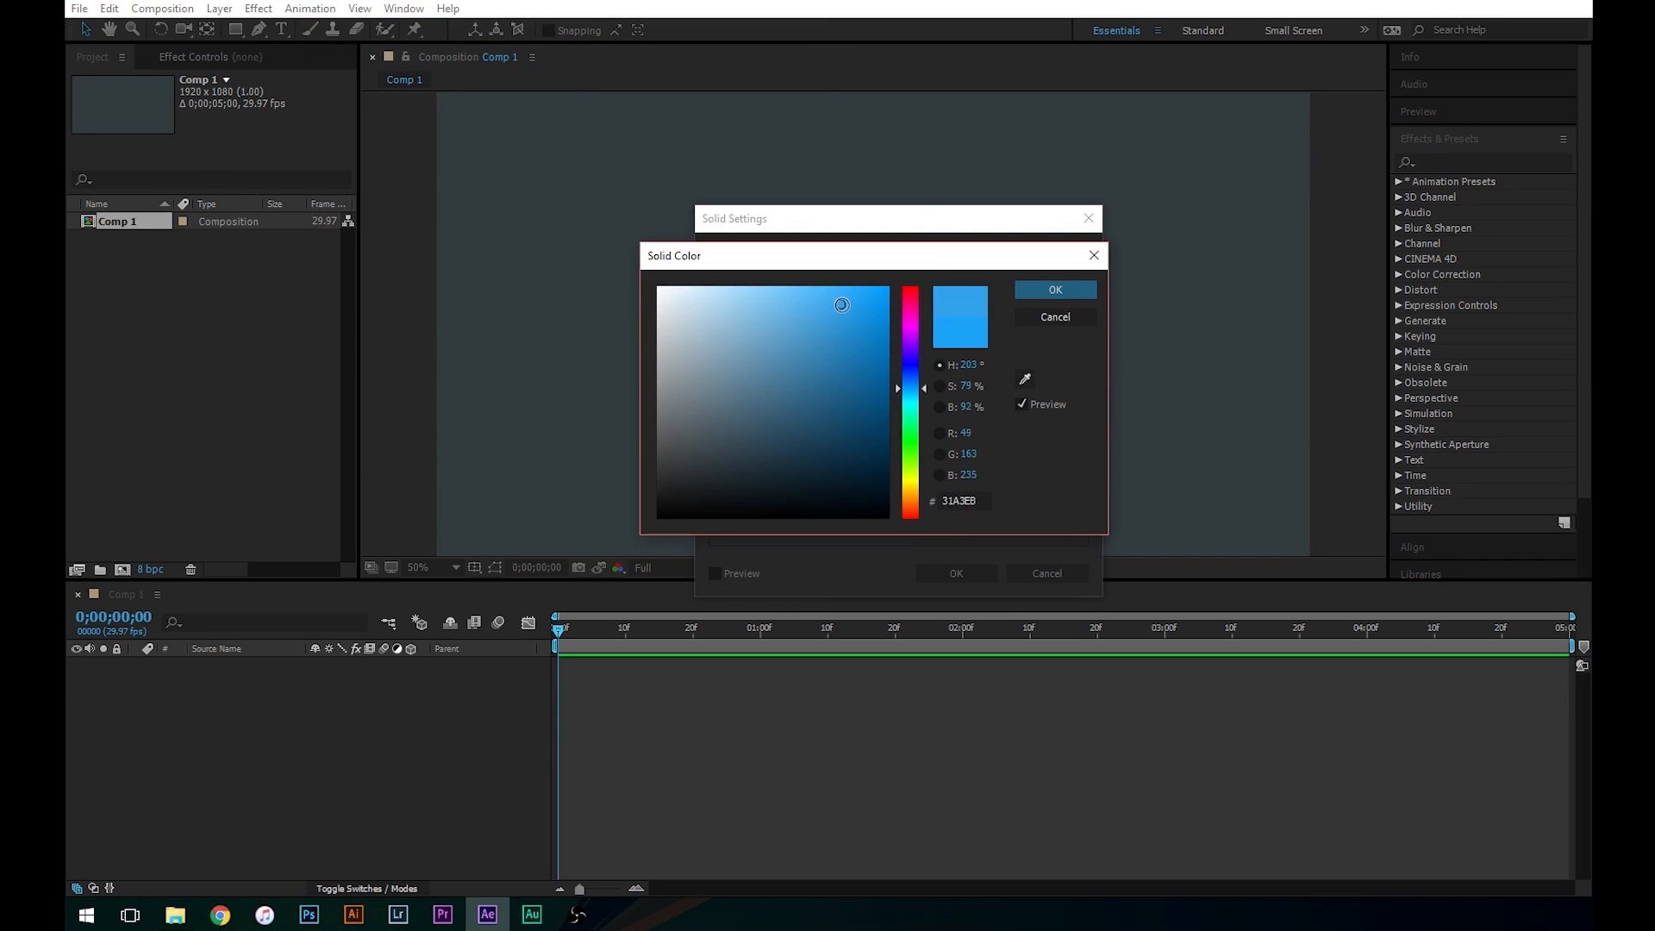
{"action": "left_click_drag", "start_coordinate": [841, 305], "coordinate": [844, 304]}
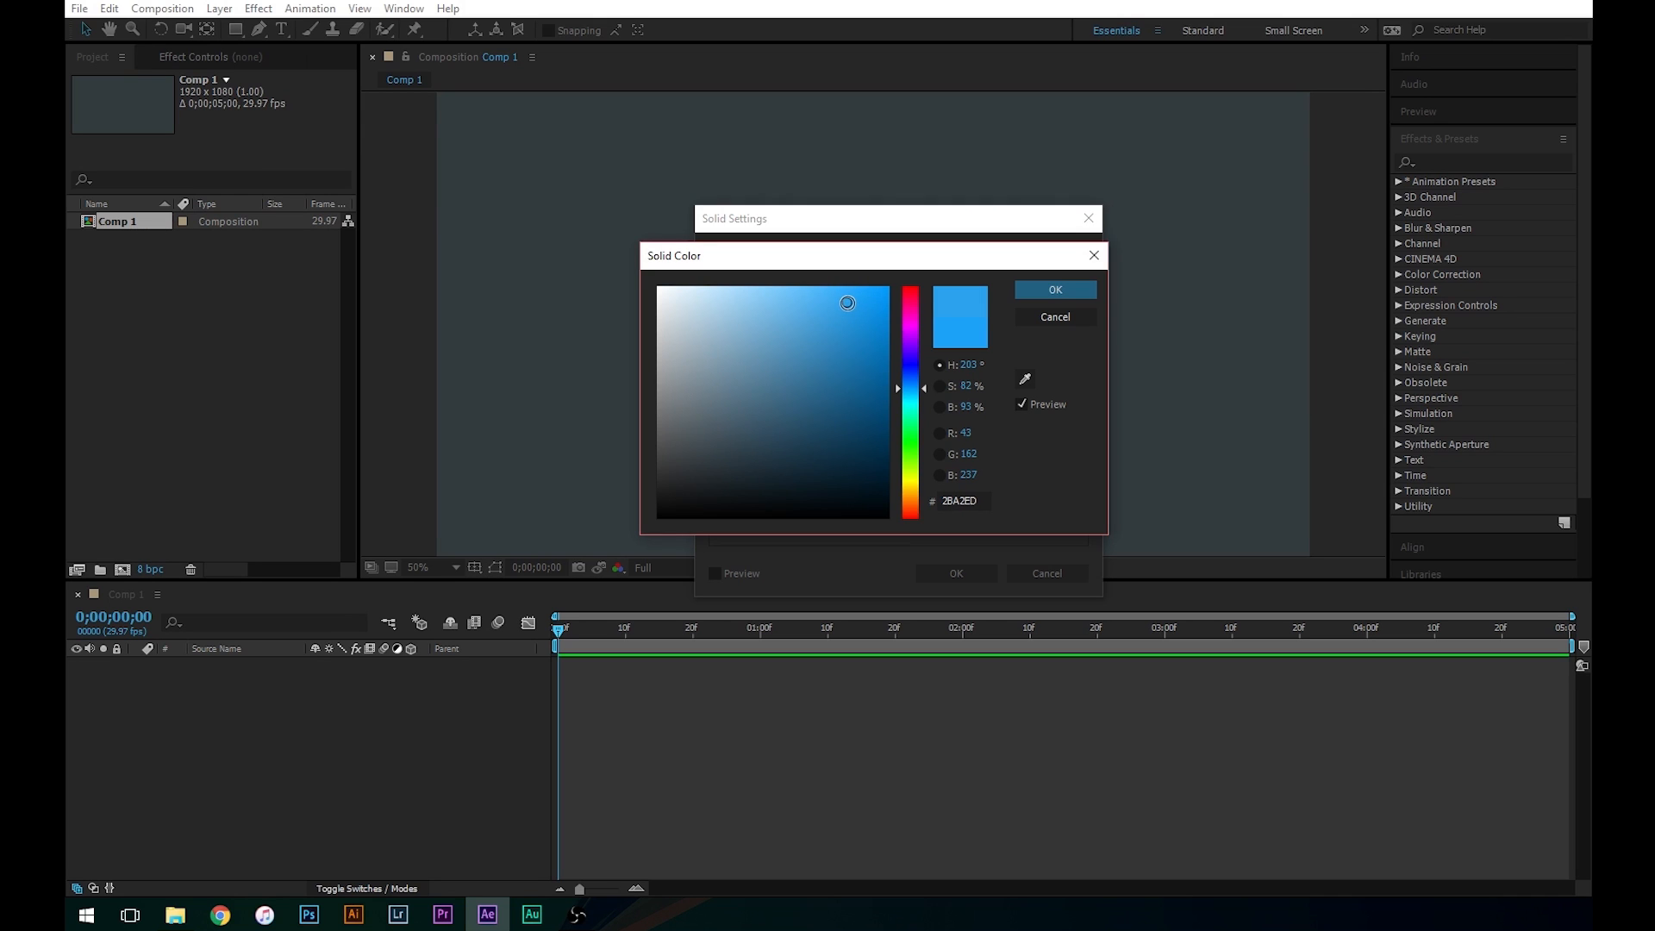
{"action": "left_click", "coordinate": [1055, 290]}
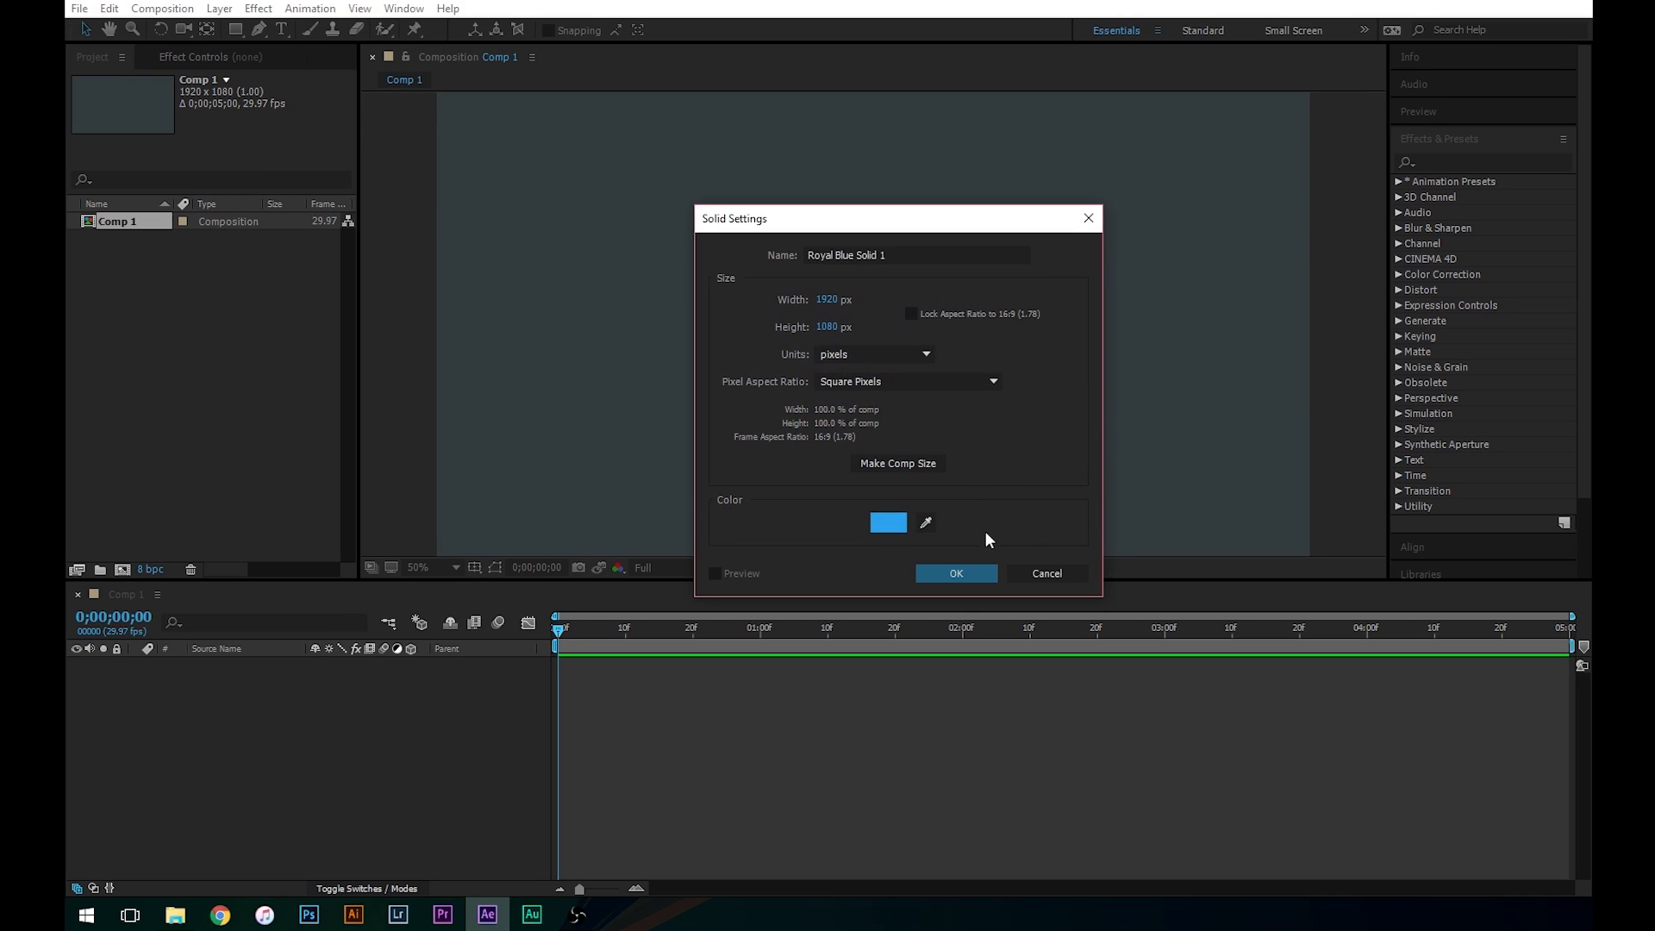
{"action": "left_click", "coordinate": [955, 574]}
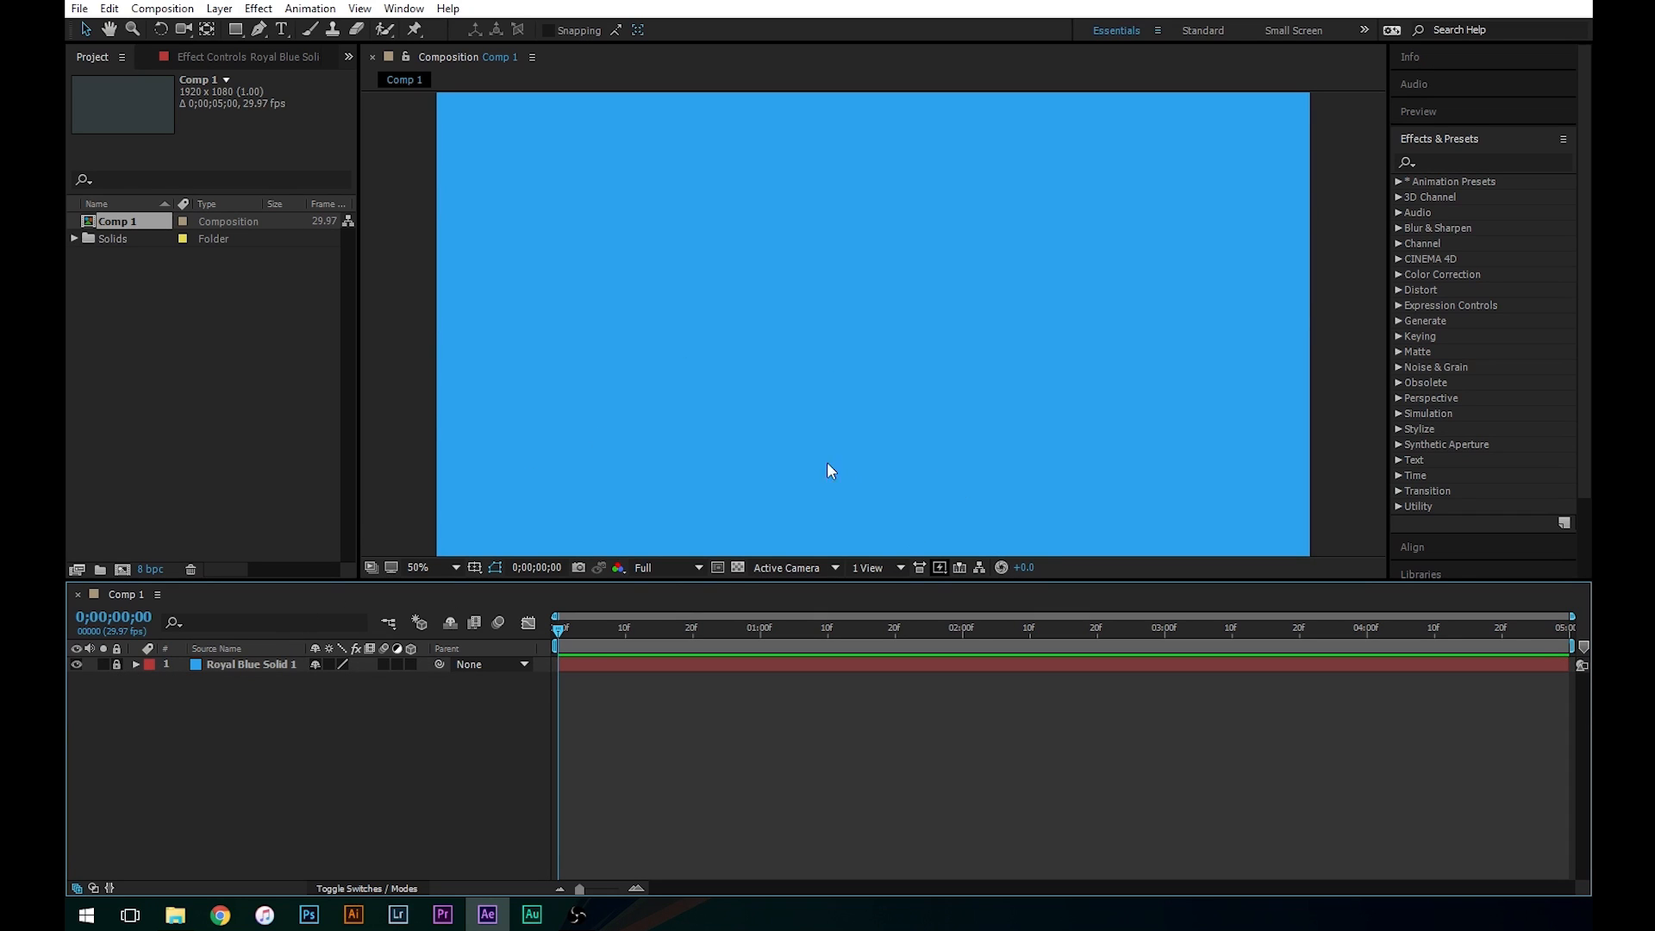
{"action": "mouse_move", "coordinate": [758, 503]}
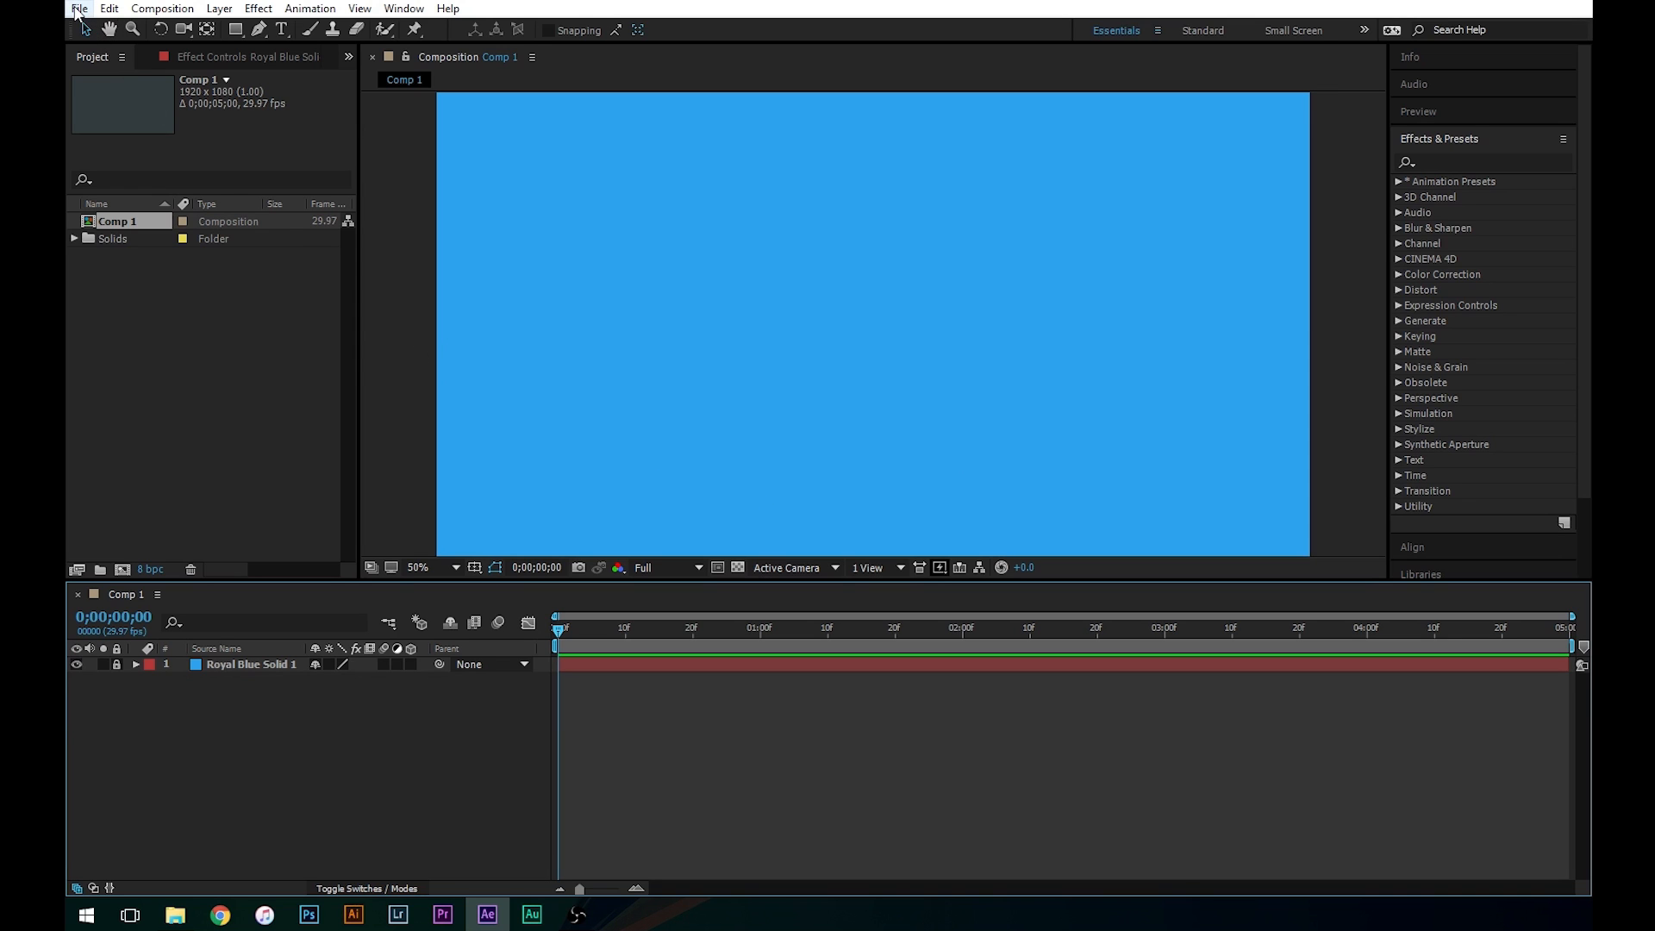
- Import bmw-logo.ai from Documents and place it as the top layer over the blue solid
{"action": "left_click", "coordinate": [76, 8]}
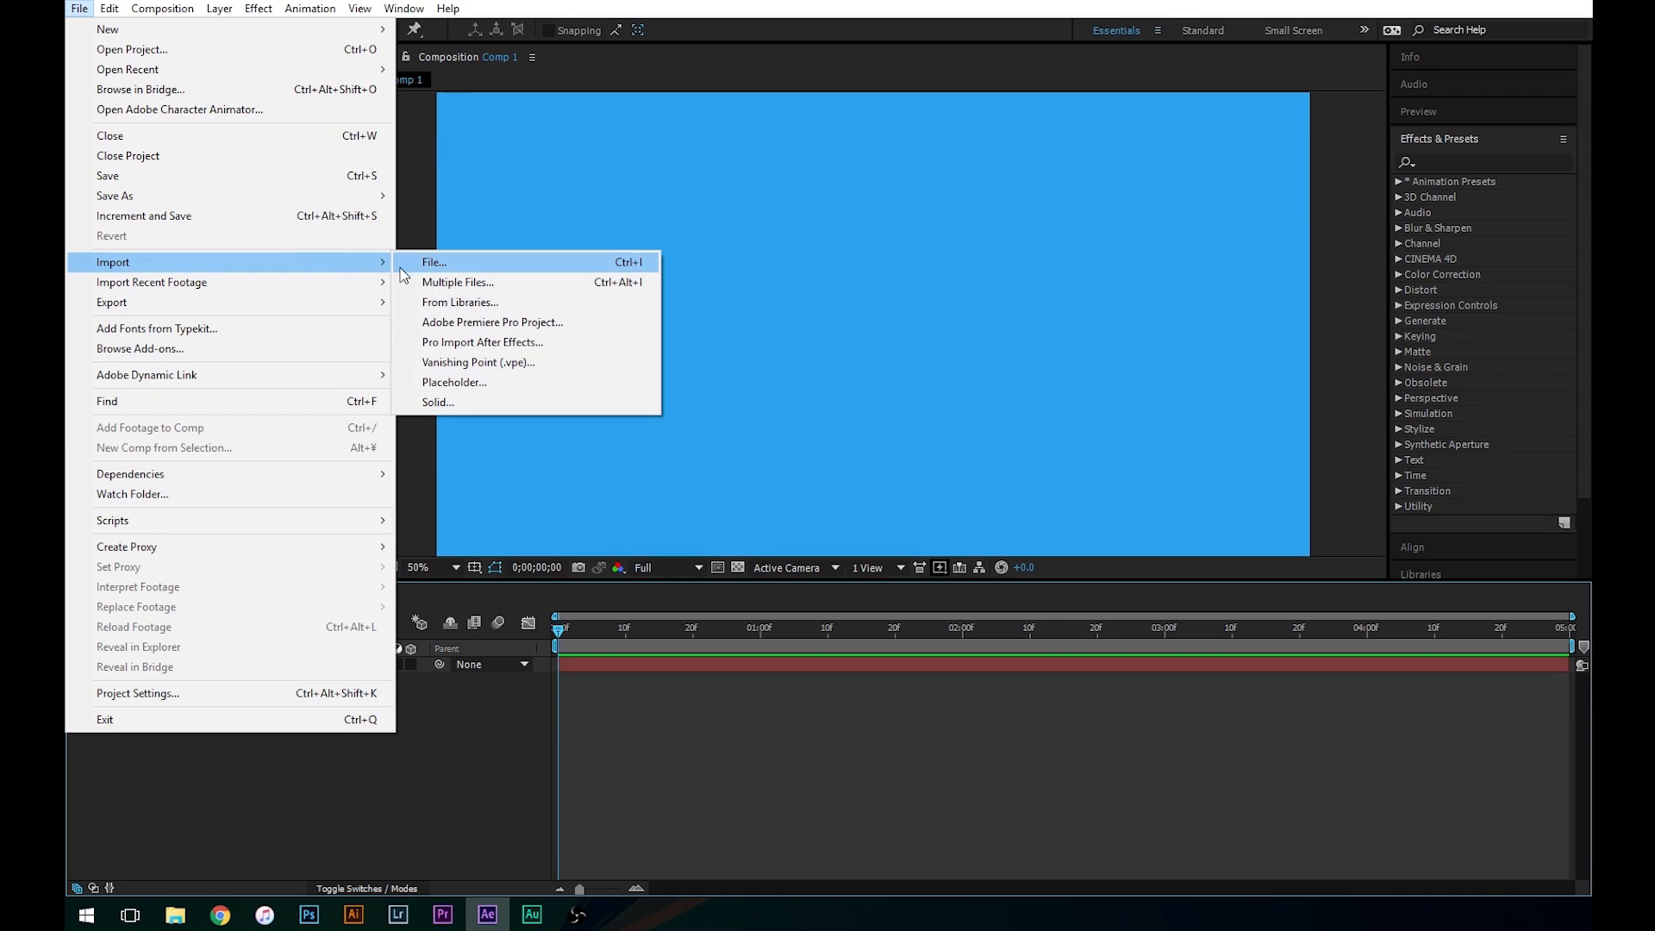
{"action": "left_click", "coordinate": [434, 262]}
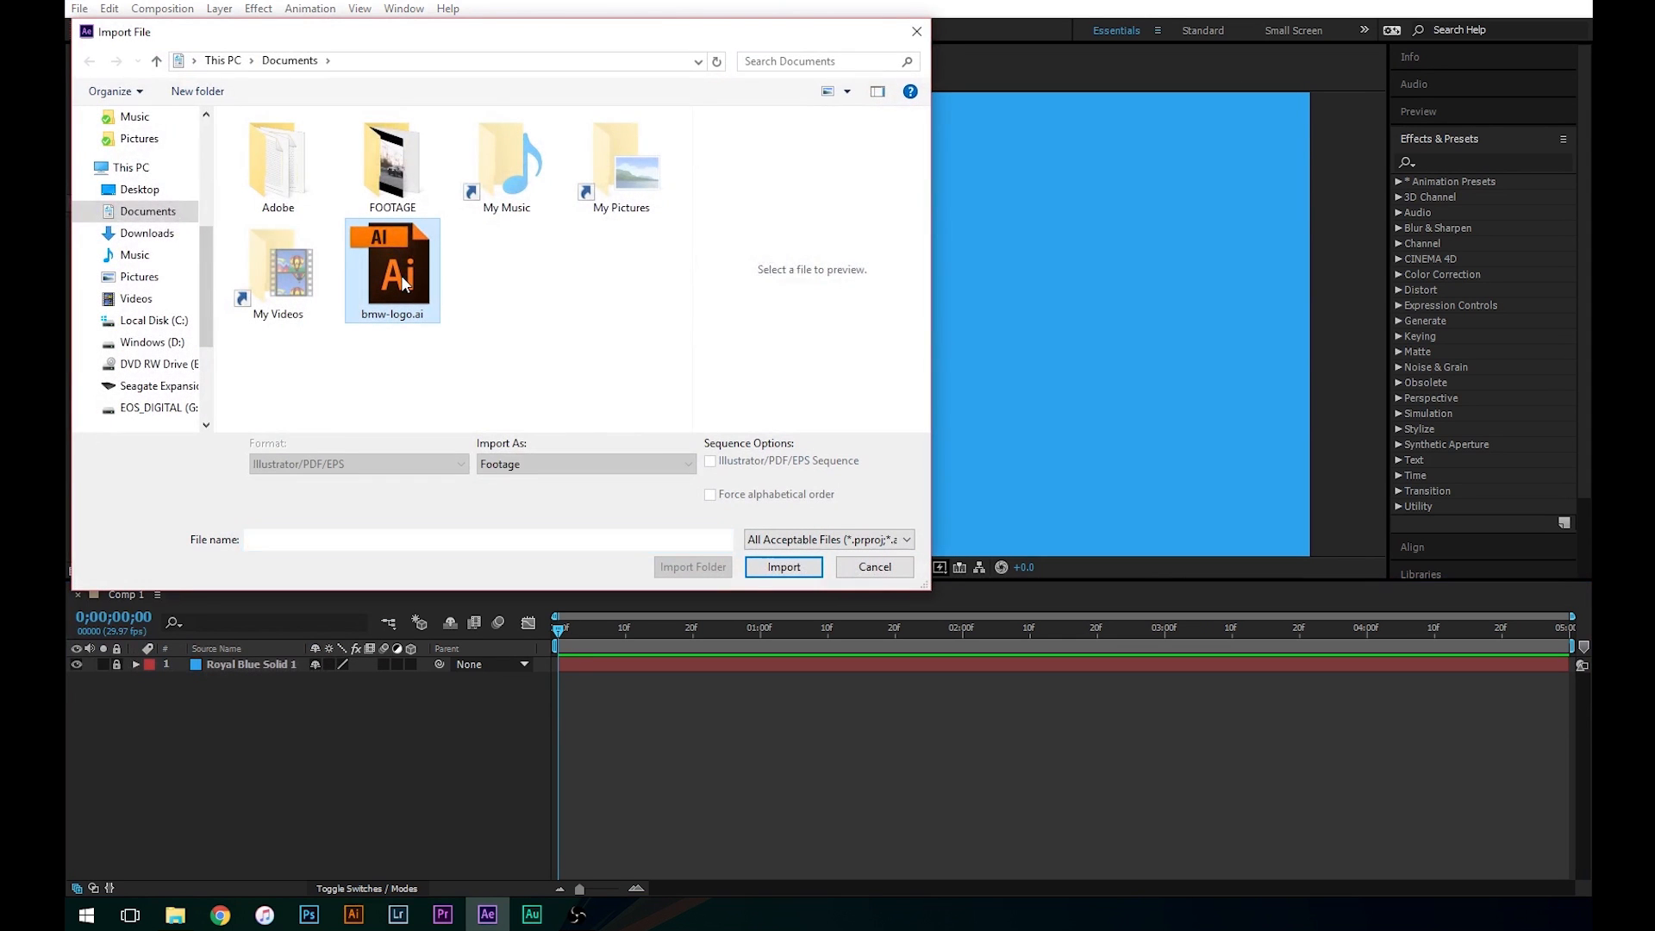
{"action": "left_click", "coordinate": [393, 270]}
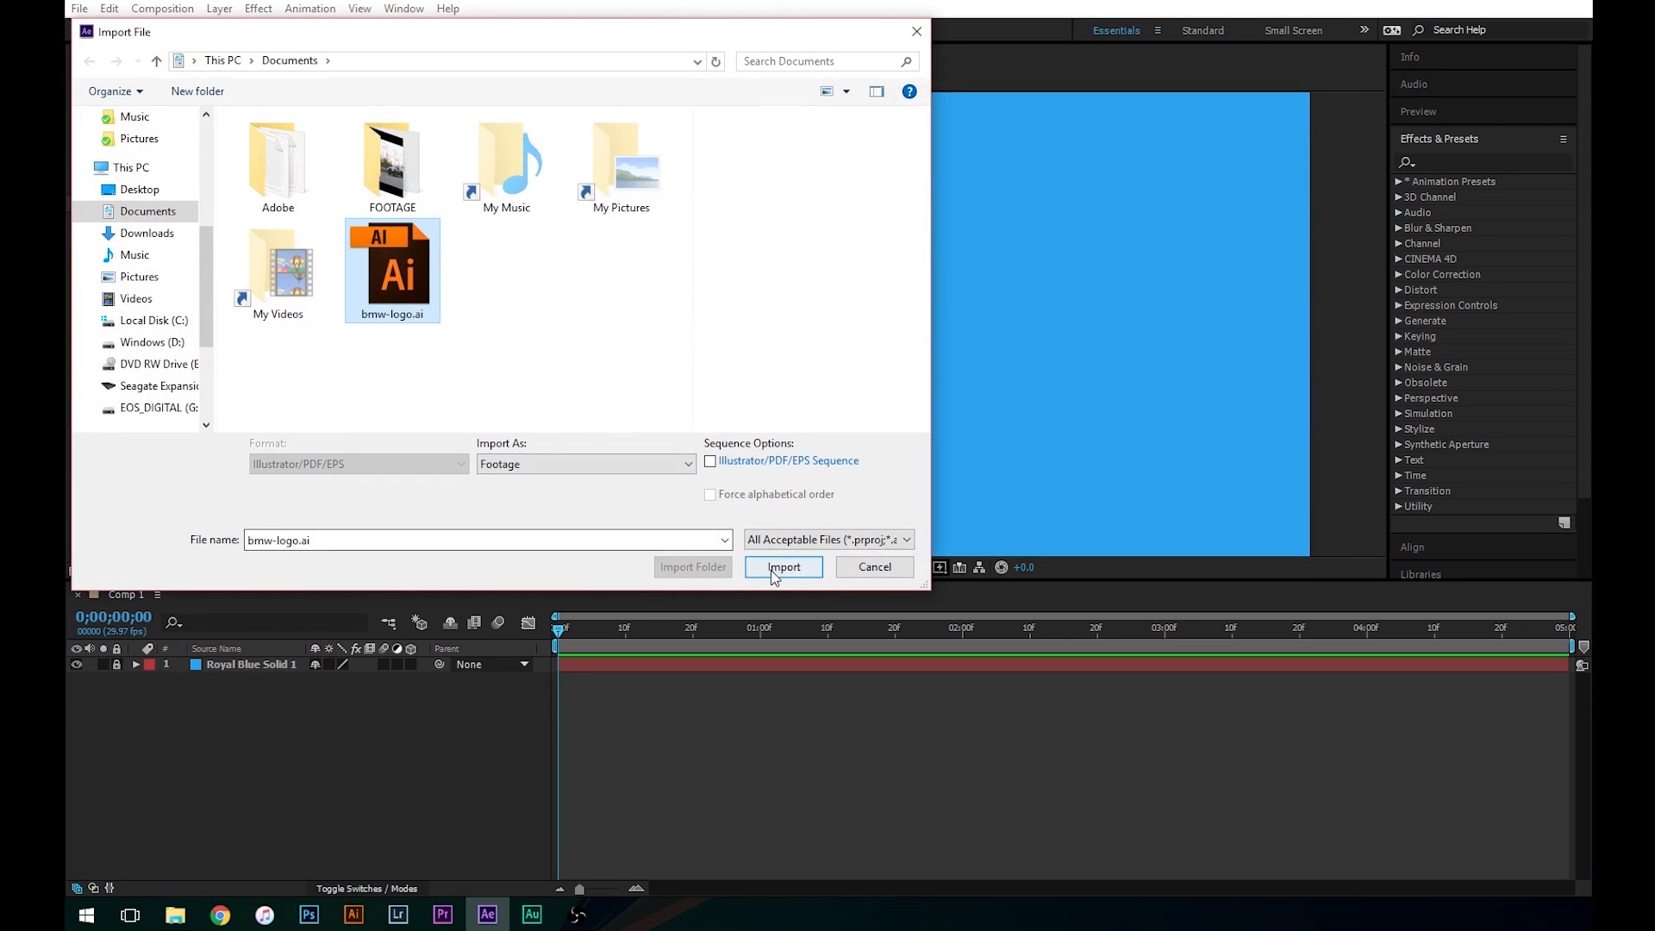
{"action": "left_click", "coordinate": [783, 567]}
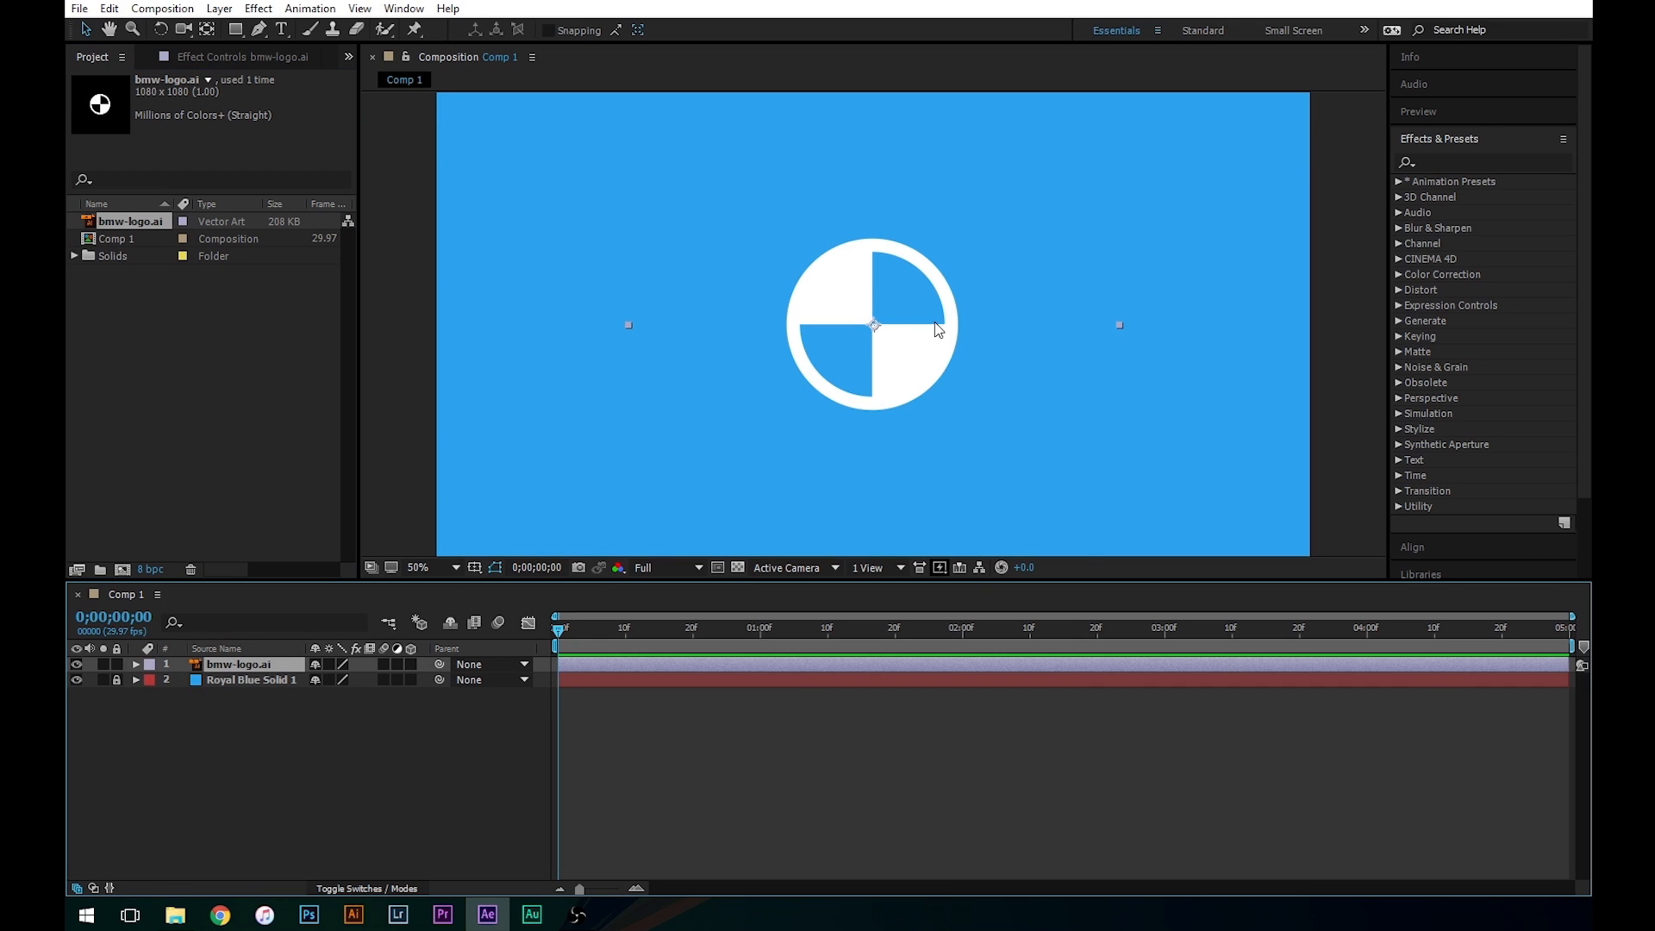
{"action": "mouse_move", "coordinate": [972, 357]}
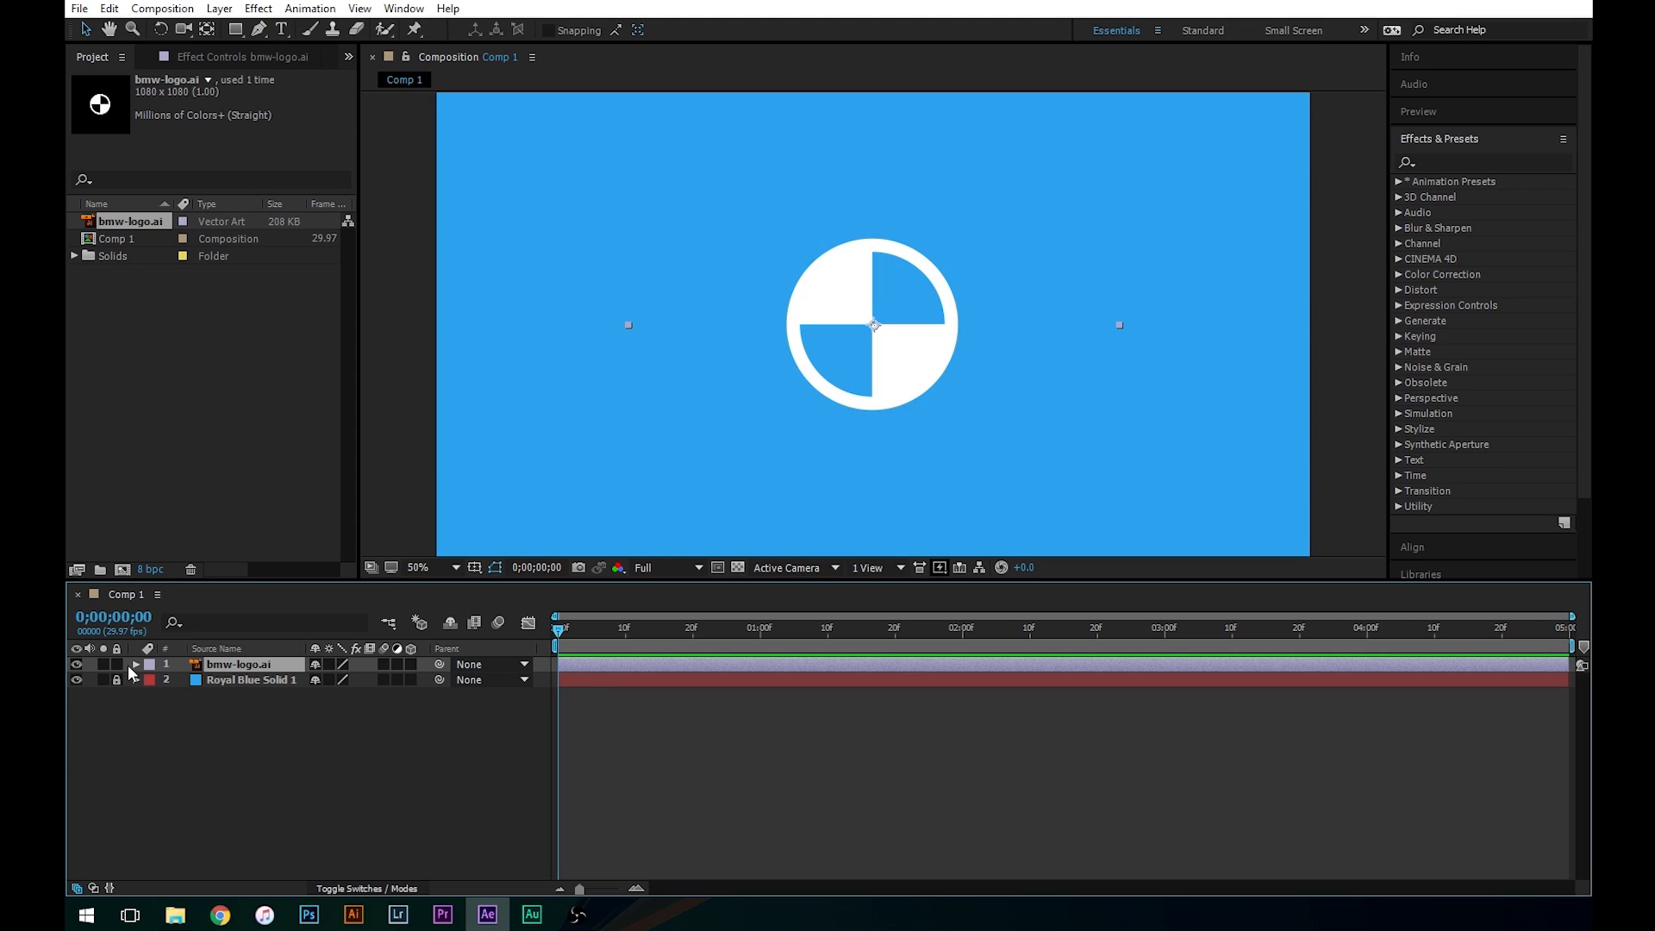
- Keyframe the logo's Scale from 0% at frame 0 to 80% at frame 10
{"action": "left_click", "coordinate": [134, 666]}
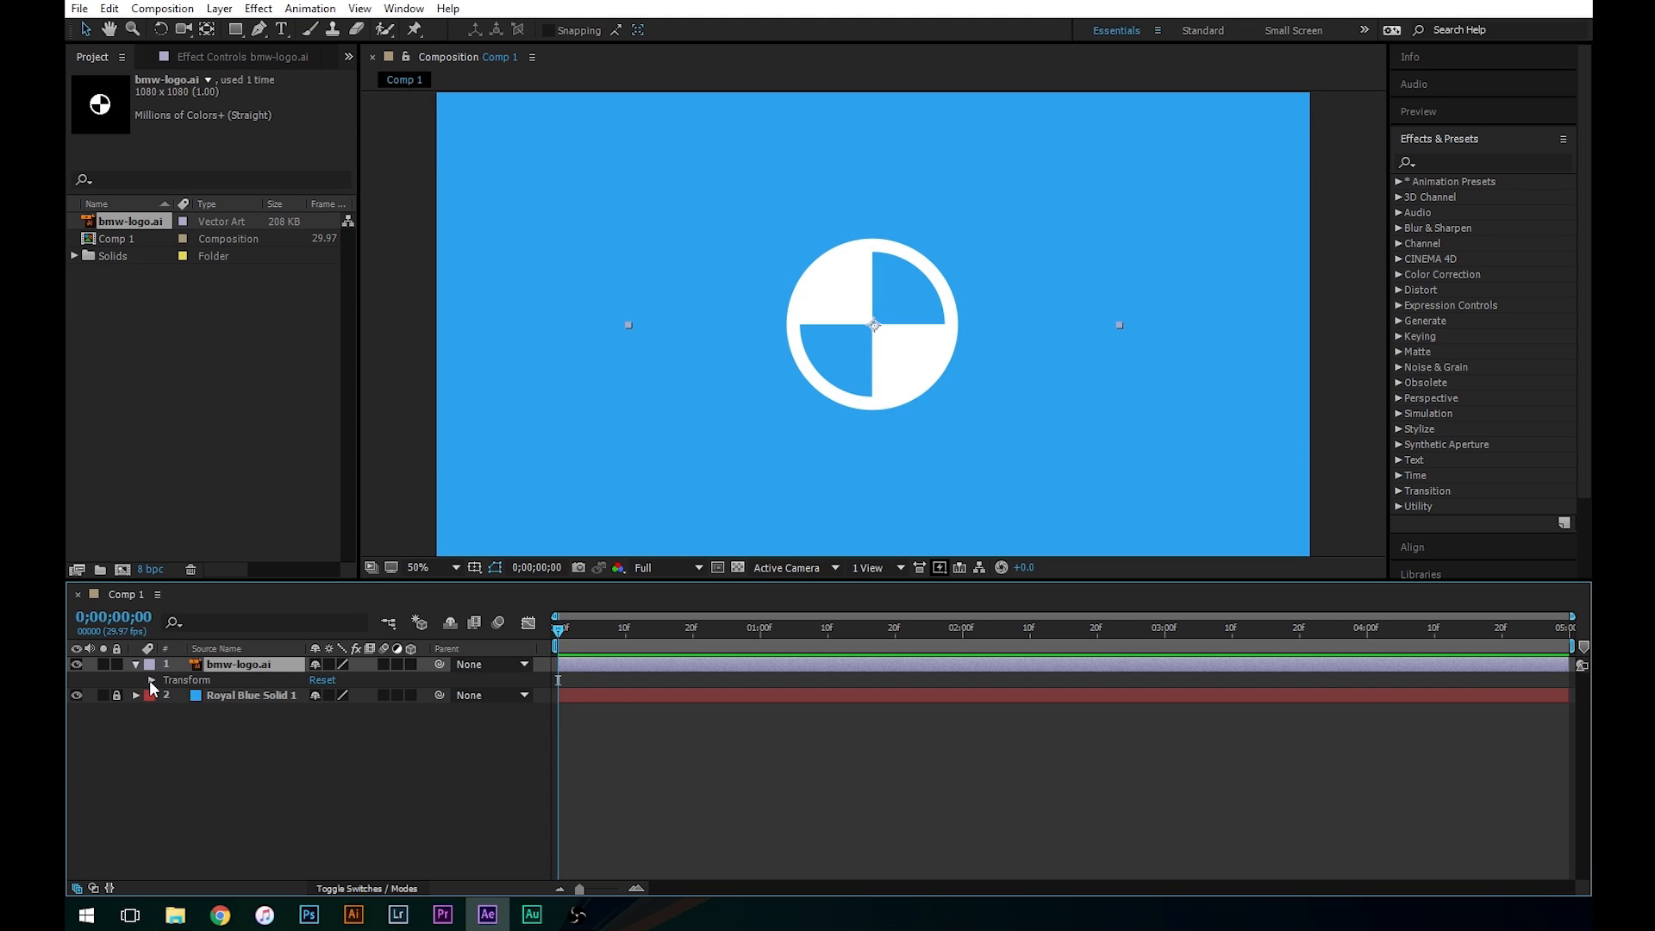
{"action": "left_click", "coordinate": [152, 681]}
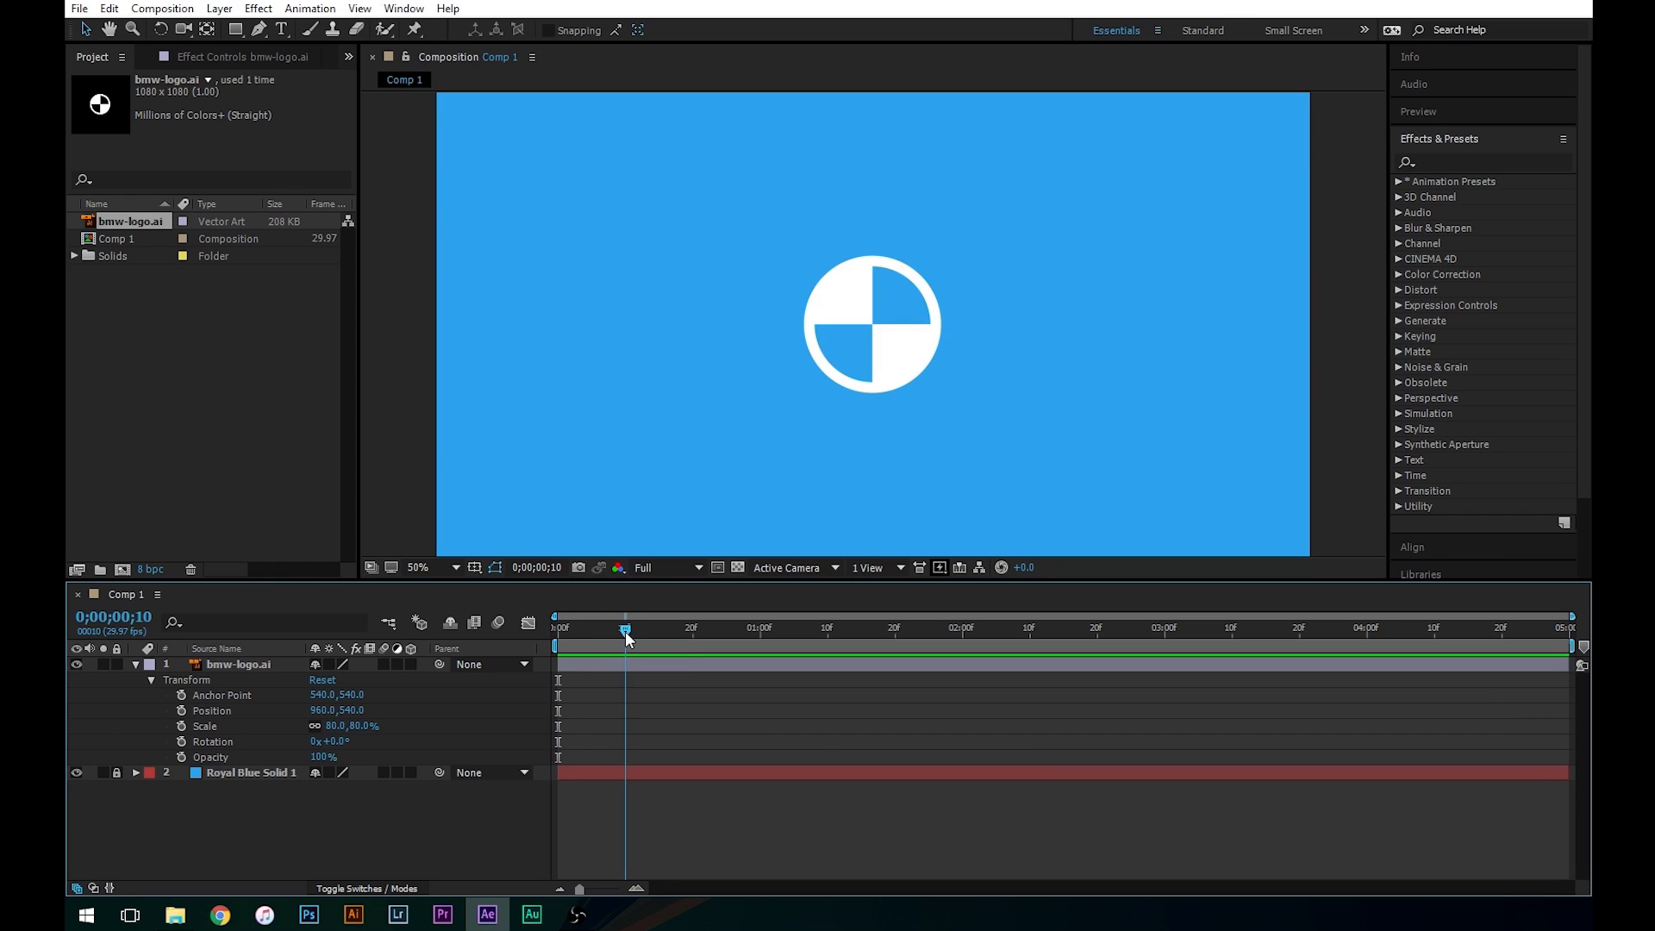
{"action": "left_click", "coordinate": [555, 627]}
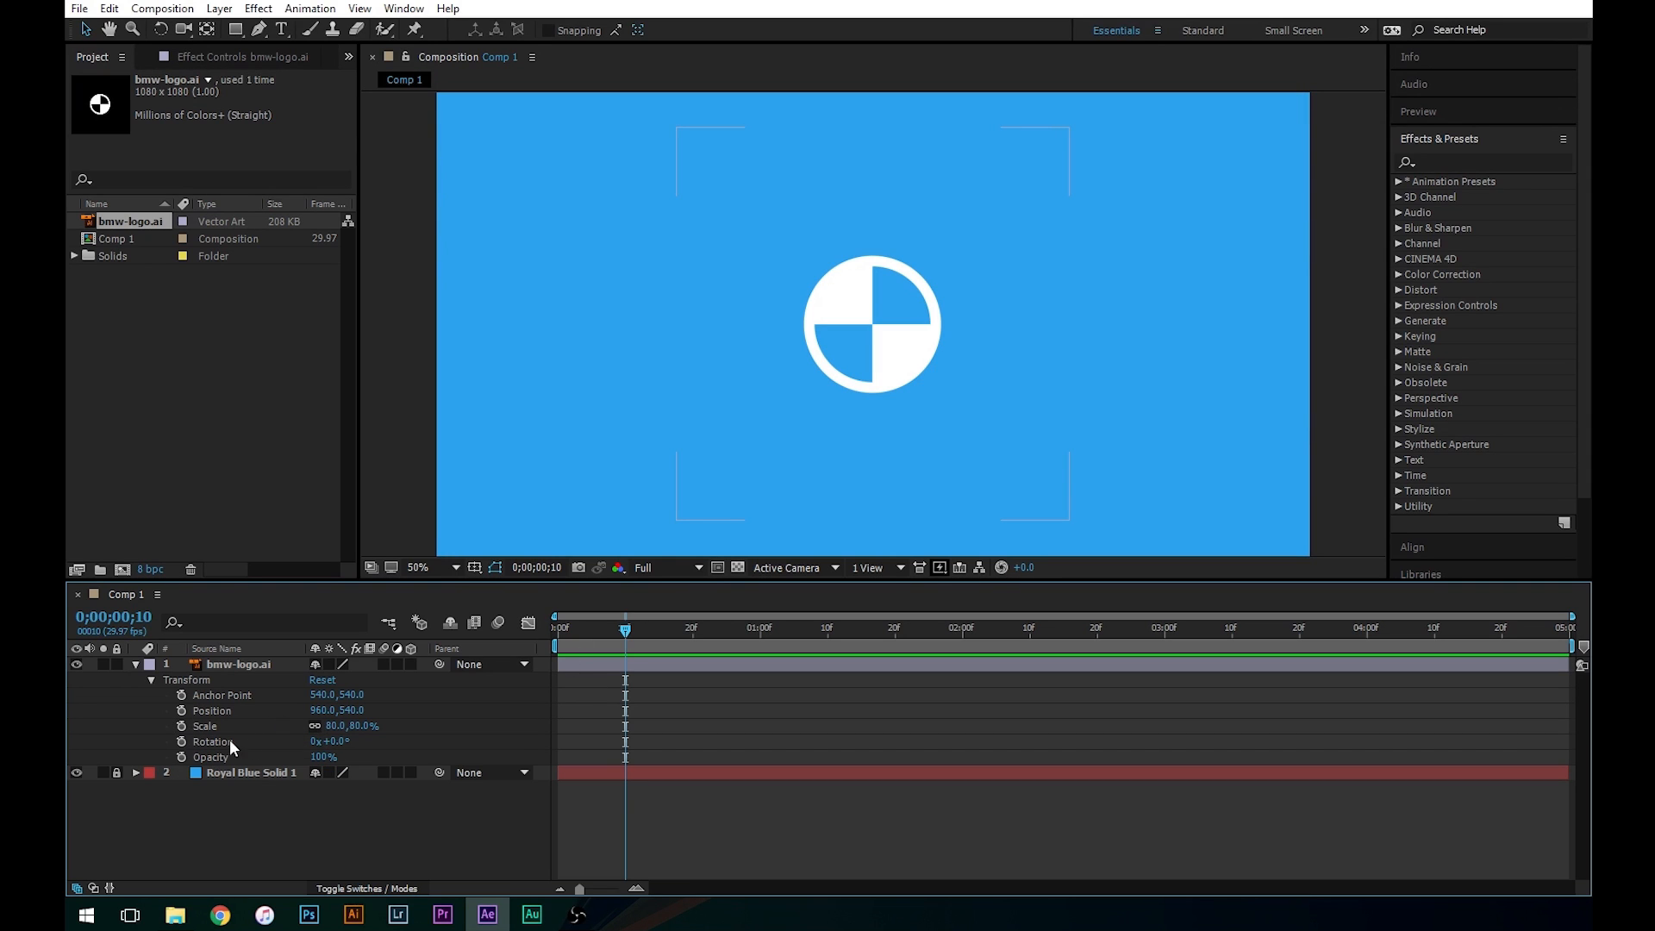
{"action": "left_click", "coordinate": [181, 726]}
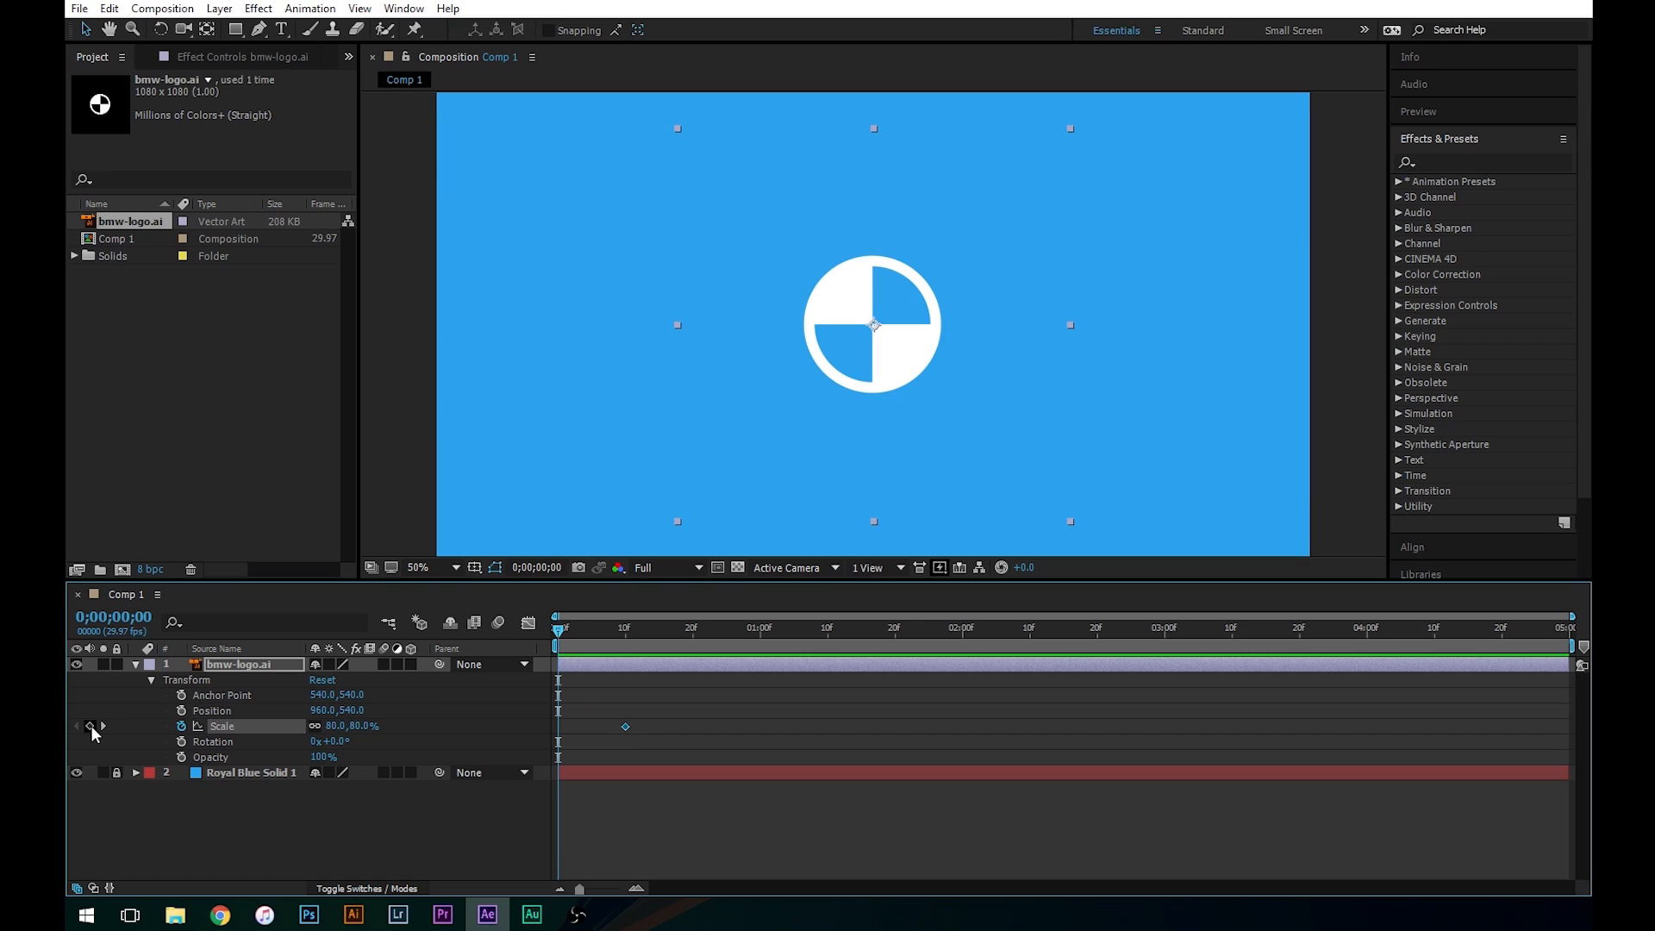
{"action": "left_click", "coordinate": [90, 726]}
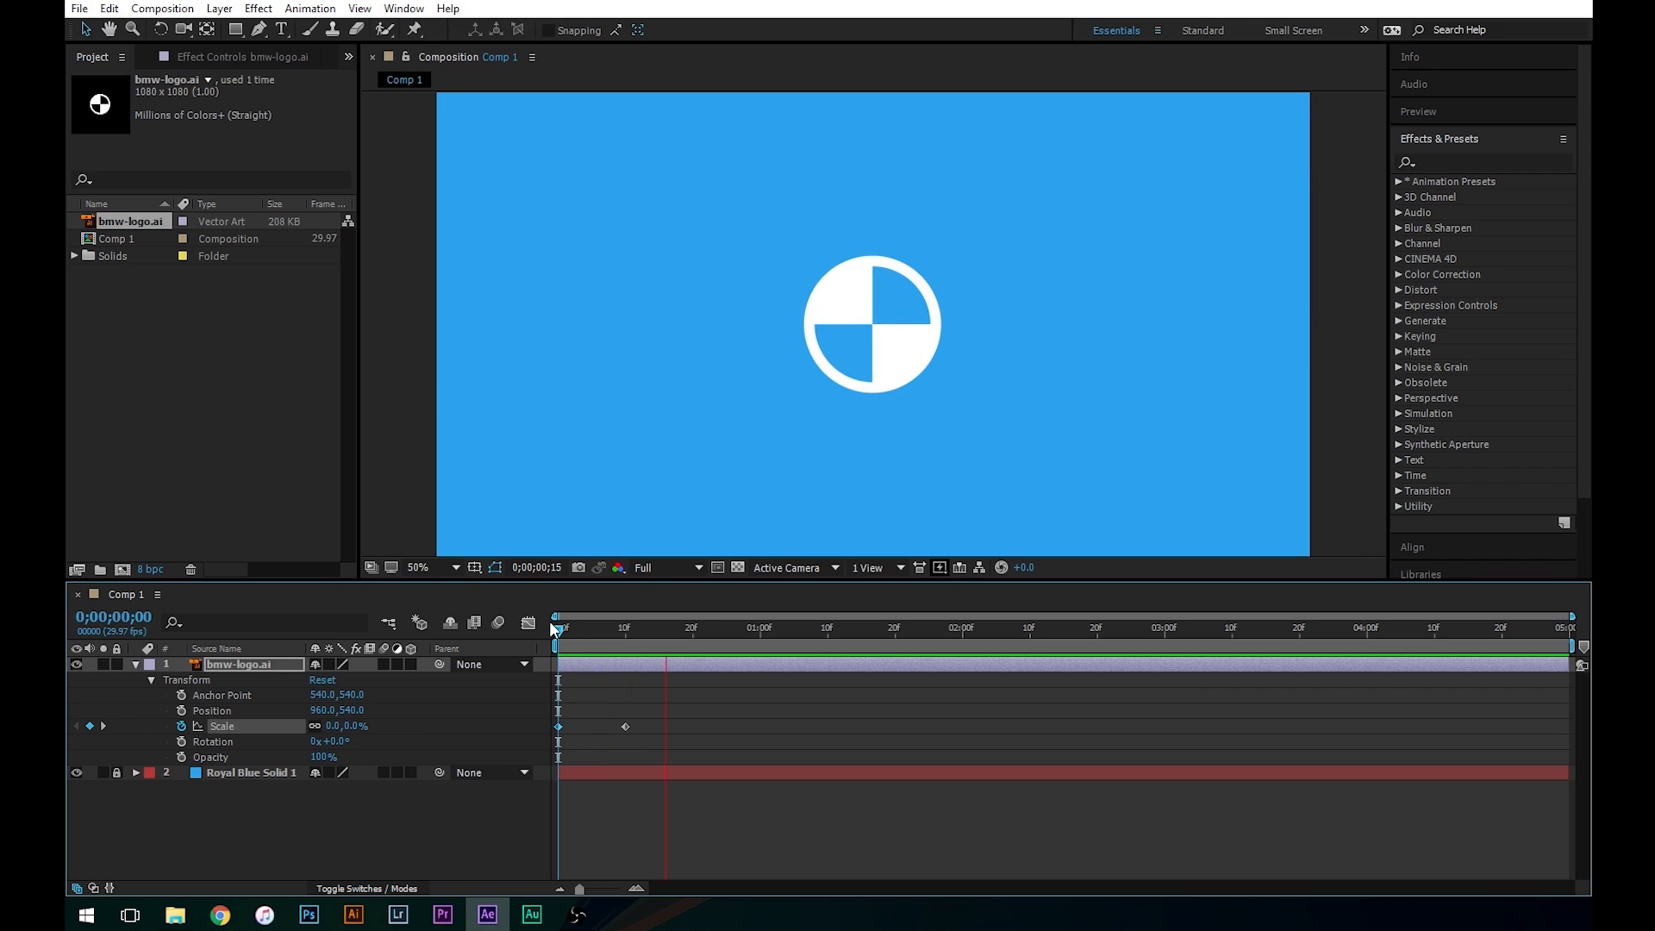
{"action": "left_click", "coordinate": [975, 627]}
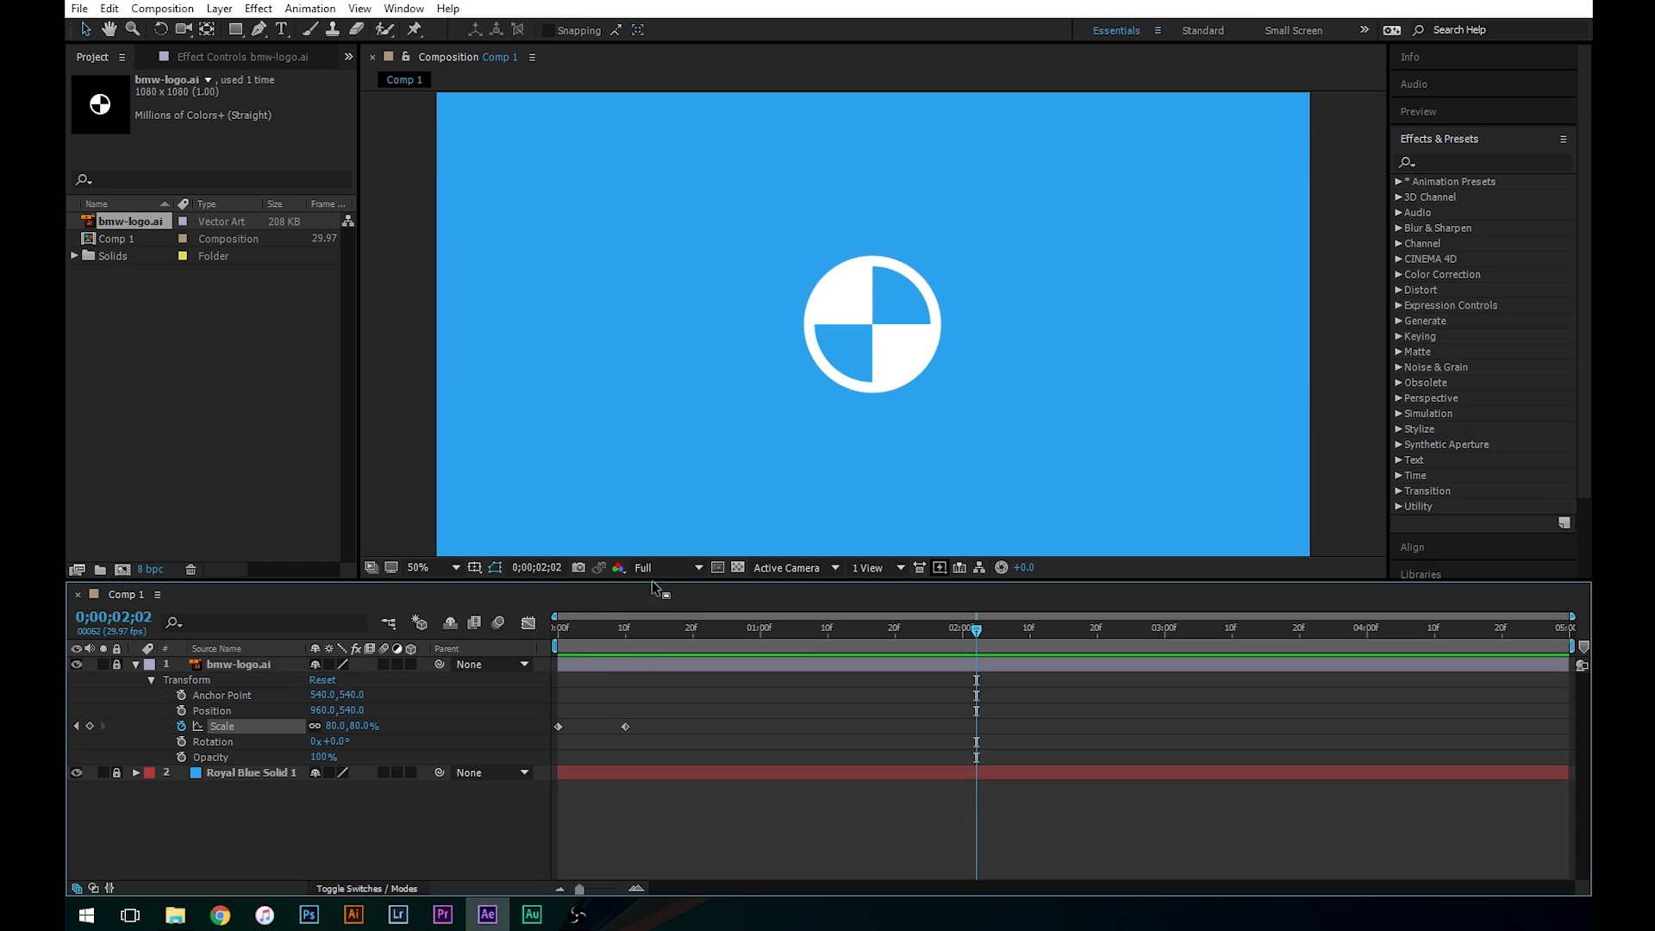
- Add a 'BMW VIDEOS' text layer below the logo and set the word BMW in Bold
{"action": "left_click", "coordinate": [279, 31]}
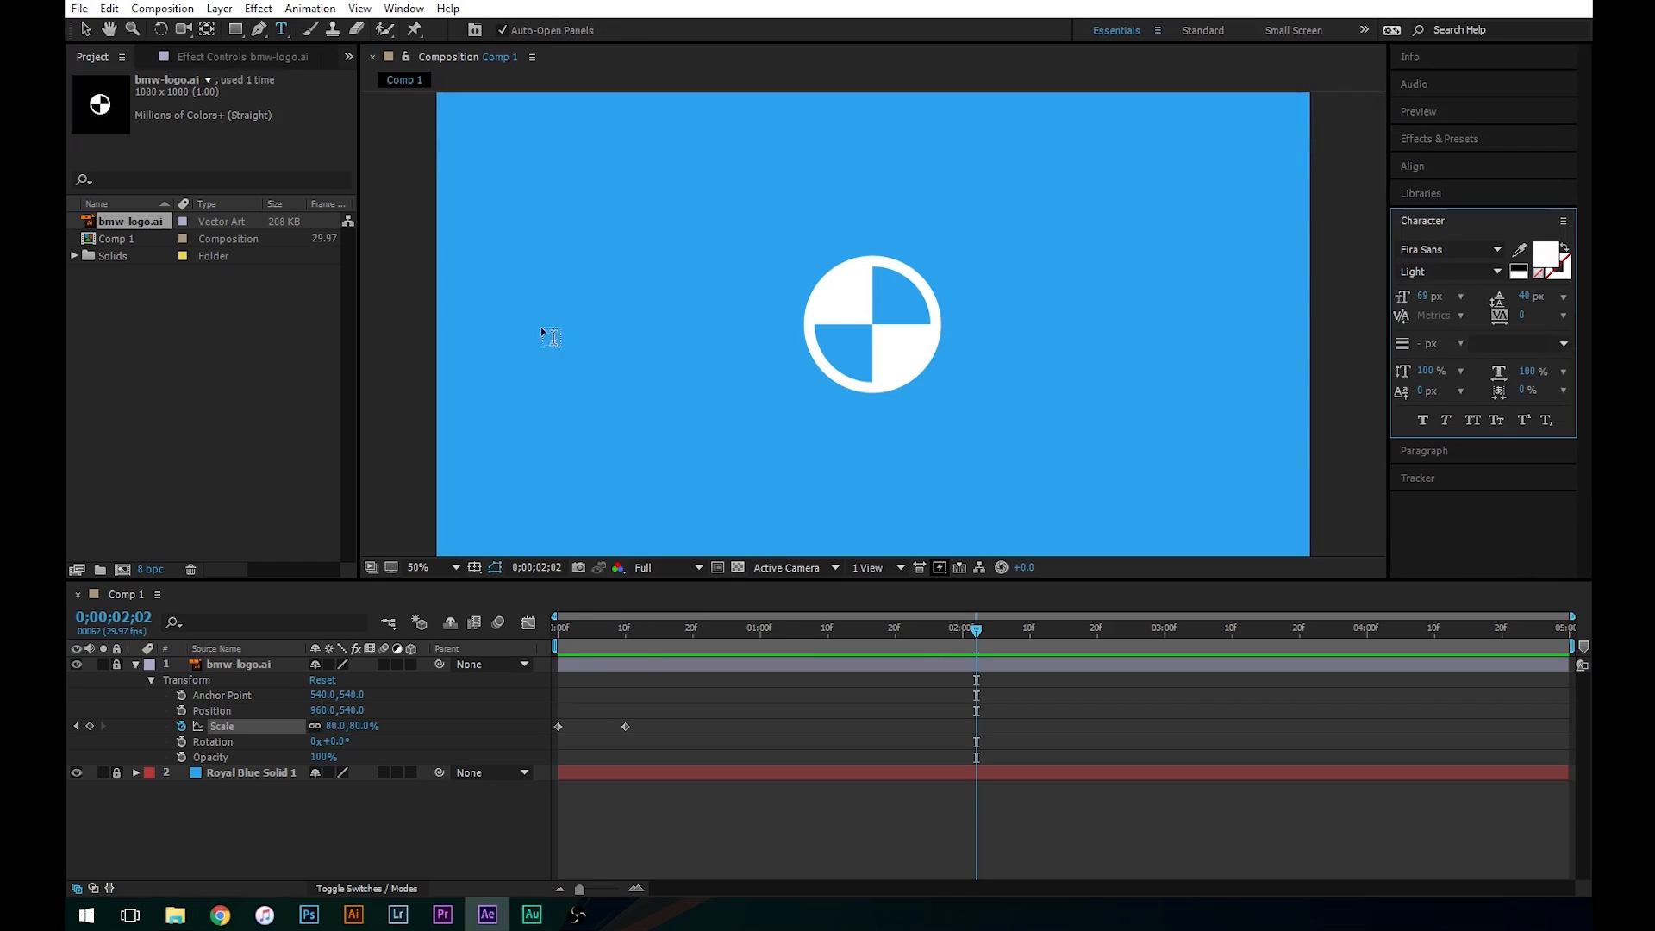
{"action": "left_click", "coordinate": [744, 438]}
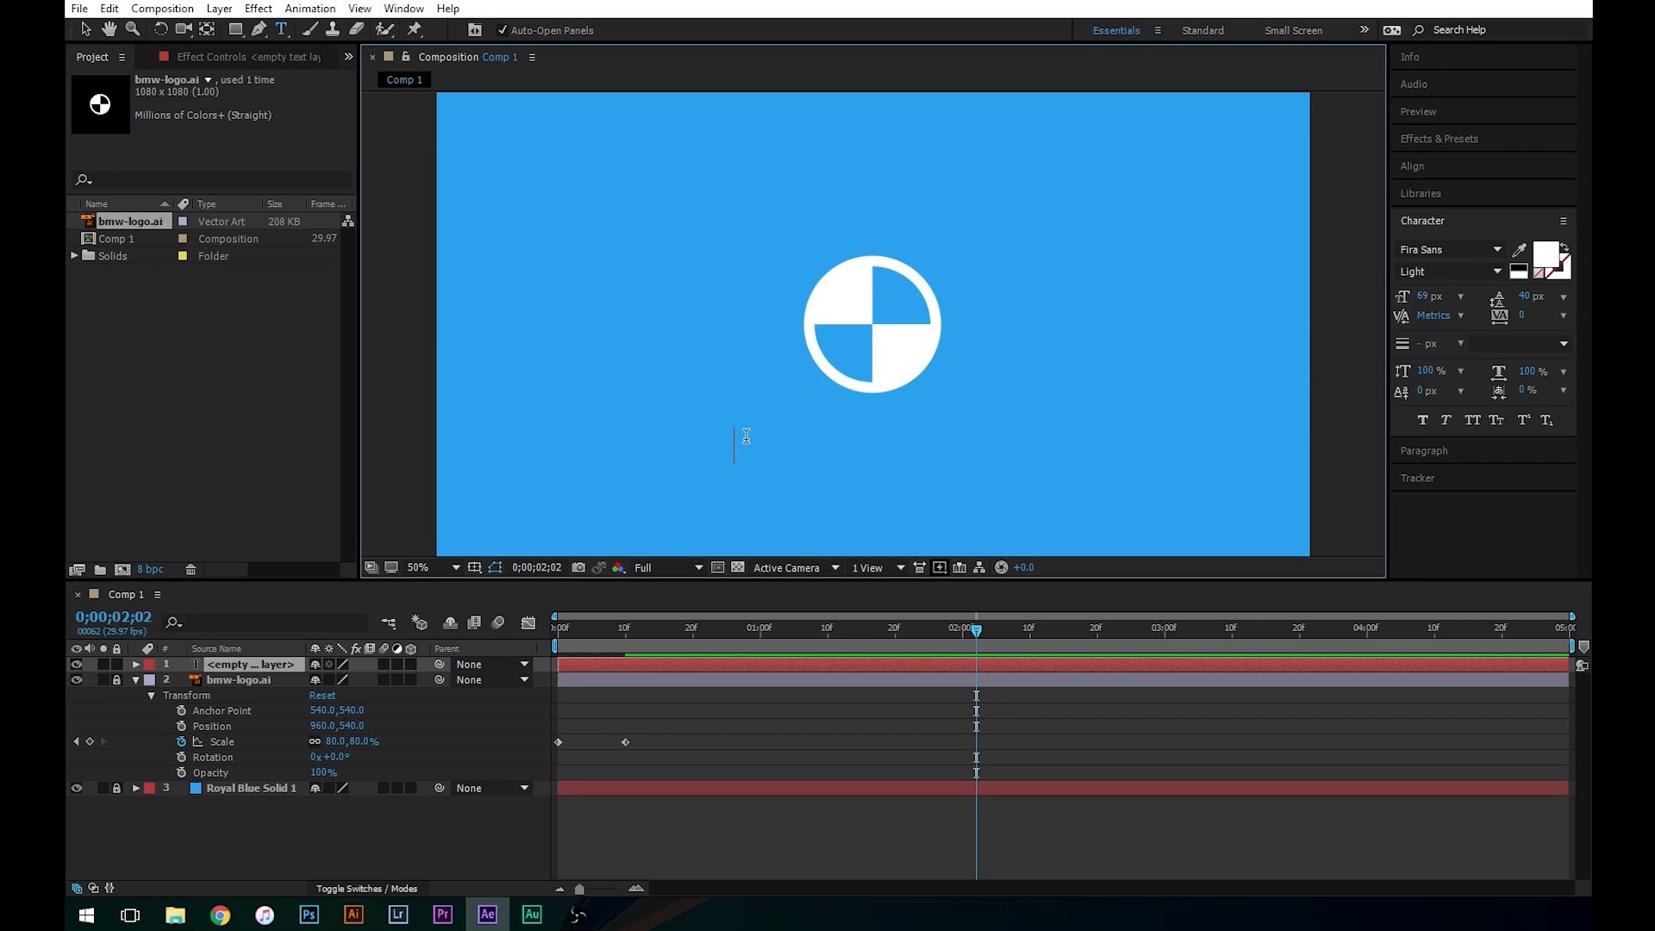
{"action": "type", "text": "BMW"}
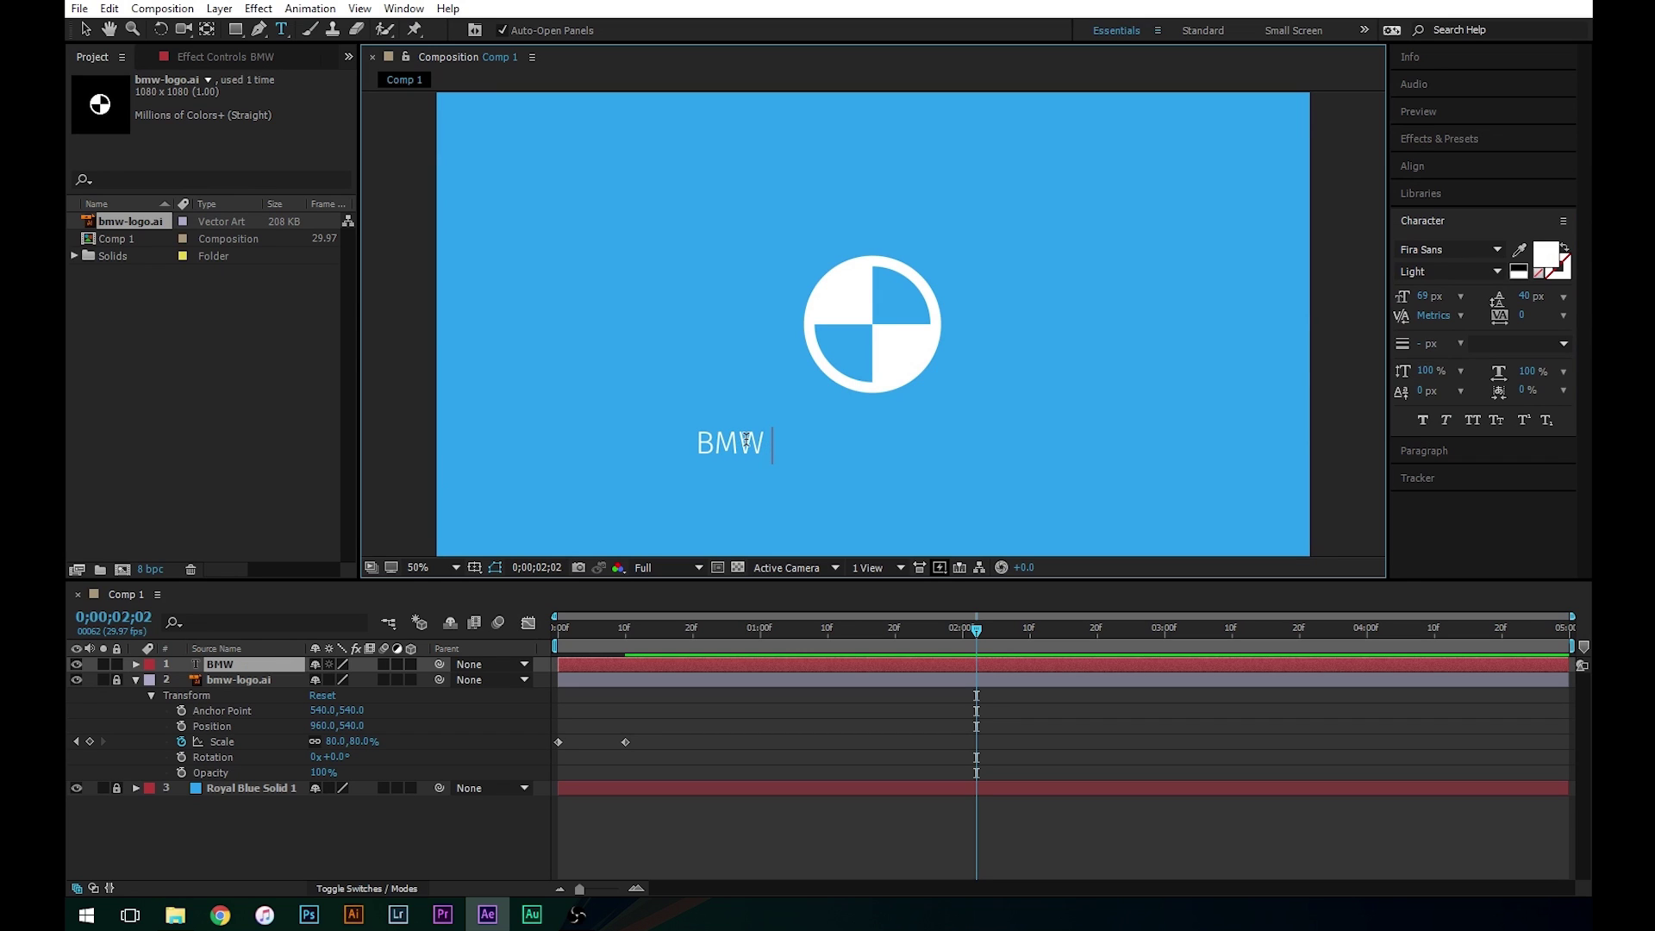
{"action": "type", "text": "VIDEOS"}
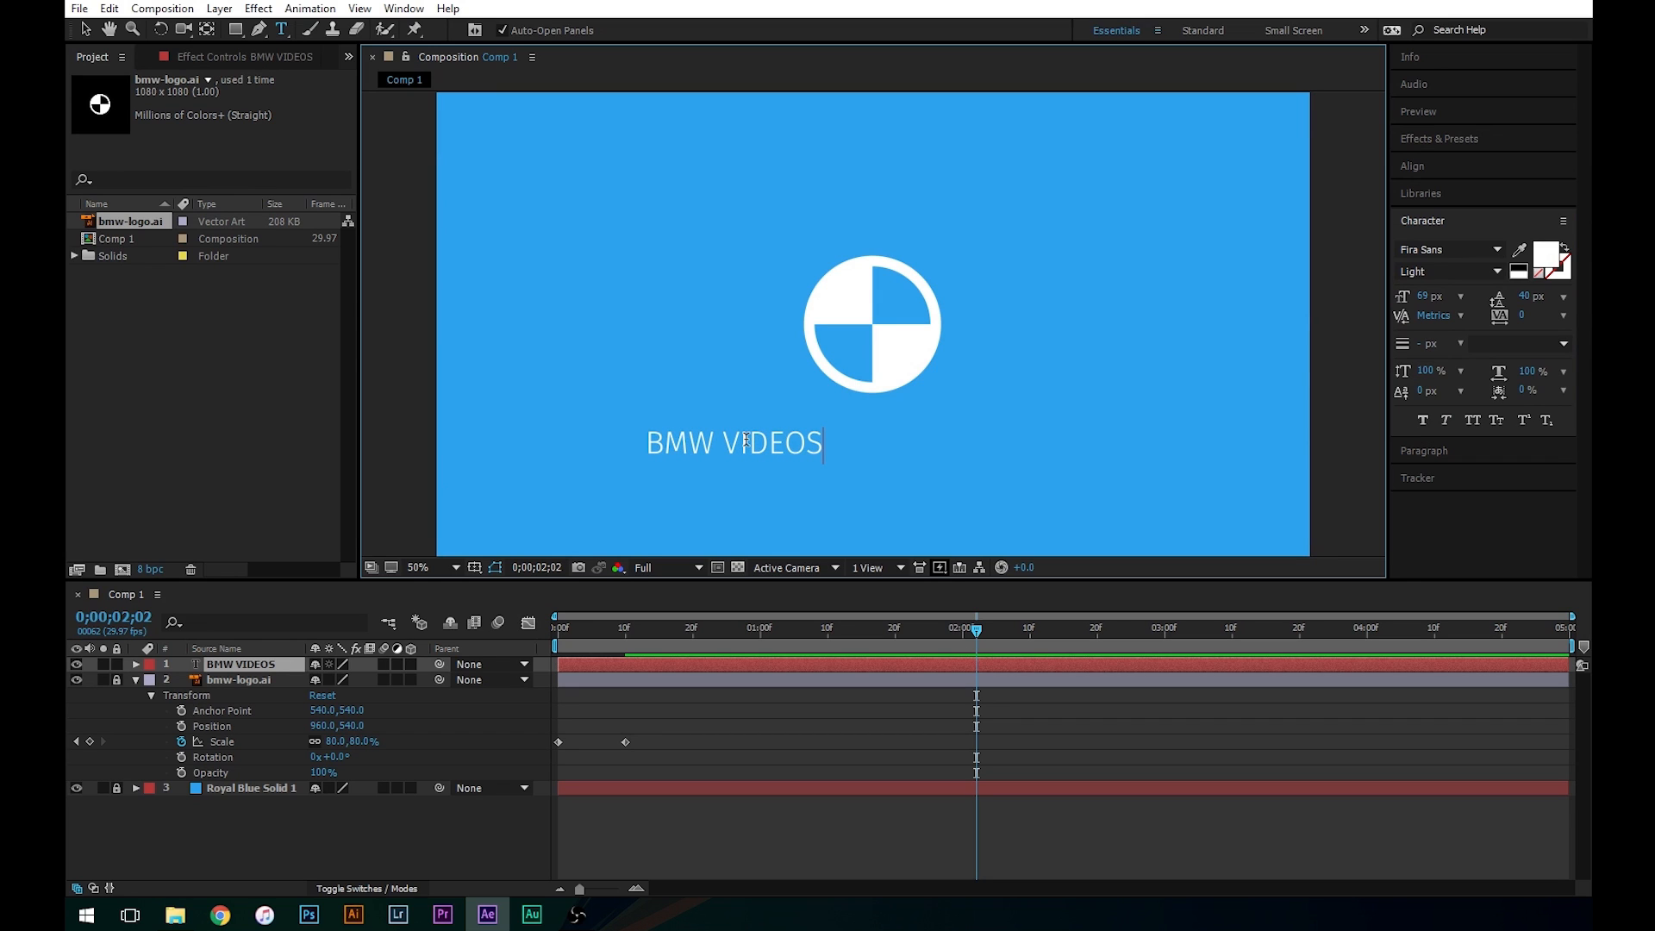
{"action": "double_click", "coordinate": [680, 445]}
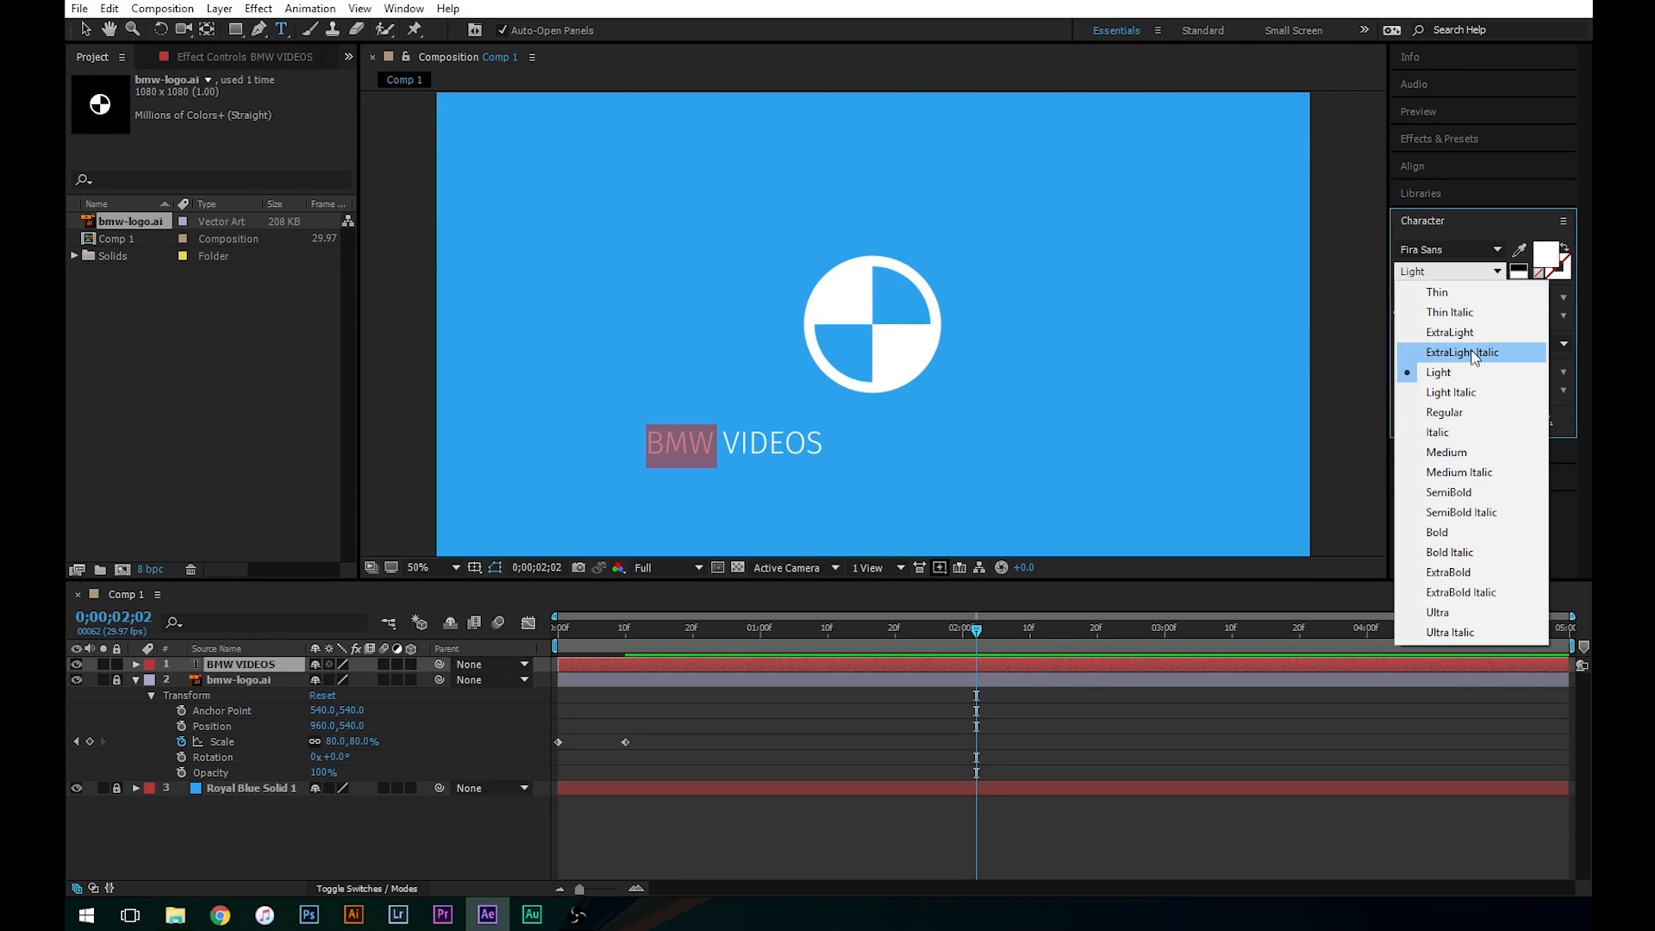
{"action": "left_click", "coordinate": [1438, 531]}
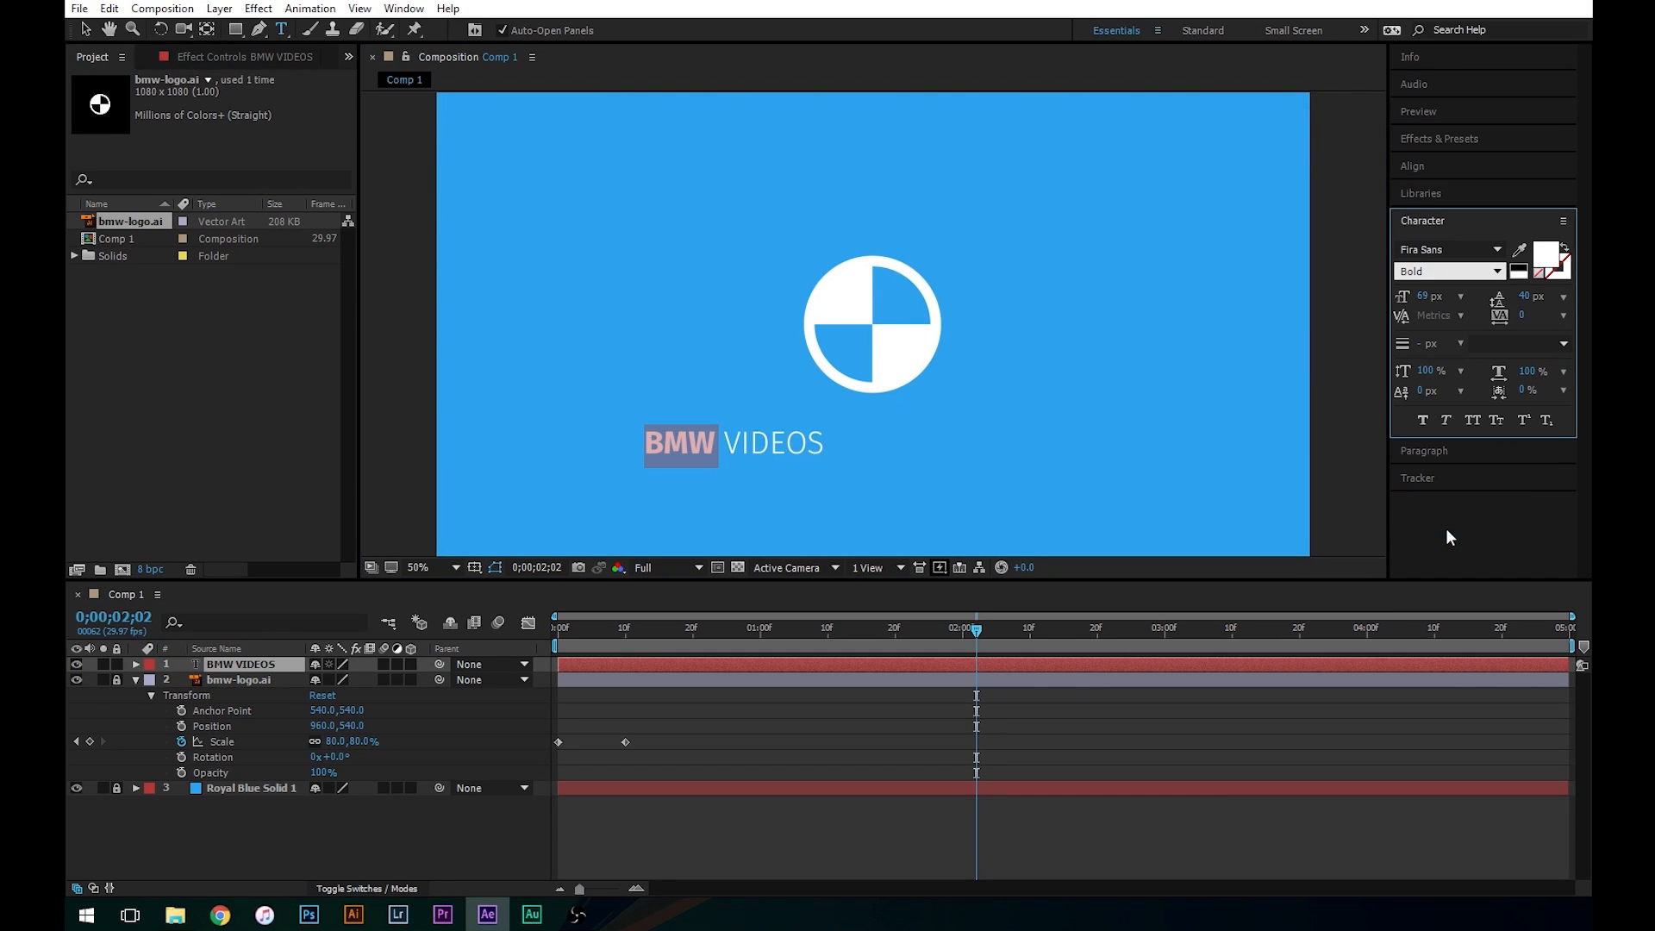
{"action": "mouse_move", "coordinate": [667, 507]}
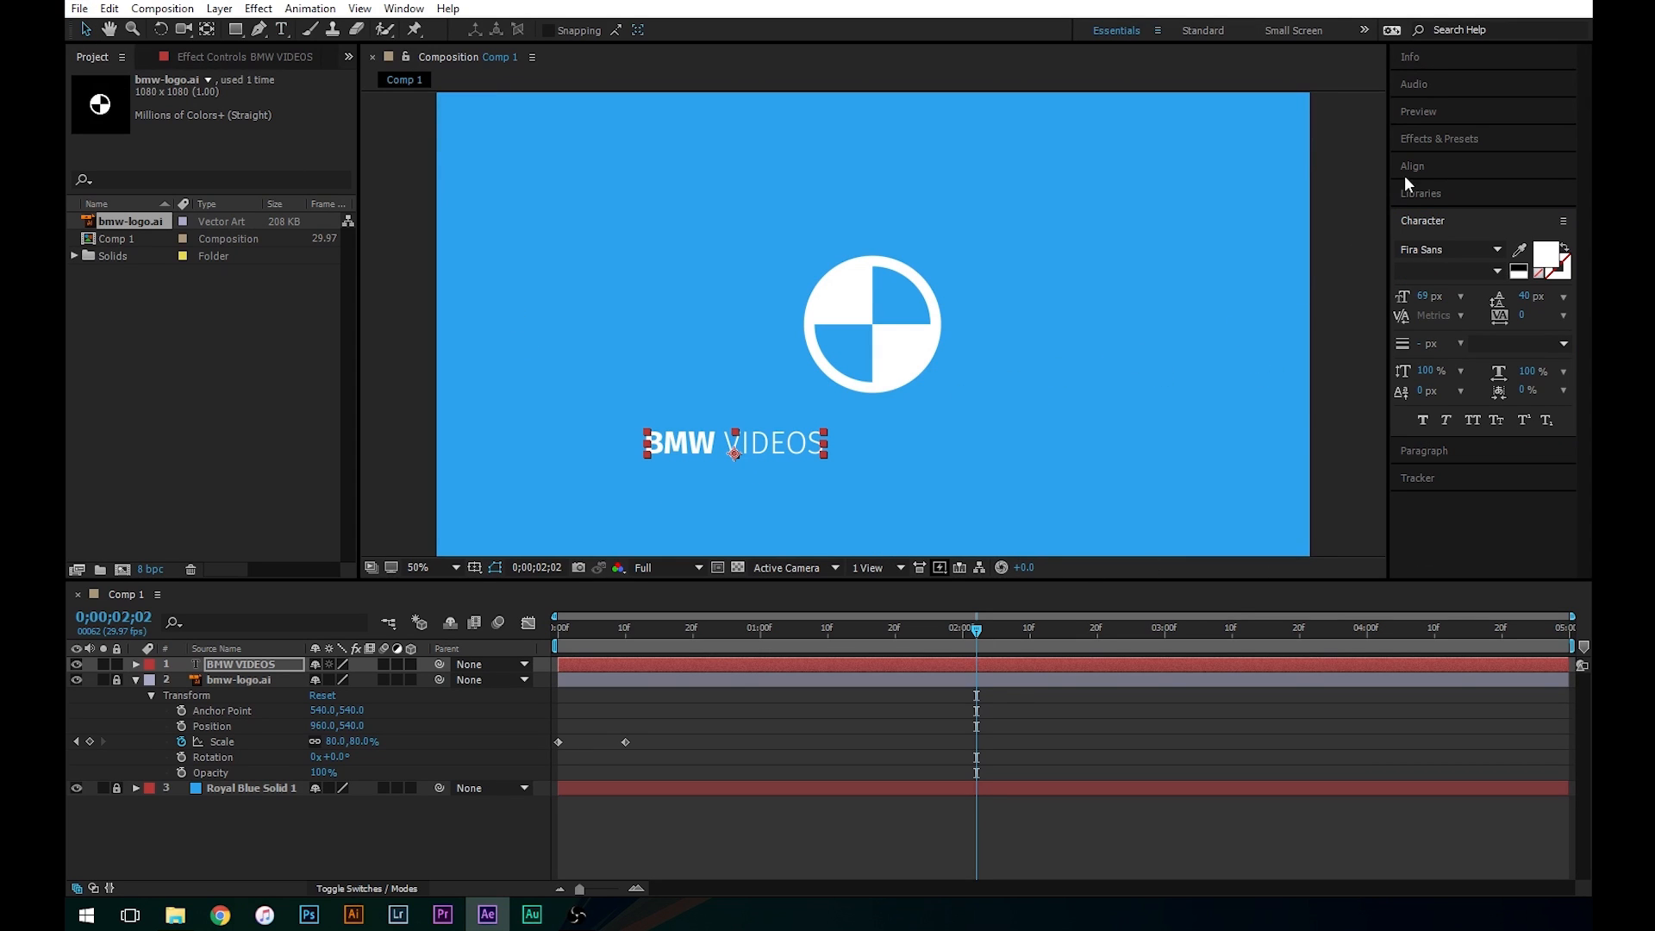
- Centre the BMW VIDEOS text horizontally in the composition via the Align panel
{"action": "left_click", "coordinate": [1413, 165]}
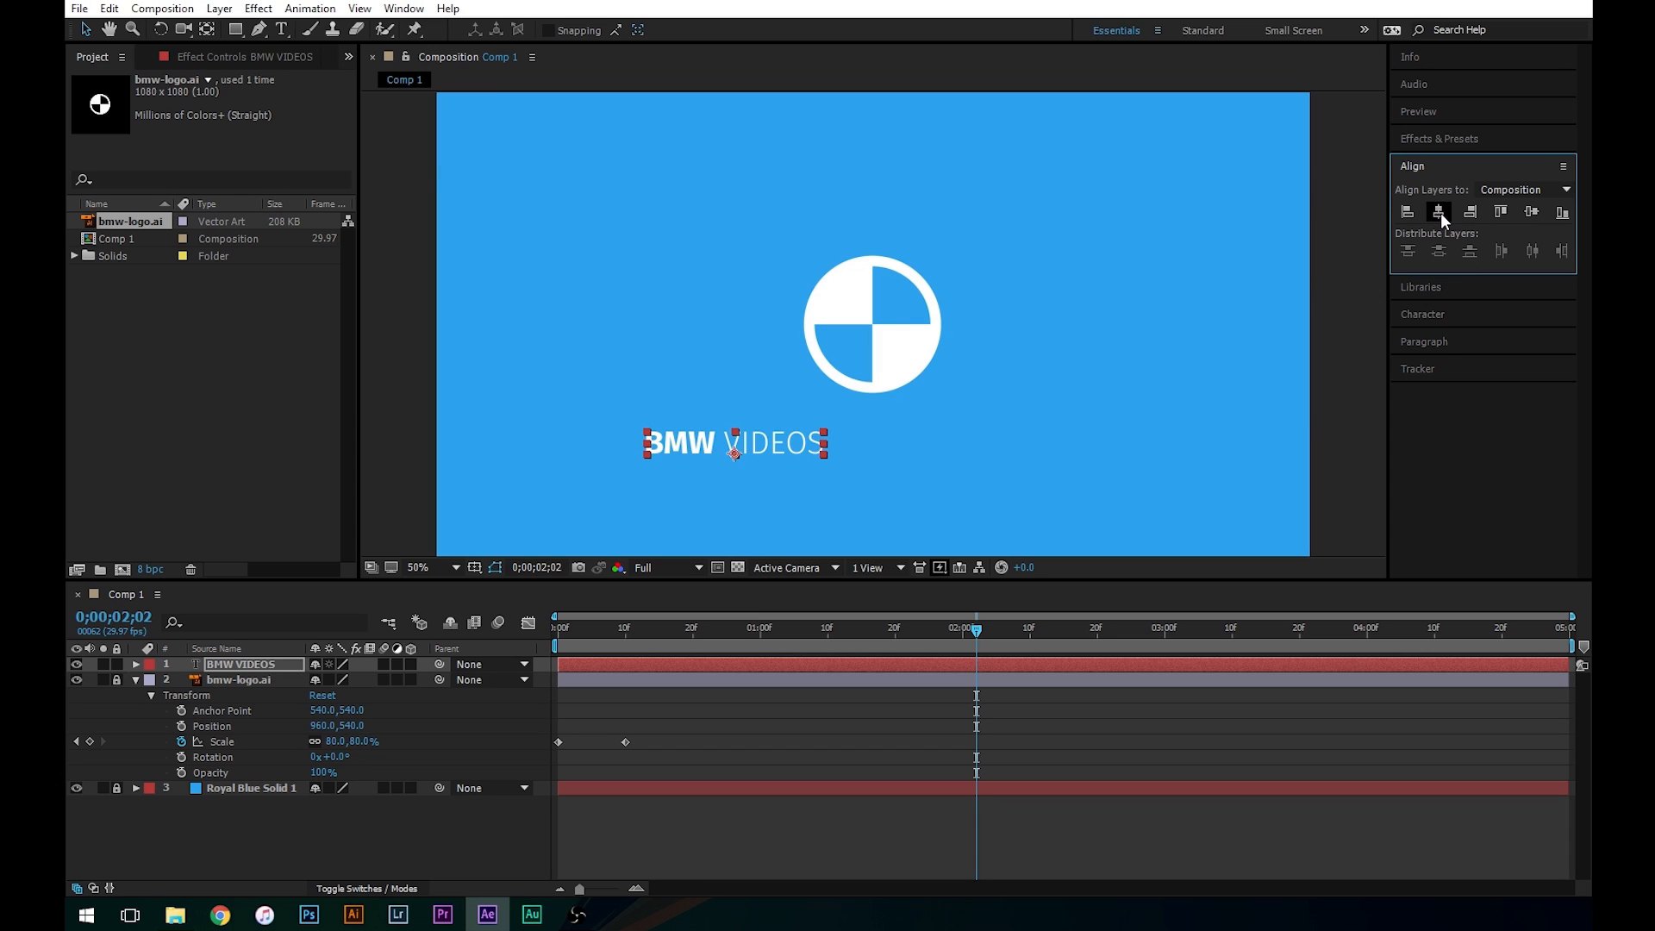
{"action": "mouse_move", "coordinate": [1437, 211]}
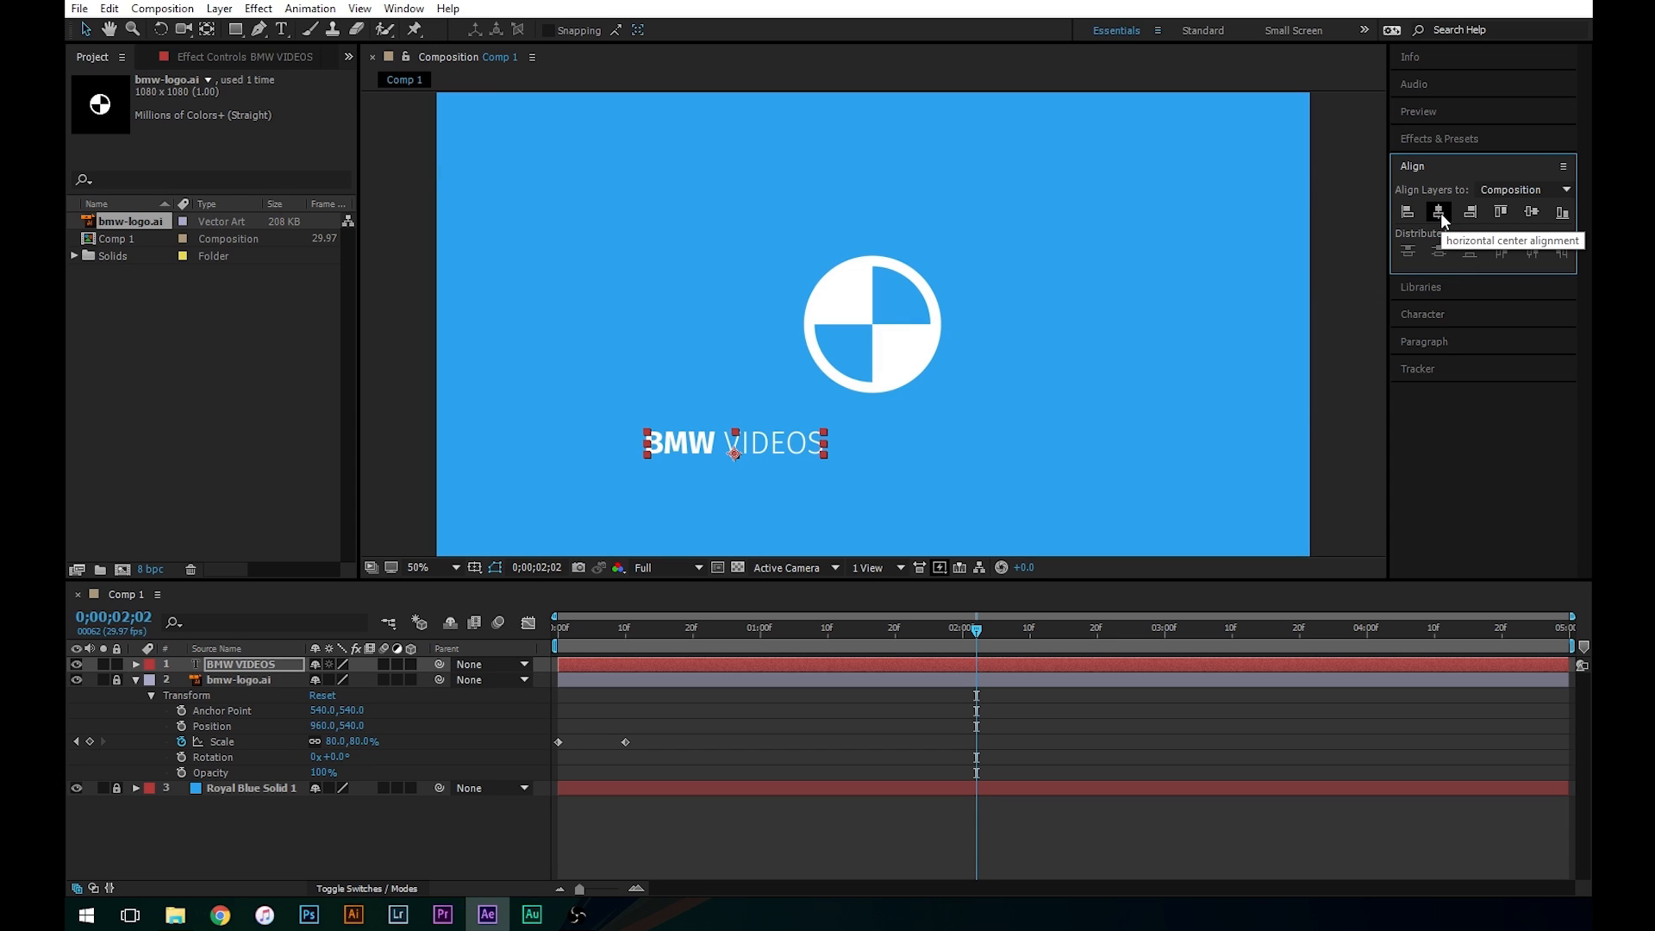
{"action": "left_click", "coordinate": [1438, 212]}
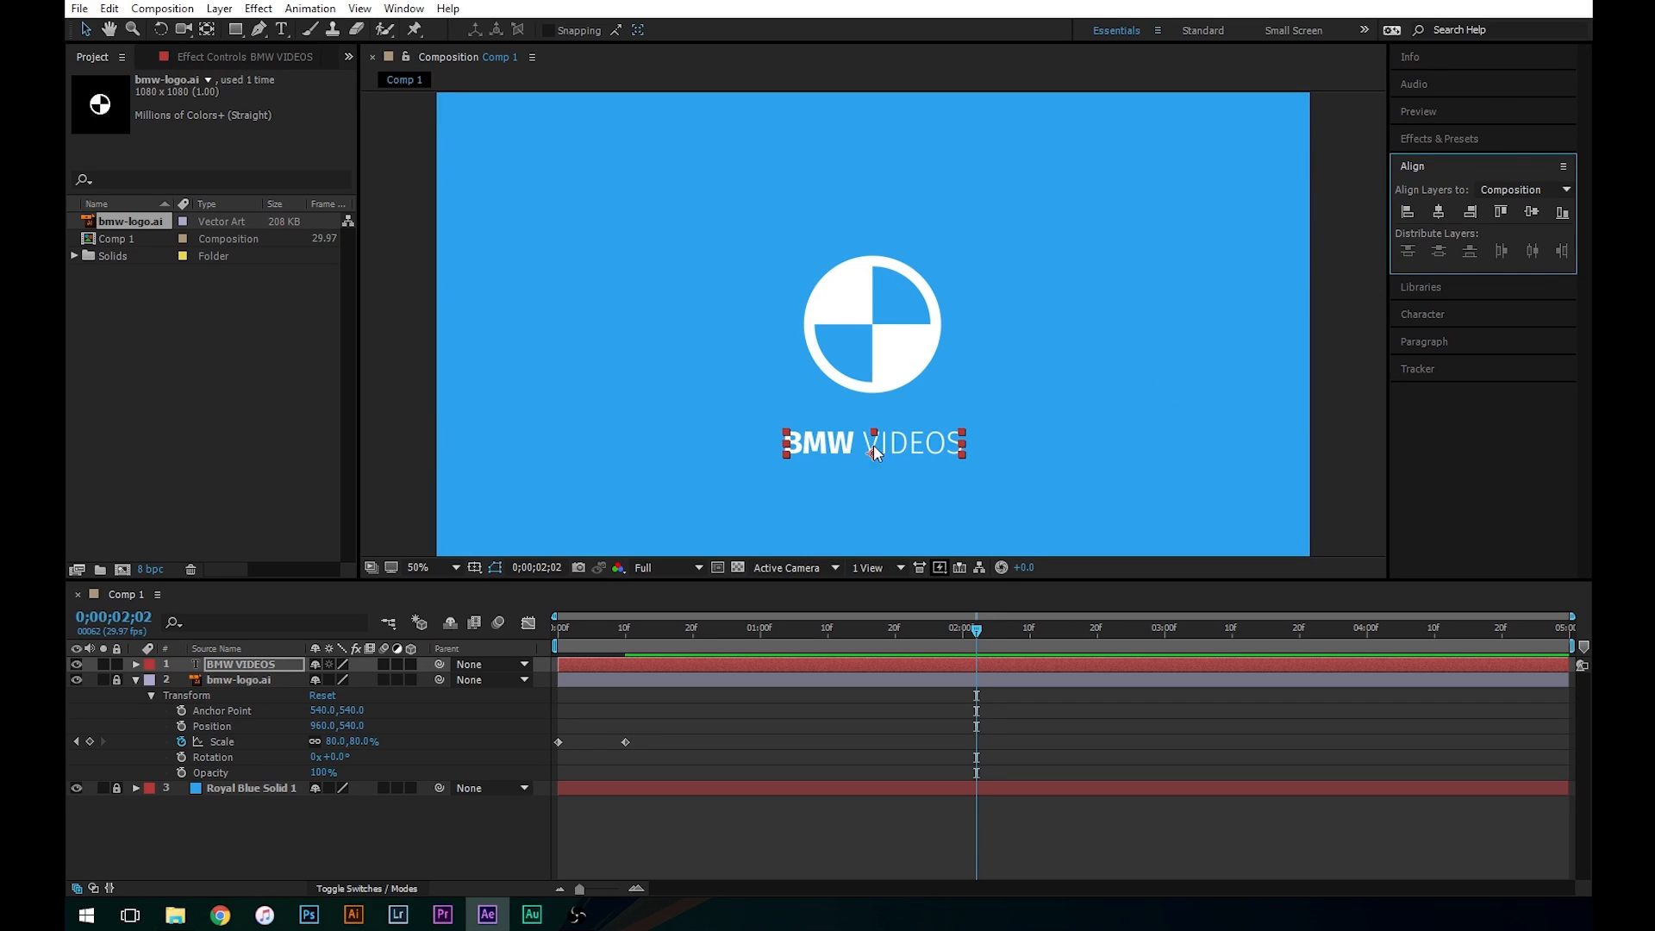
{"action": "mouse_move", "coordinate": [759, 483]}
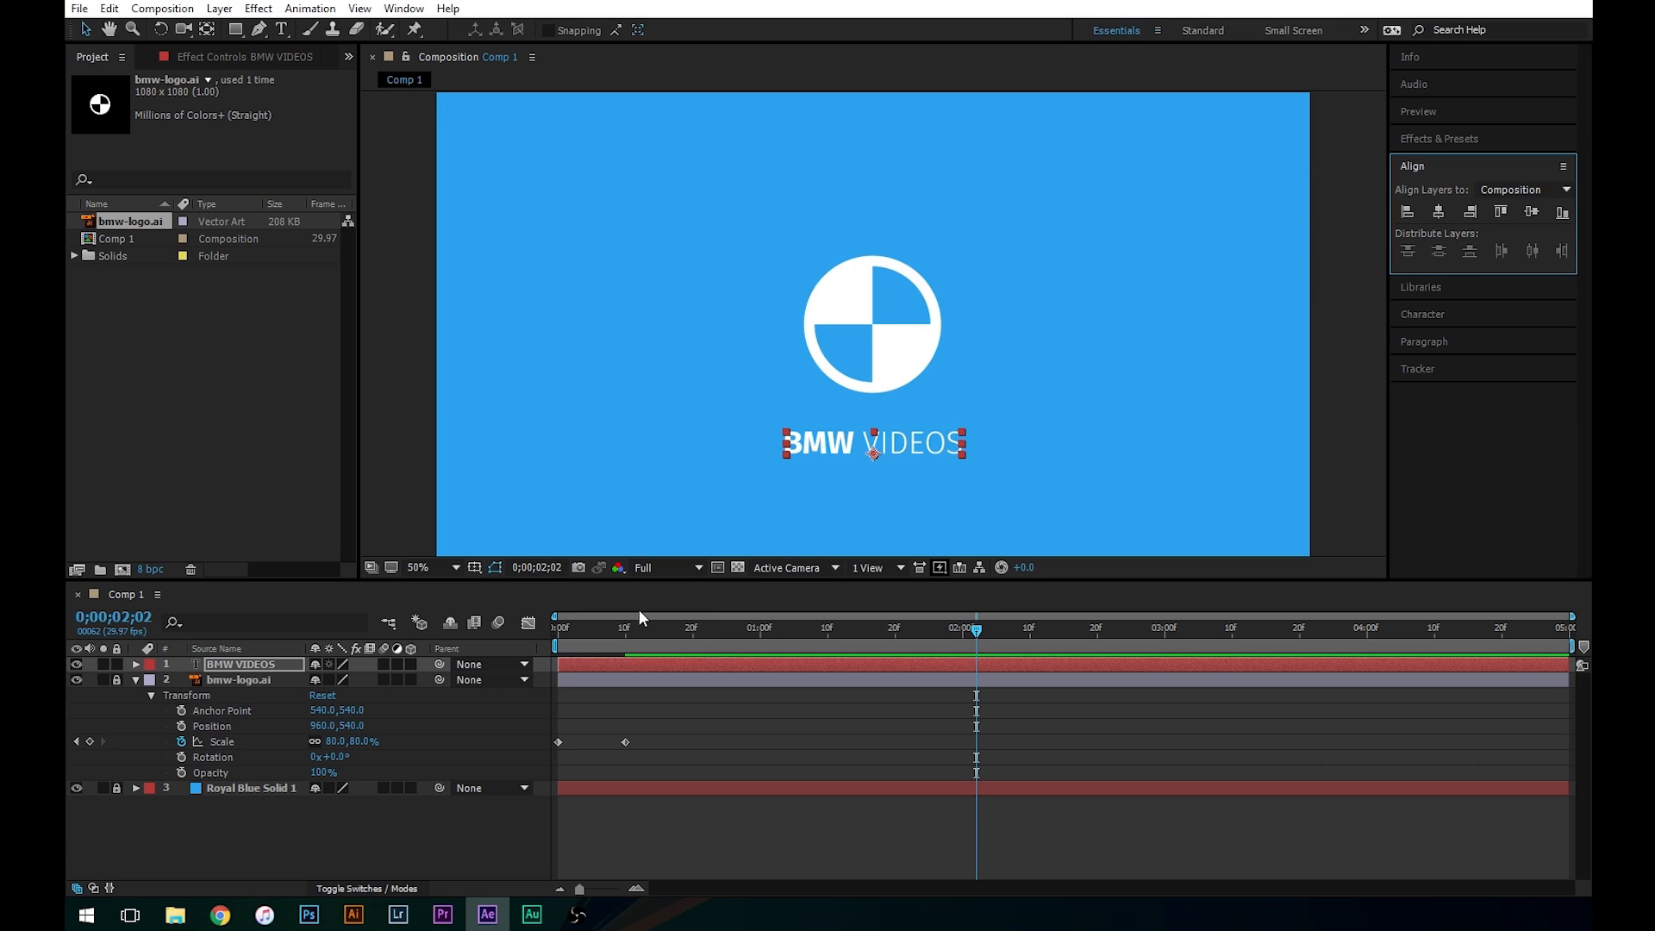
- Keyframe the text's Position so it starts off to the right at frame 10 and reaches centre by frame 20
{"action": "left_click", "coordinate": [624, 629]}
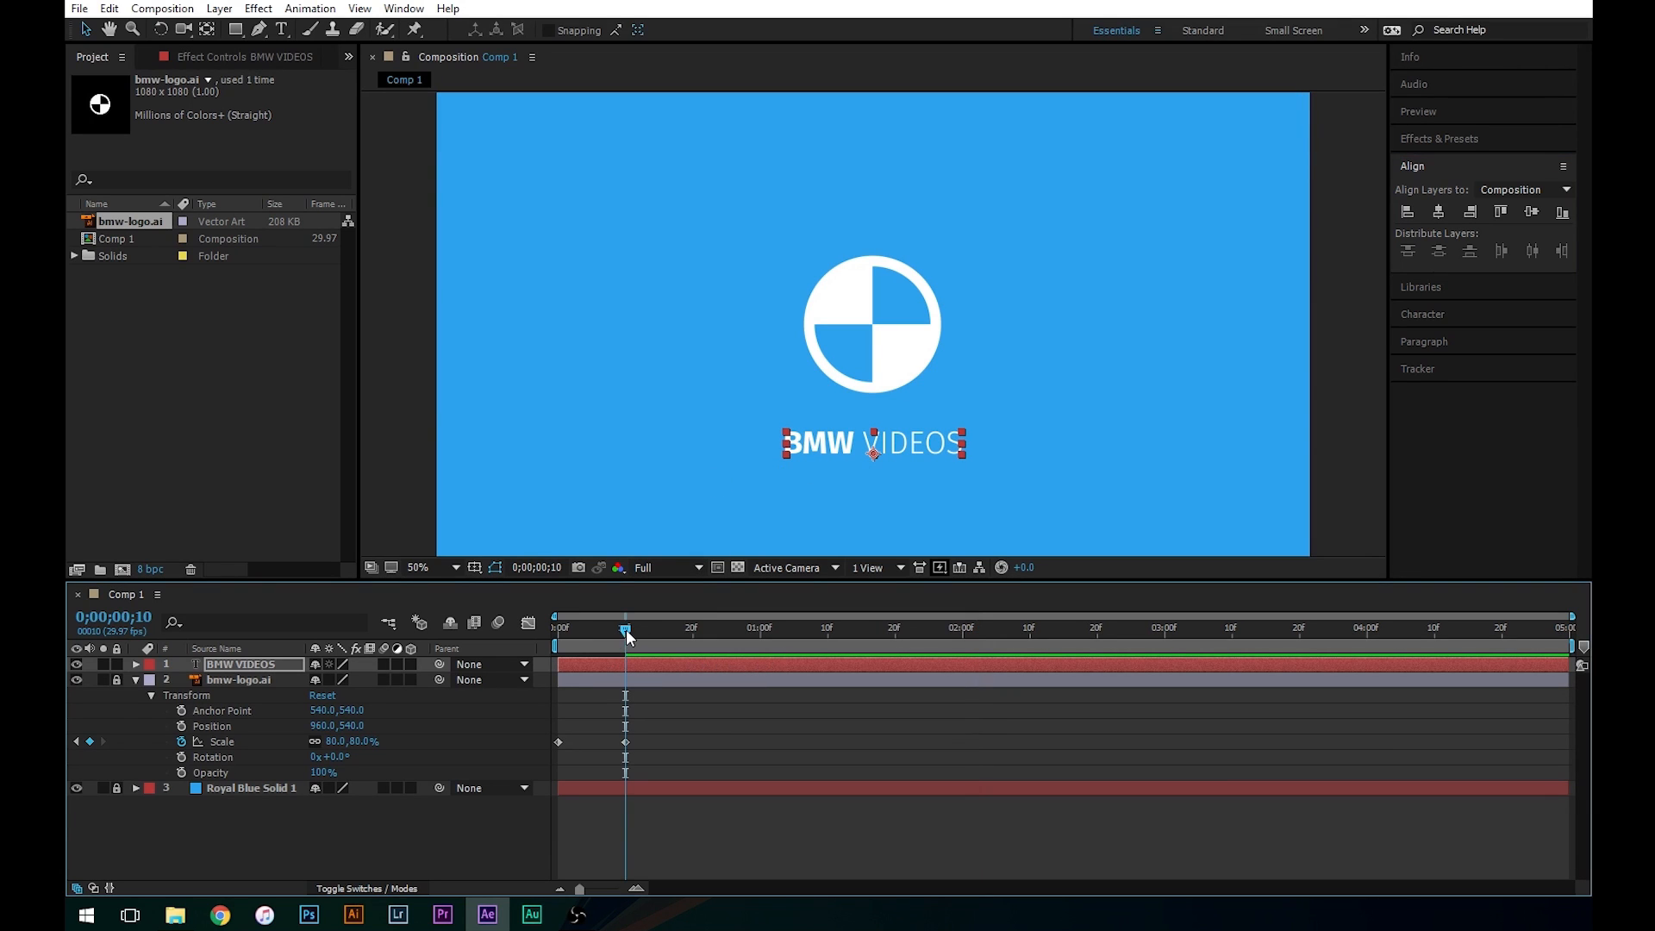
{"action": "mouse_move", "coordinate": [637, 636]}
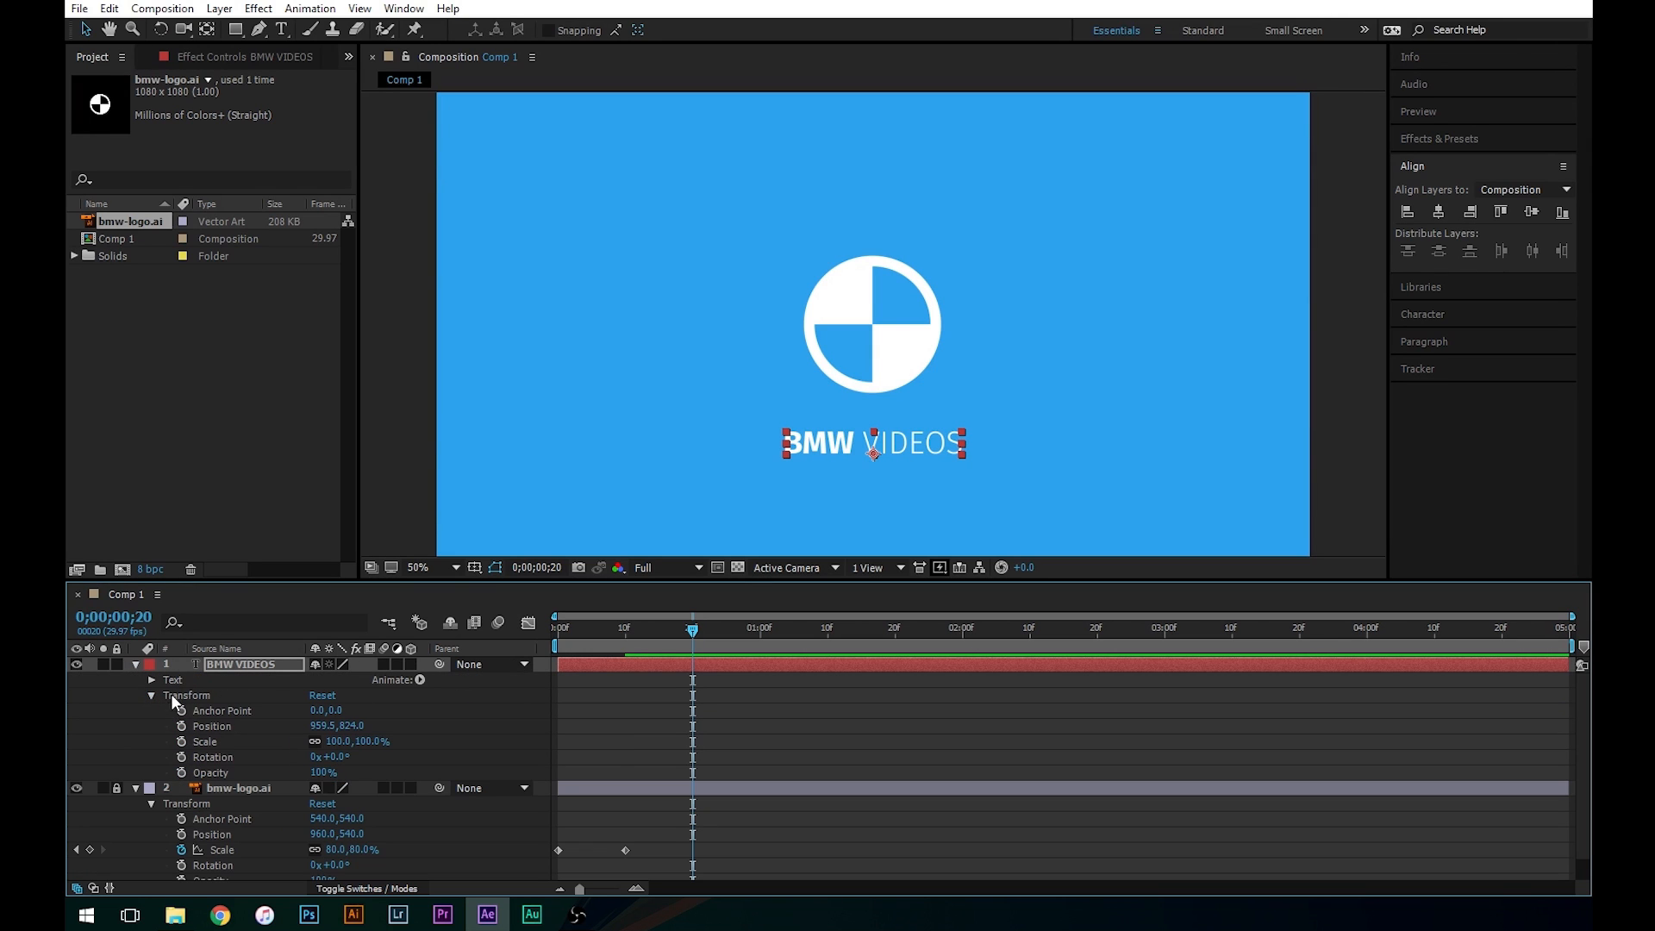
{"action": "mouse_move", "coordinate": [182, 726]}
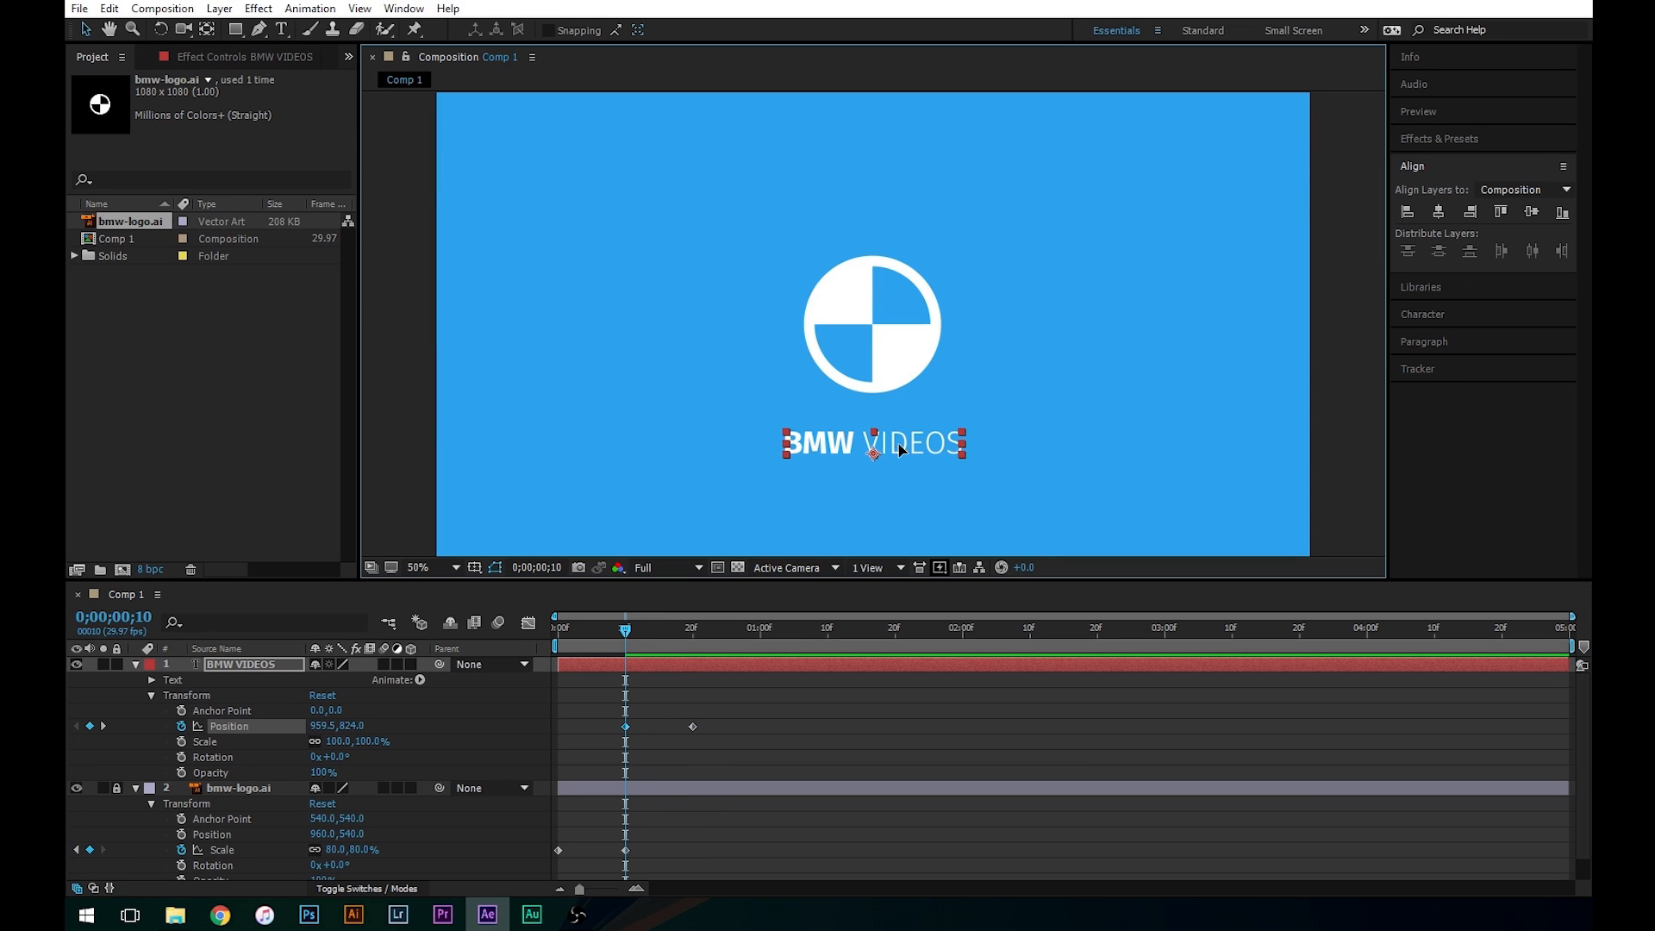
{"action": "left_click_drag", "start_coordinate": [872, 443], "coordinate": [1065, 444]}
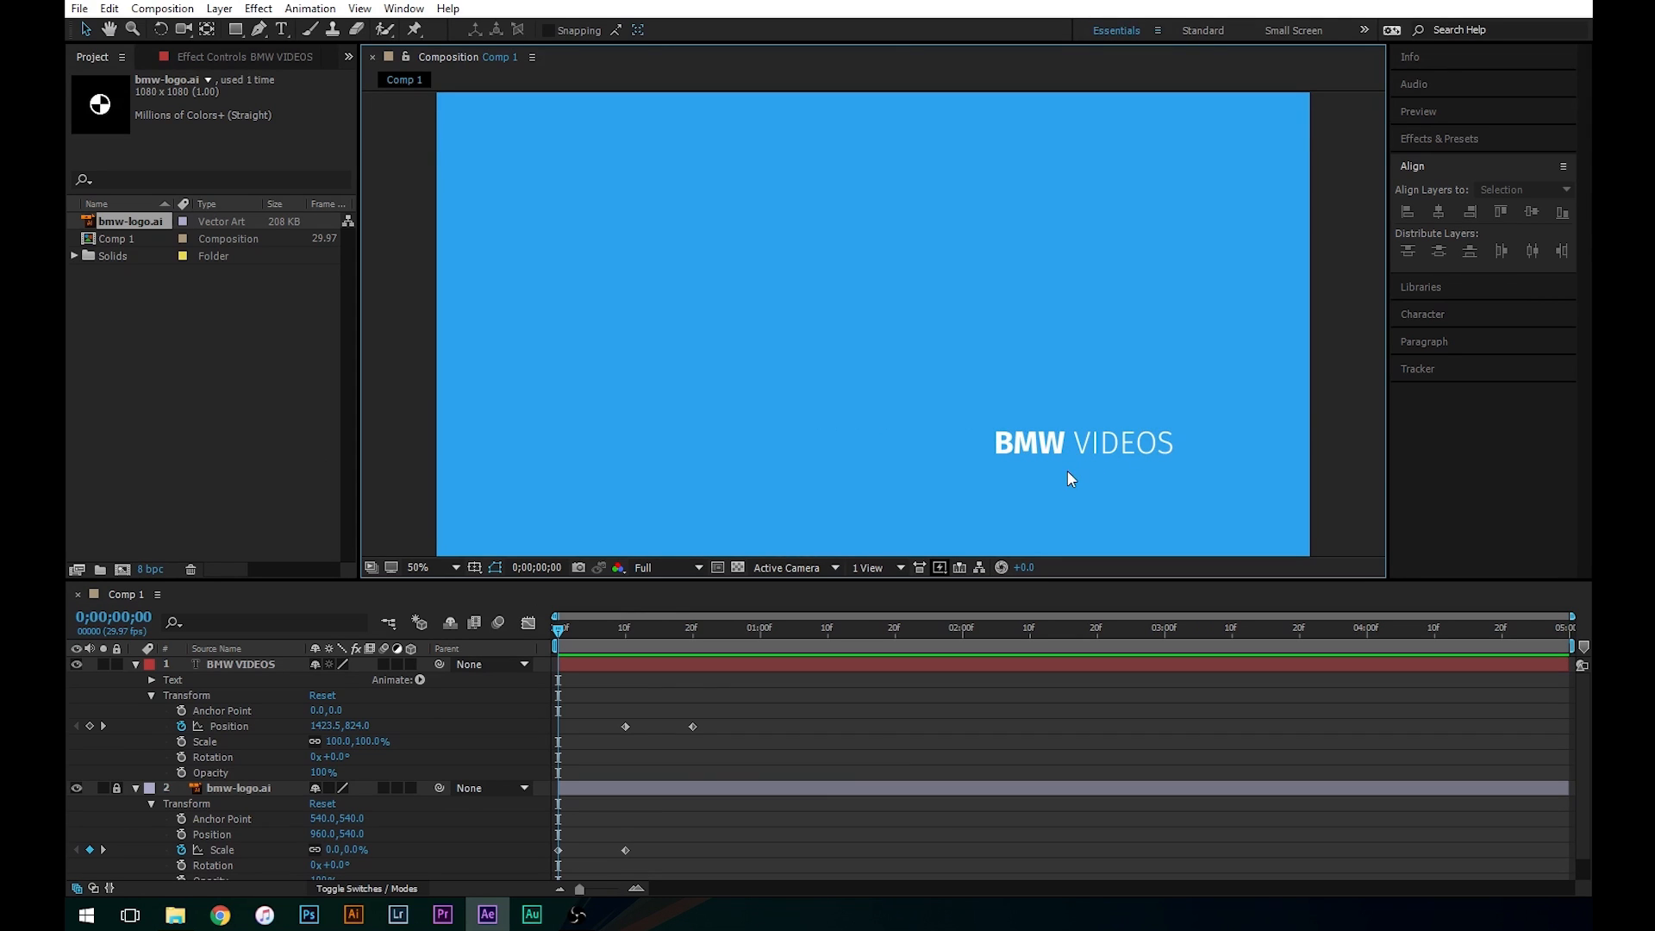
{"action": "mouse_move", "coordinate": [776, 551]}
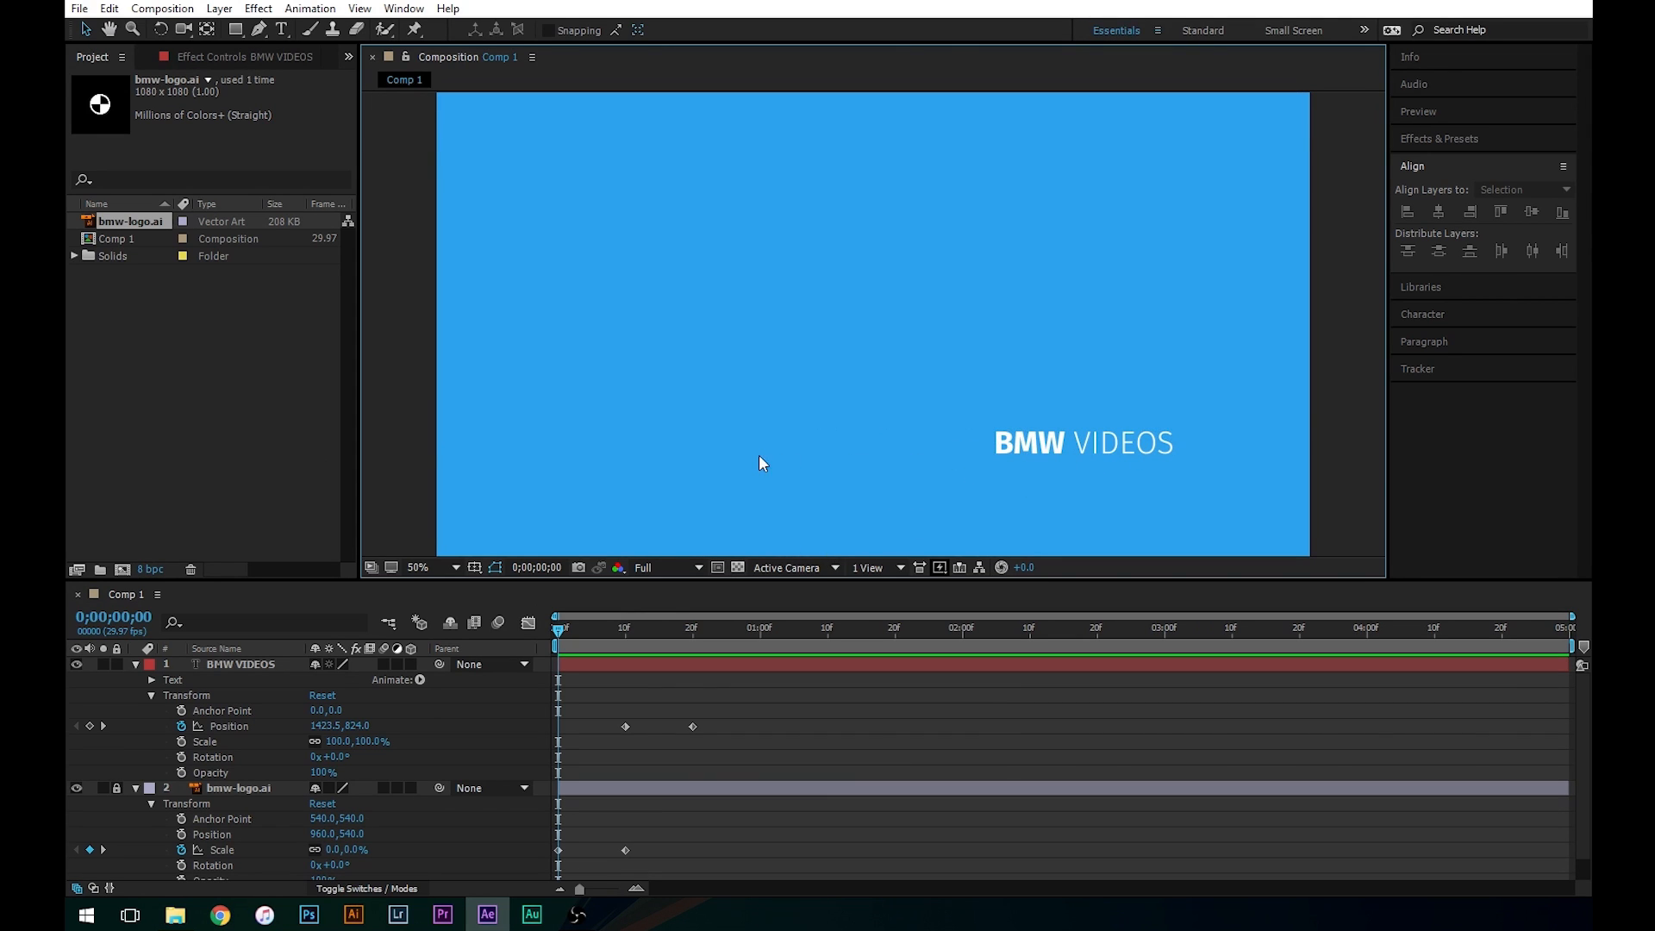
{"action": "mouse_move", "coordinate": [874, 451]}
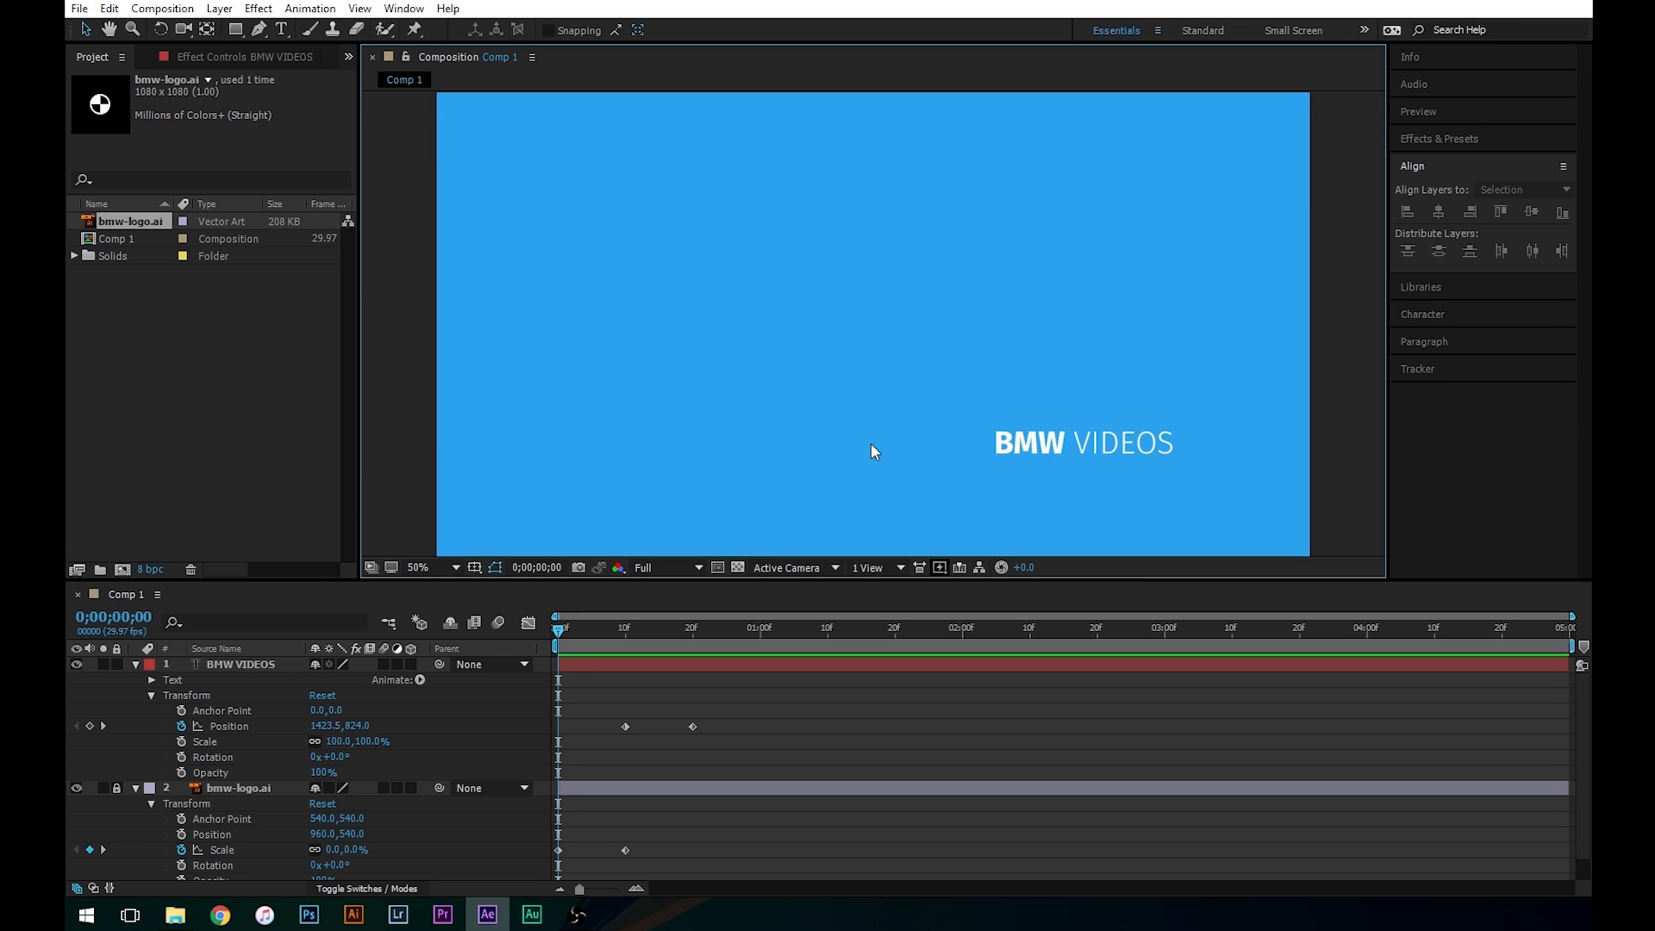
{"action": "left_click", "coordinate": [610, 627]}
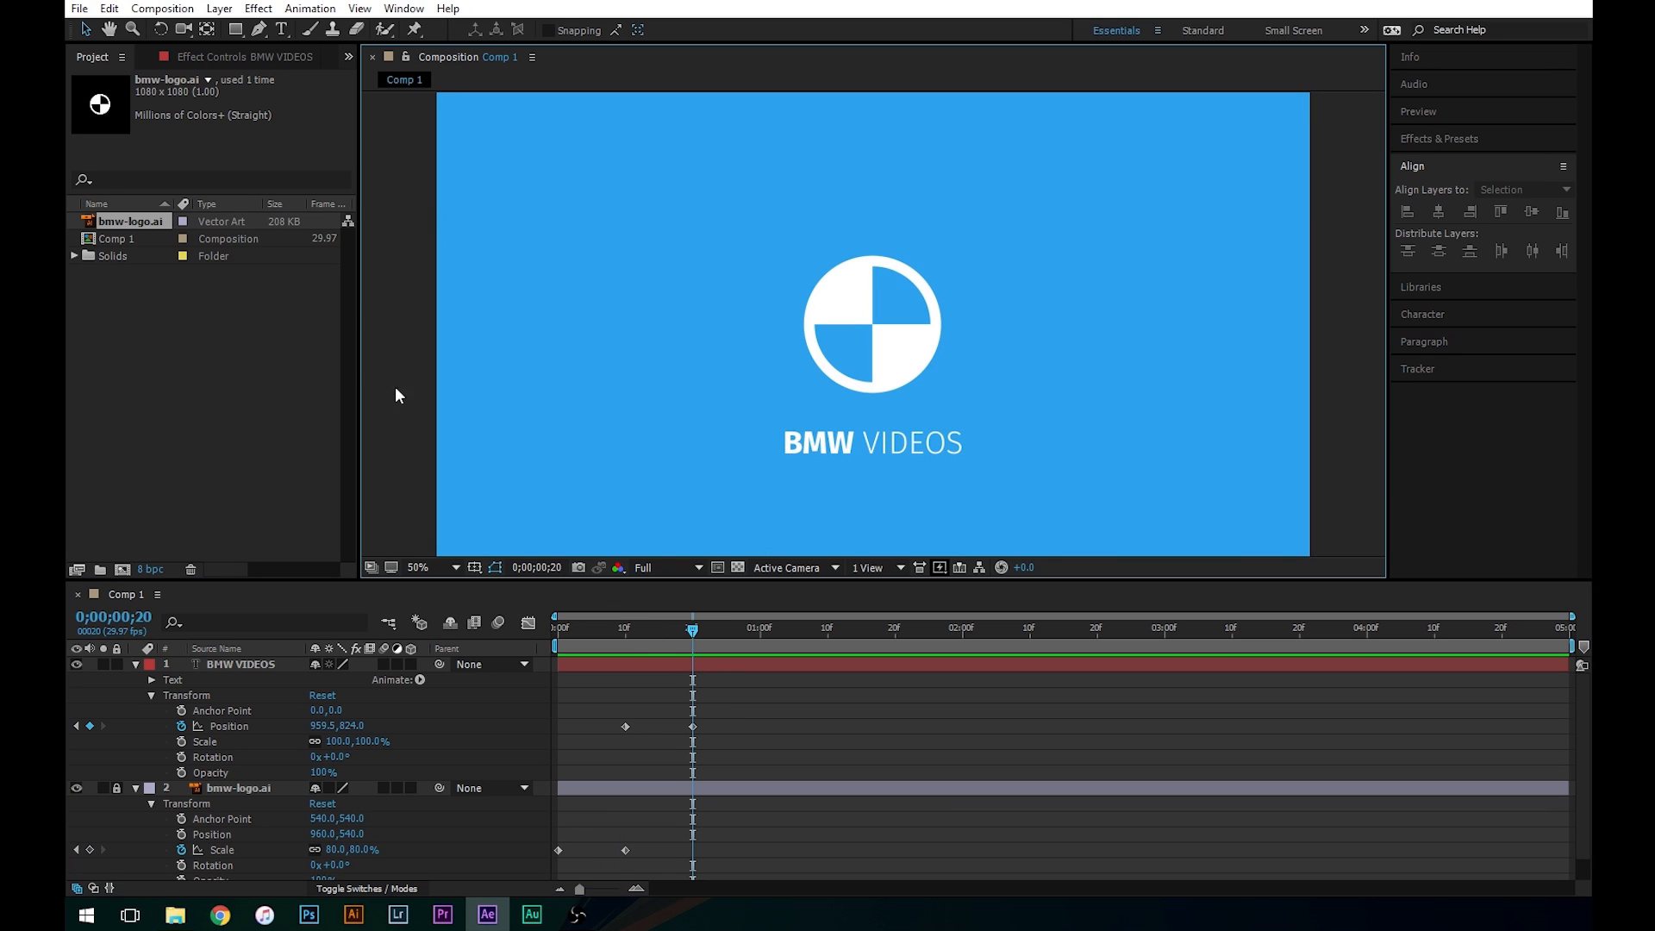
- Draw a white rectangle, Shape Layer 1, over the BMW VIDEOS text, aligned to the composition
{"action": "left_click", "coordinate": [258, 31]}
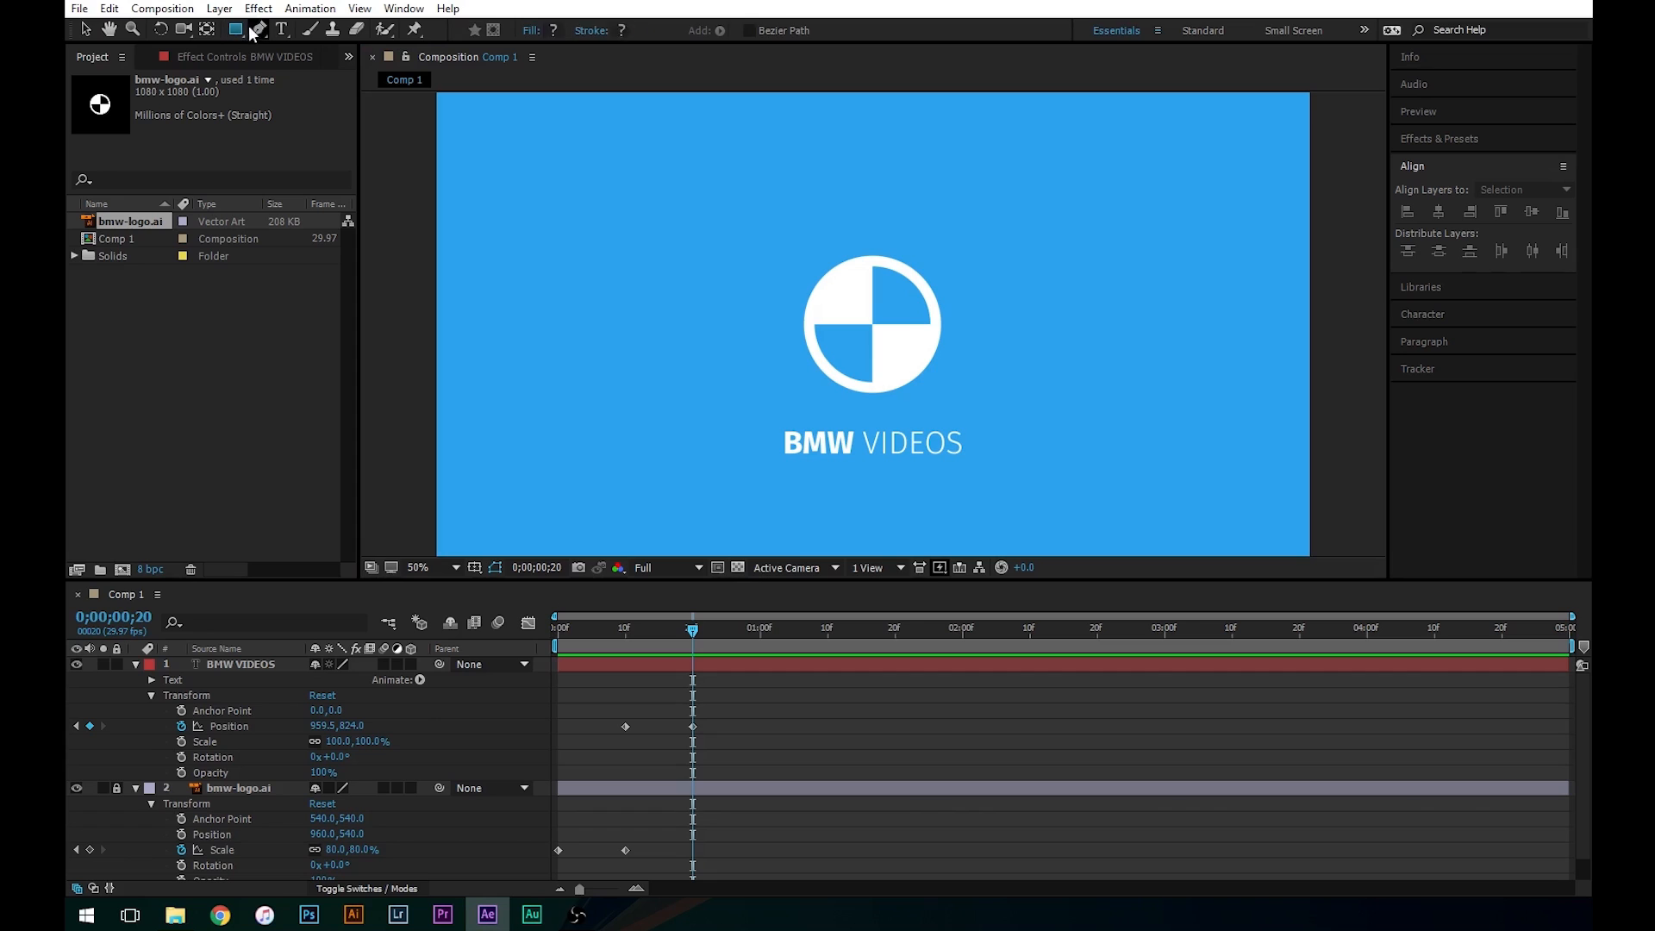
{"action": "left_click", "coordinate": [262, 30]}
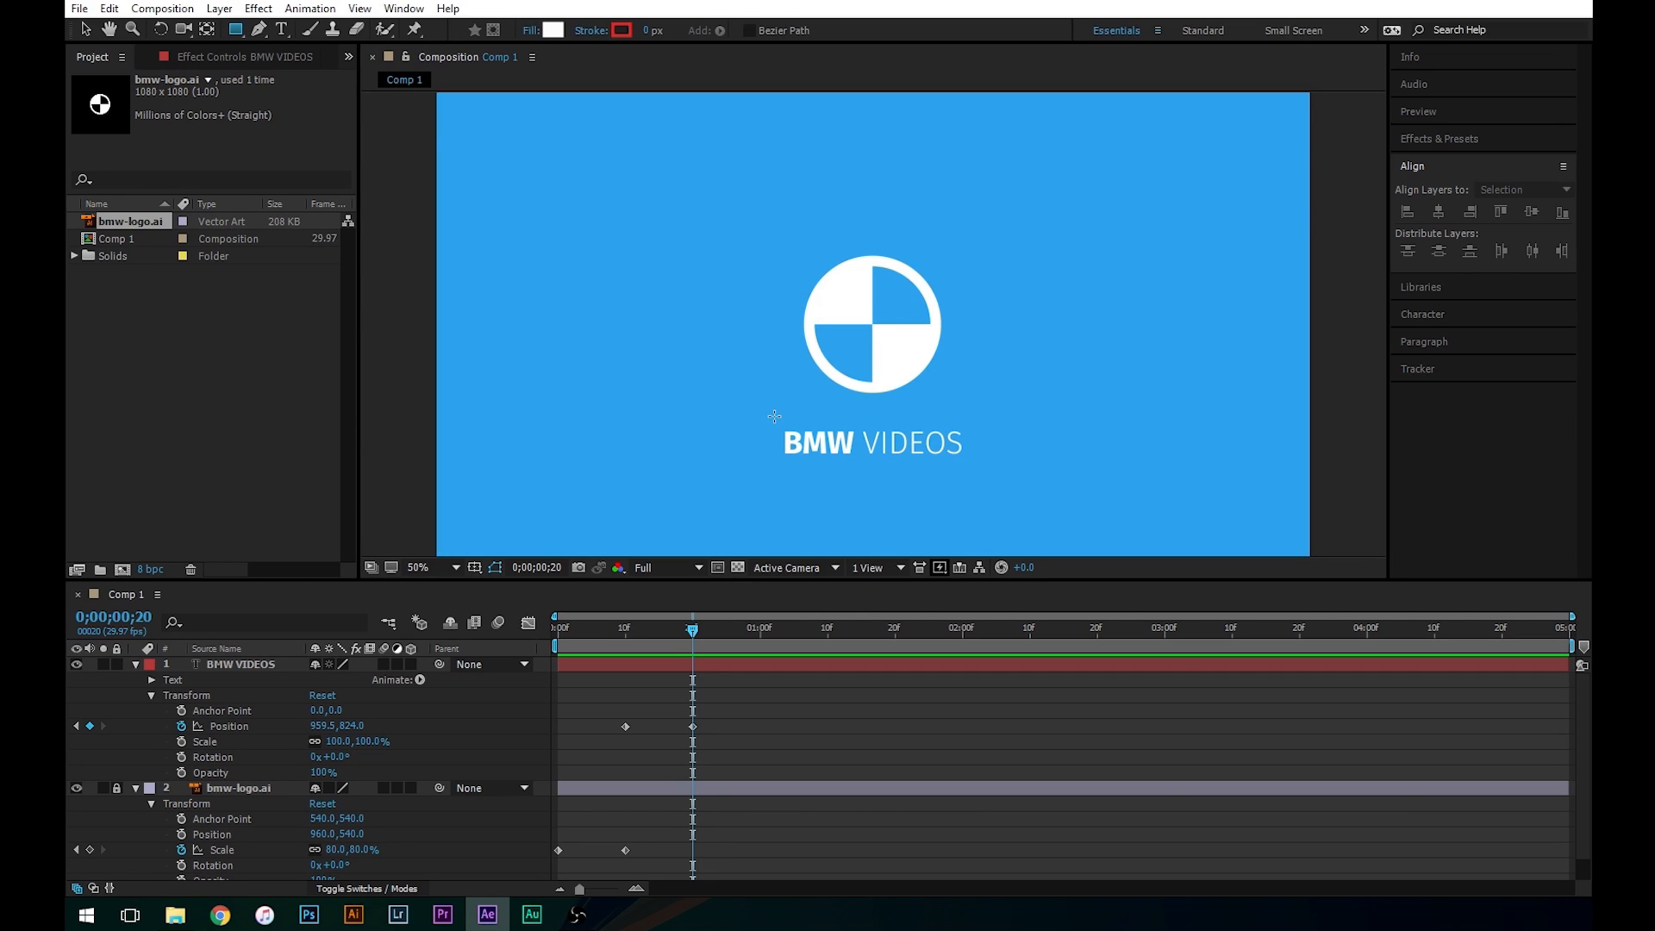
{"action": "left_click_drag", "start_coordinate": [776, 417], "coordinate": [955, 476]}
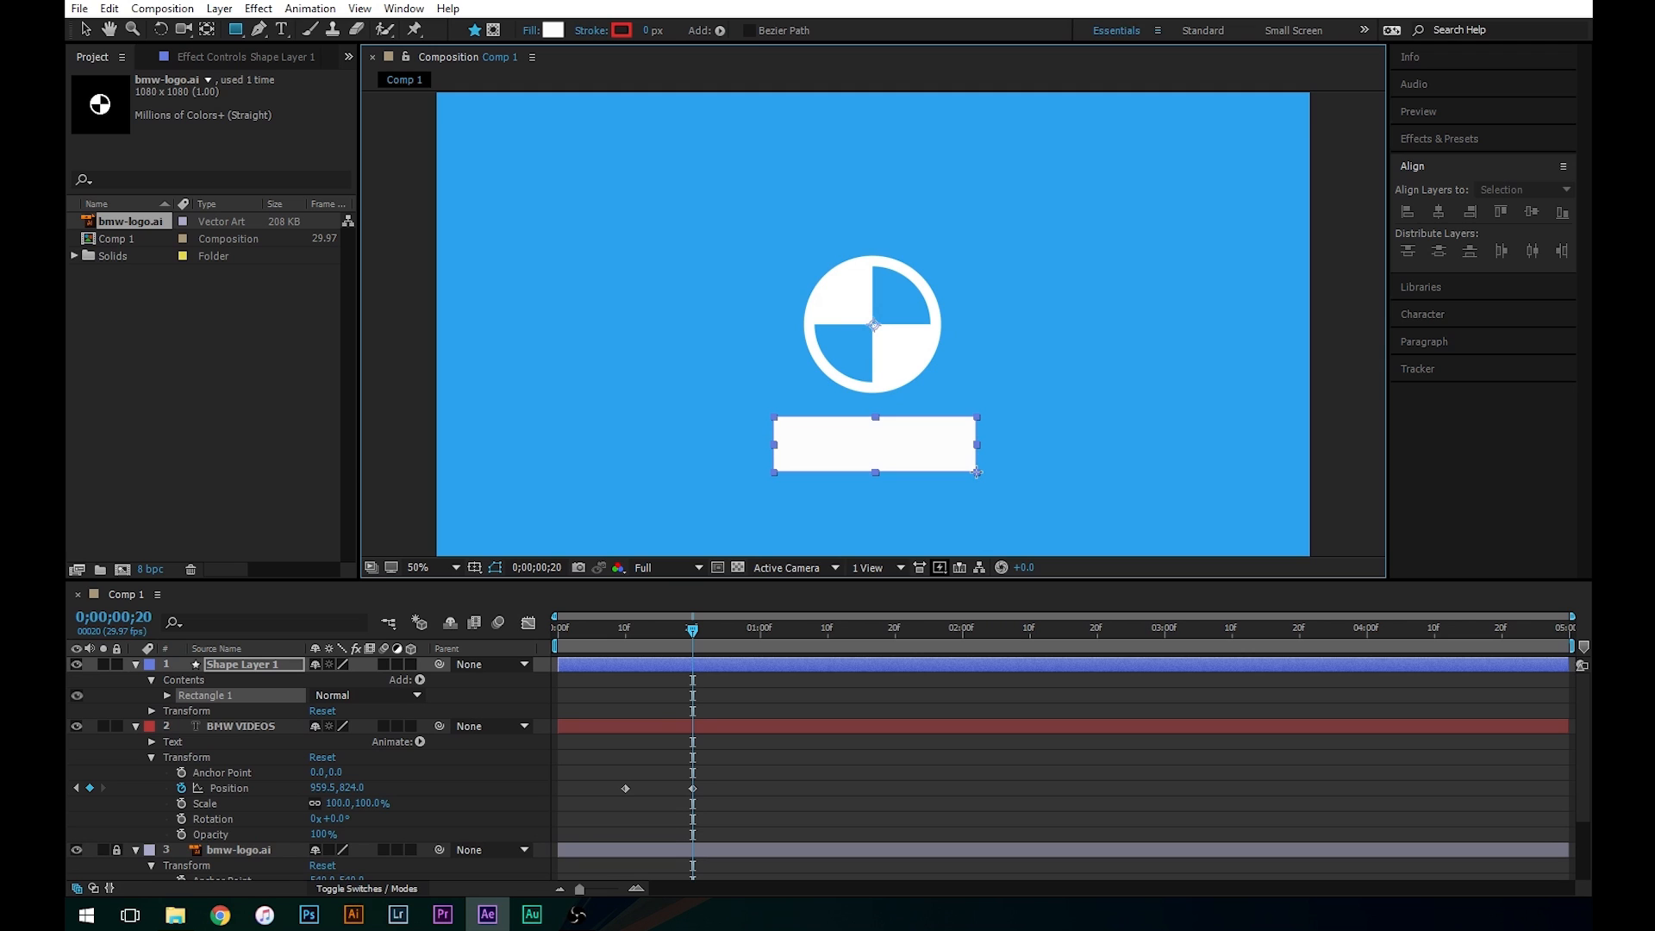
{"action": "left_click", "coordinate": [1520, 190]}
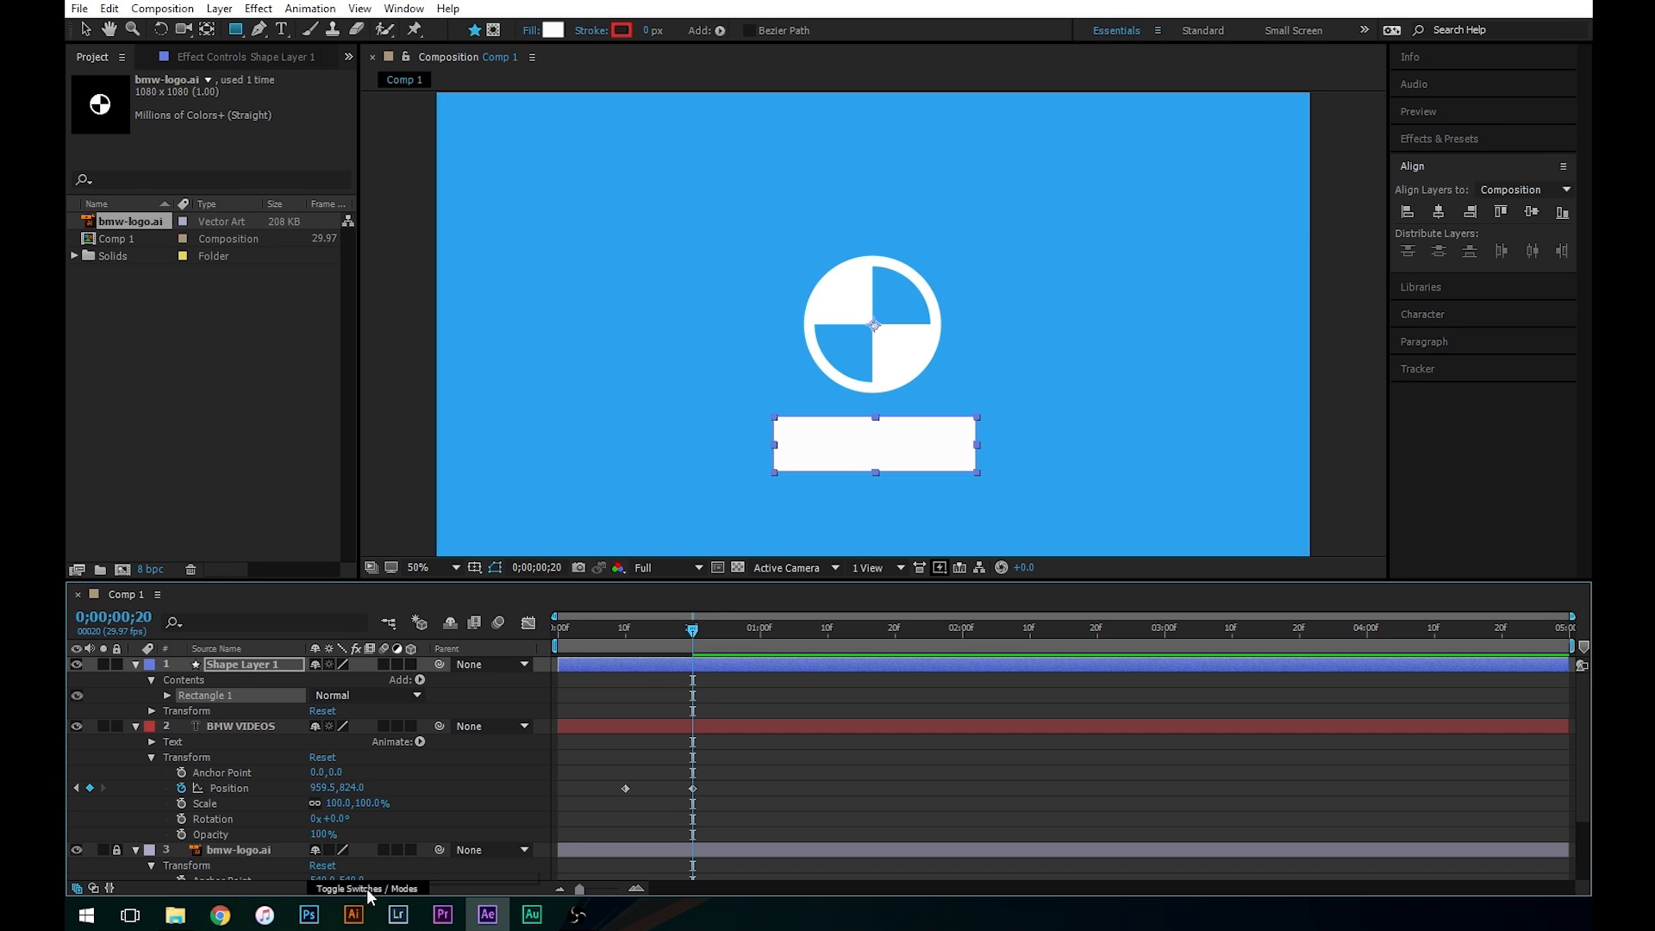
- Set the BMW VIDEOS layer's track matte to Alpha Matte 'Shape Layer 1' and scrub to check the reveal
{"action": "left_click", "coordinate": [366, 888]}
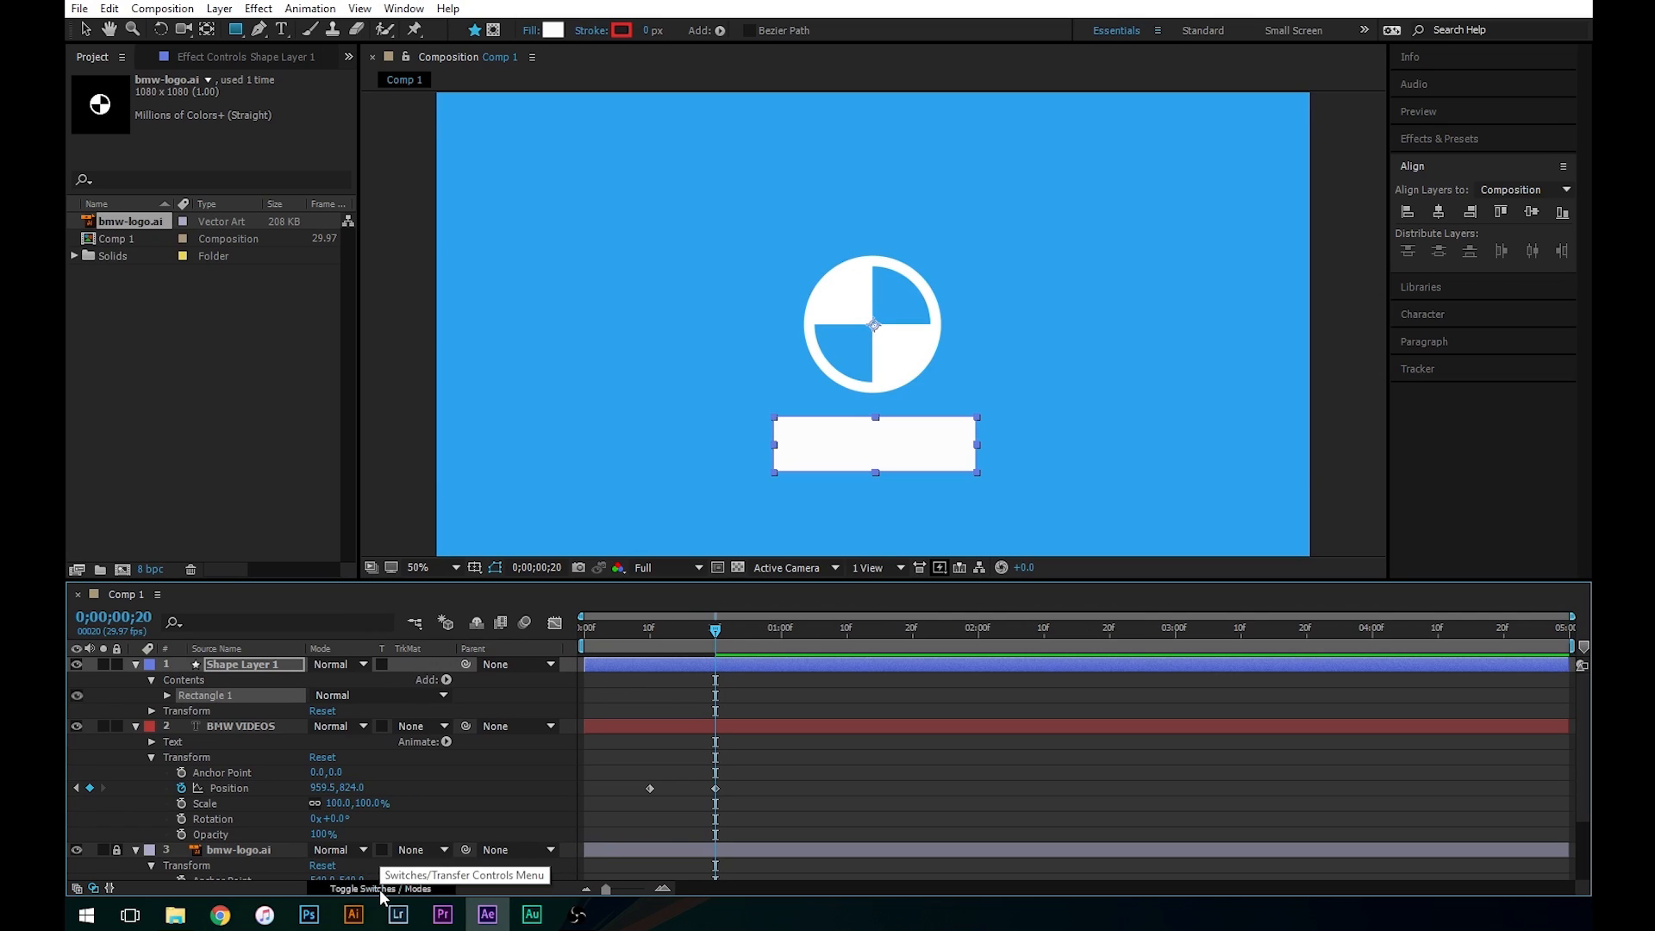
{"action": "left_click", "coordinate": [240, 726]}
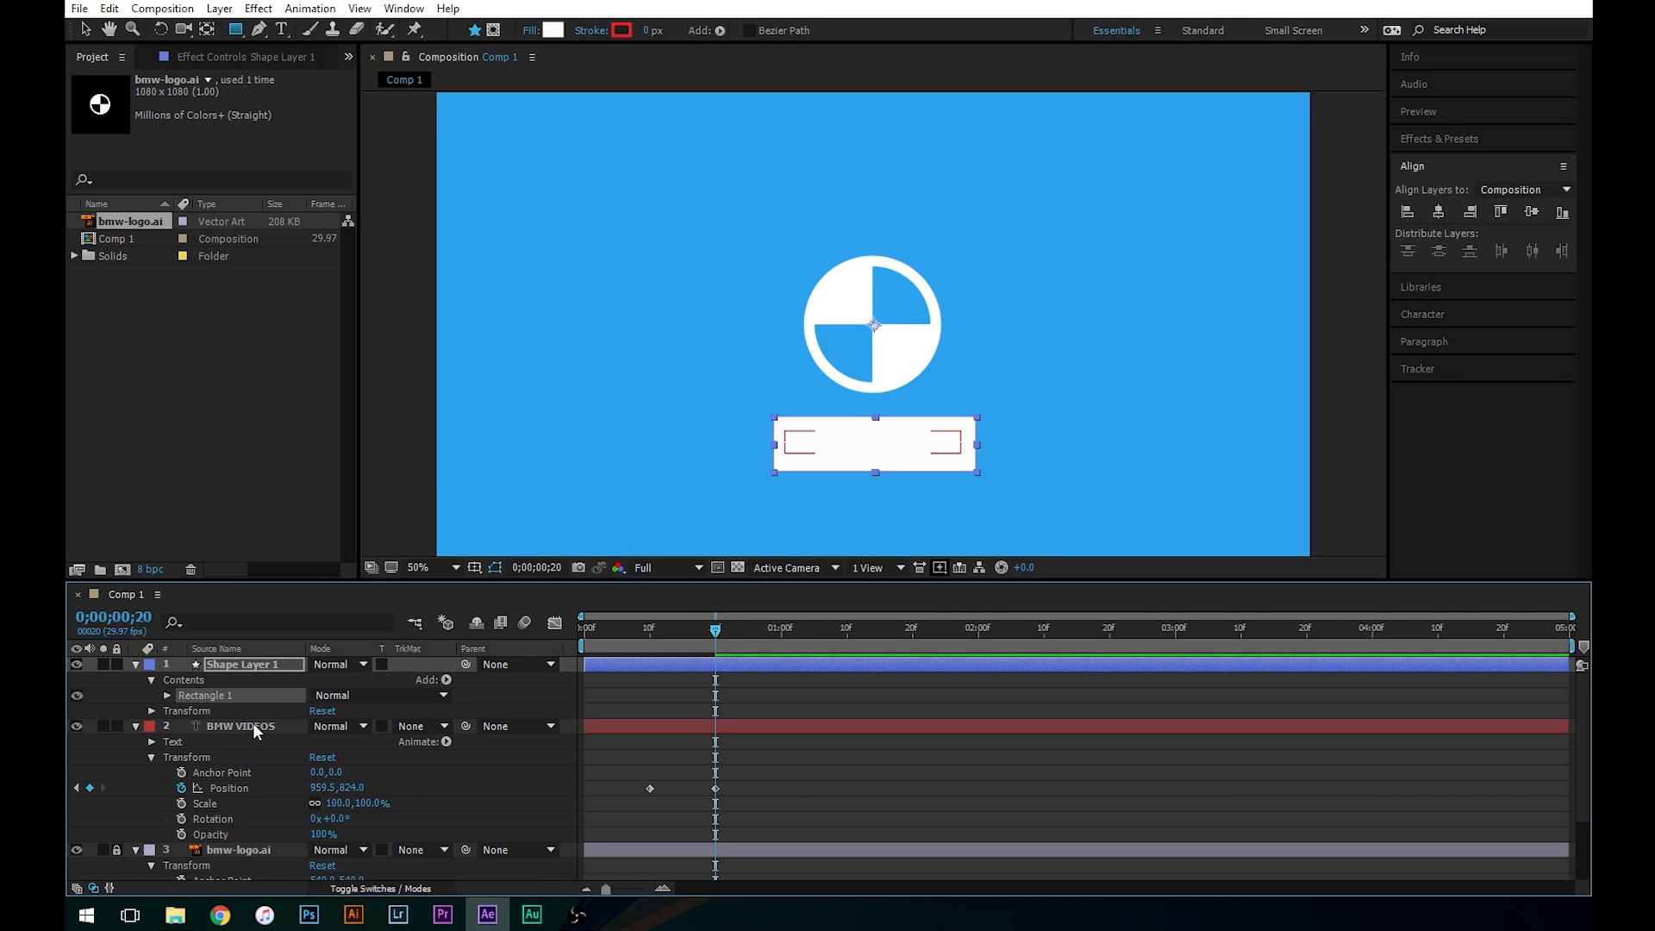
{"action": "left_click", "coordinate": [419, 726]}
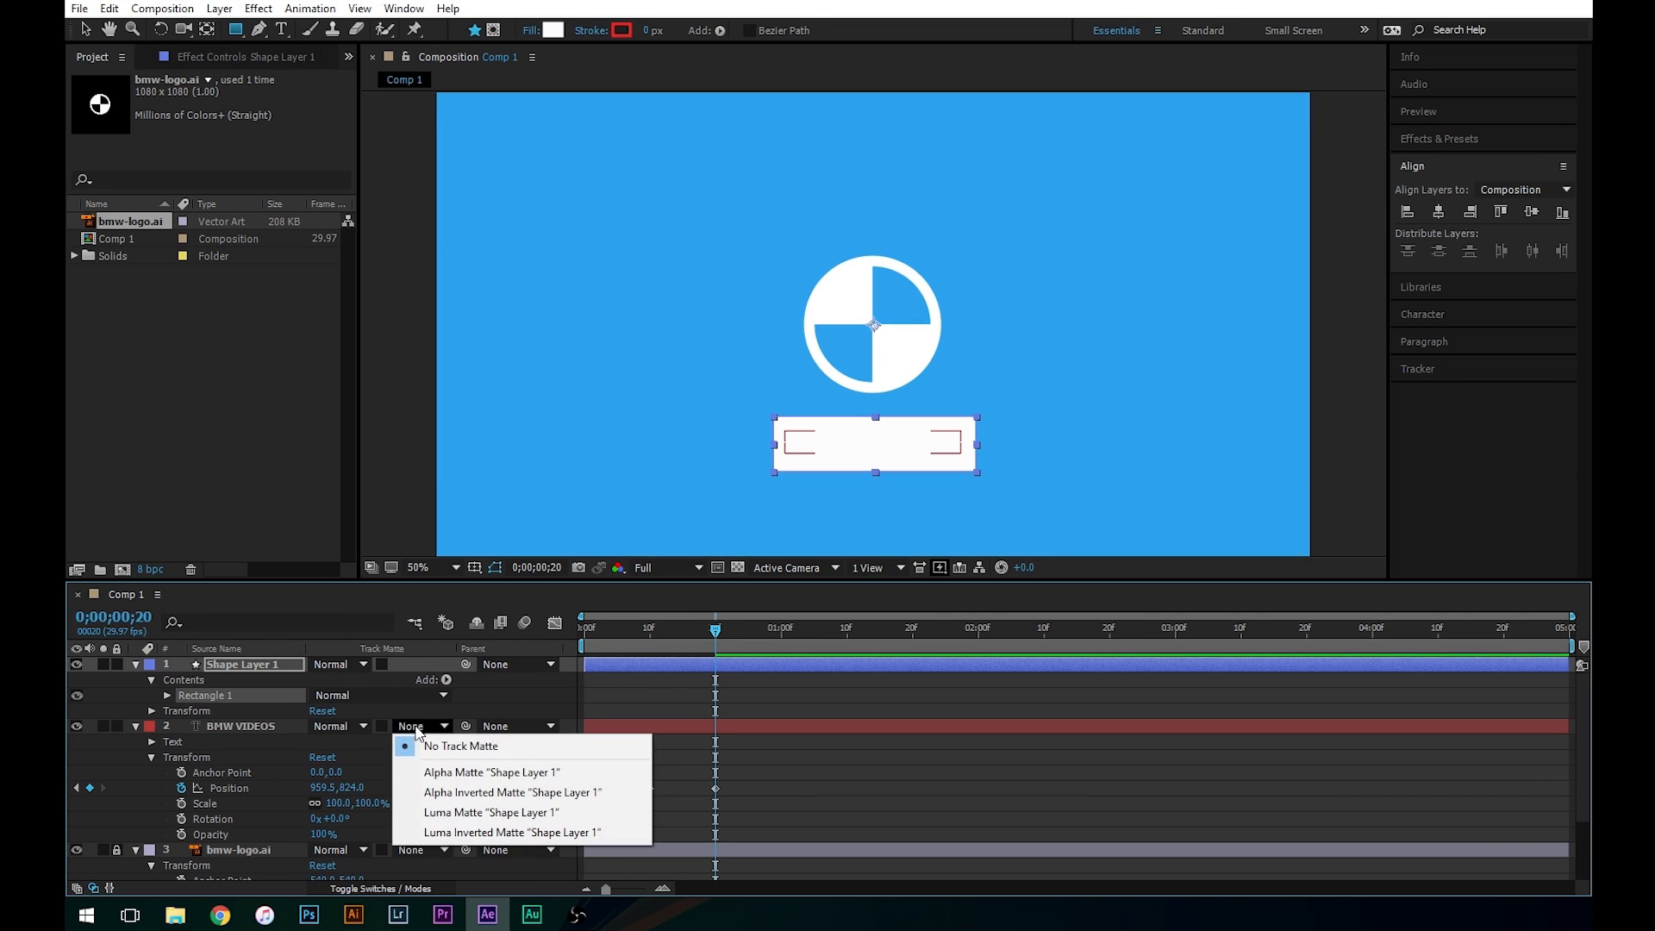
{"action": "mouse_move", "coordinate": [448, 772]}
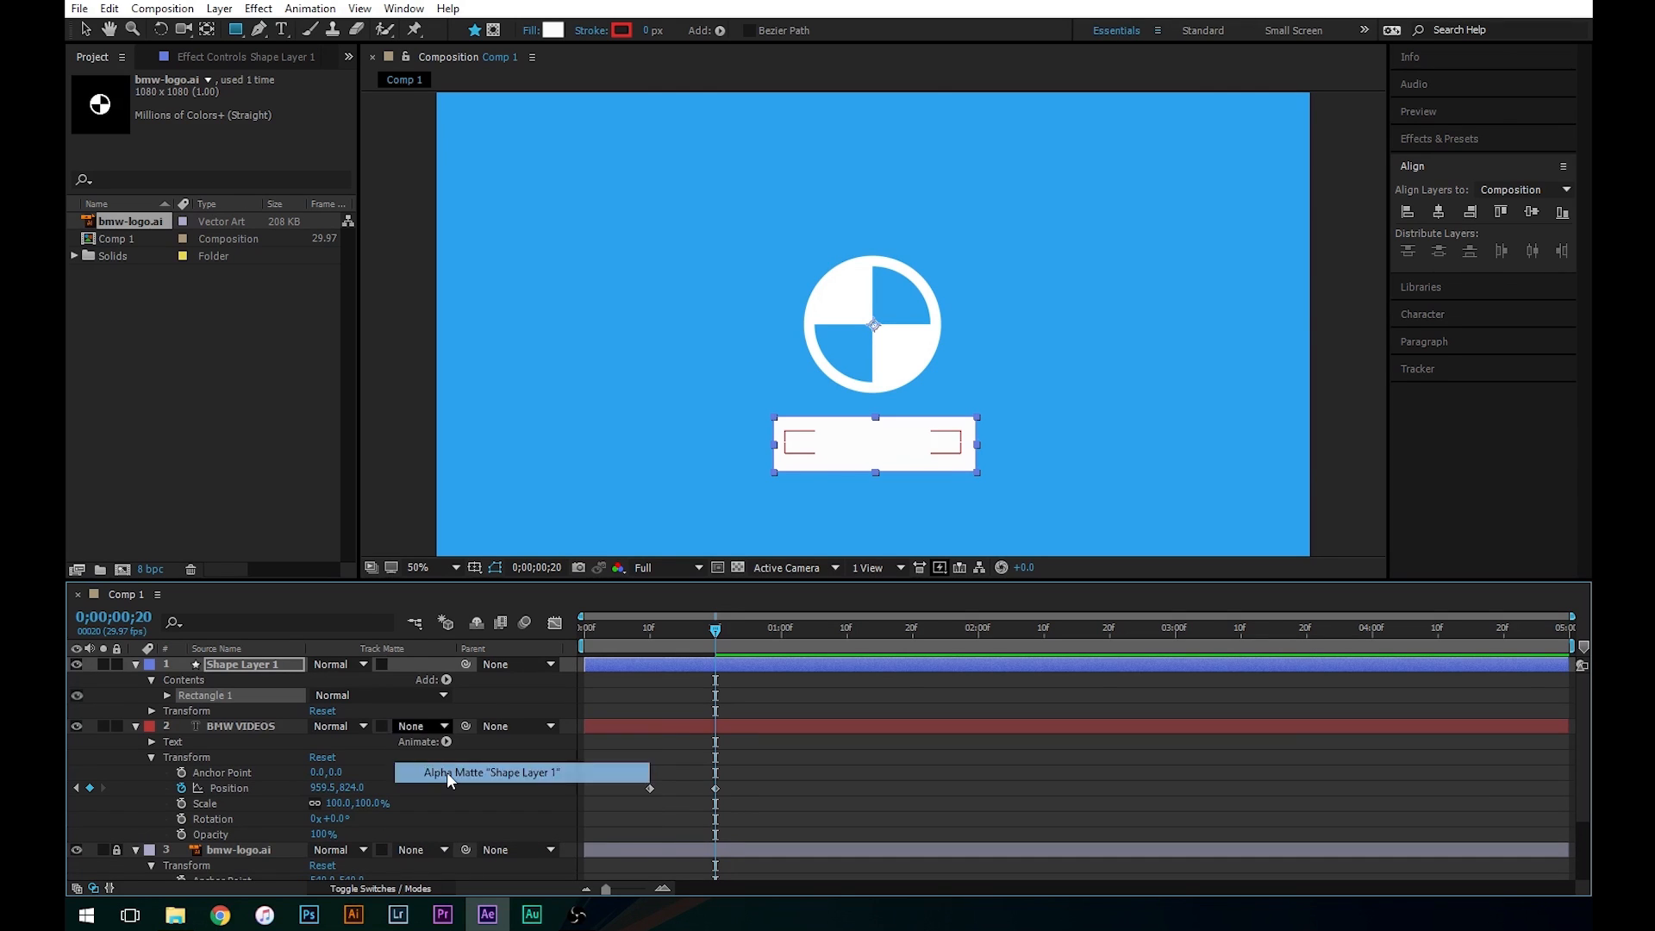
{"action": "left_click", "coordinate": [490, 770]}
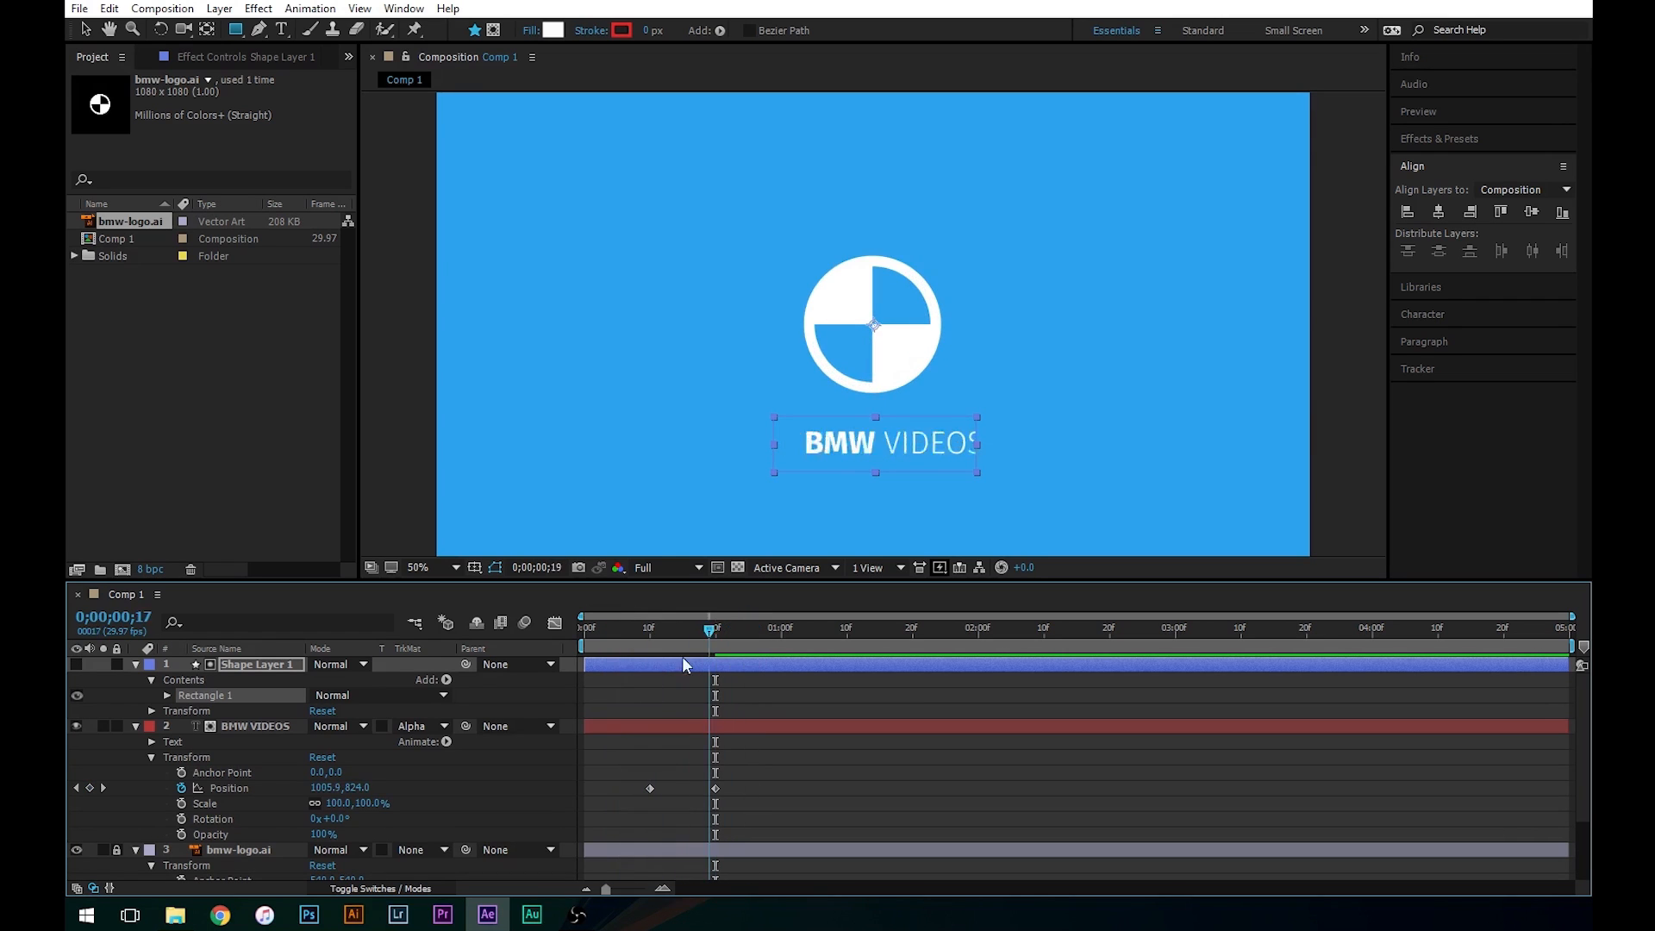
{"action": "left_click", "coordinate": [582, 631]}
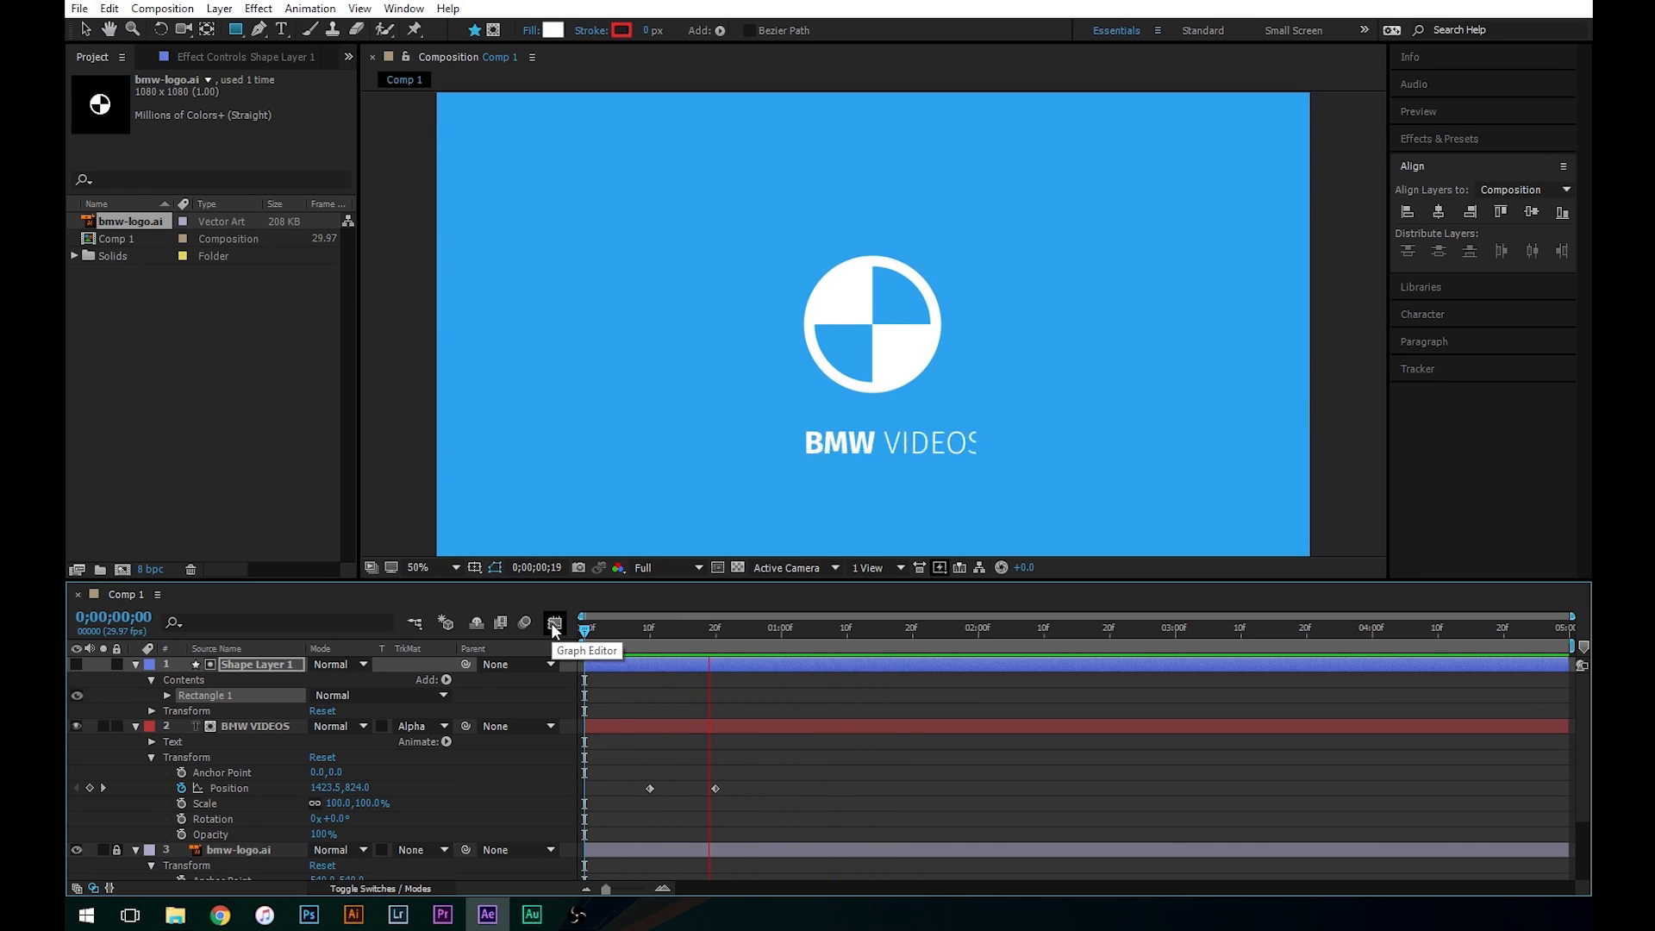
{"action": "left_click", "coordinate": [641, 646]}
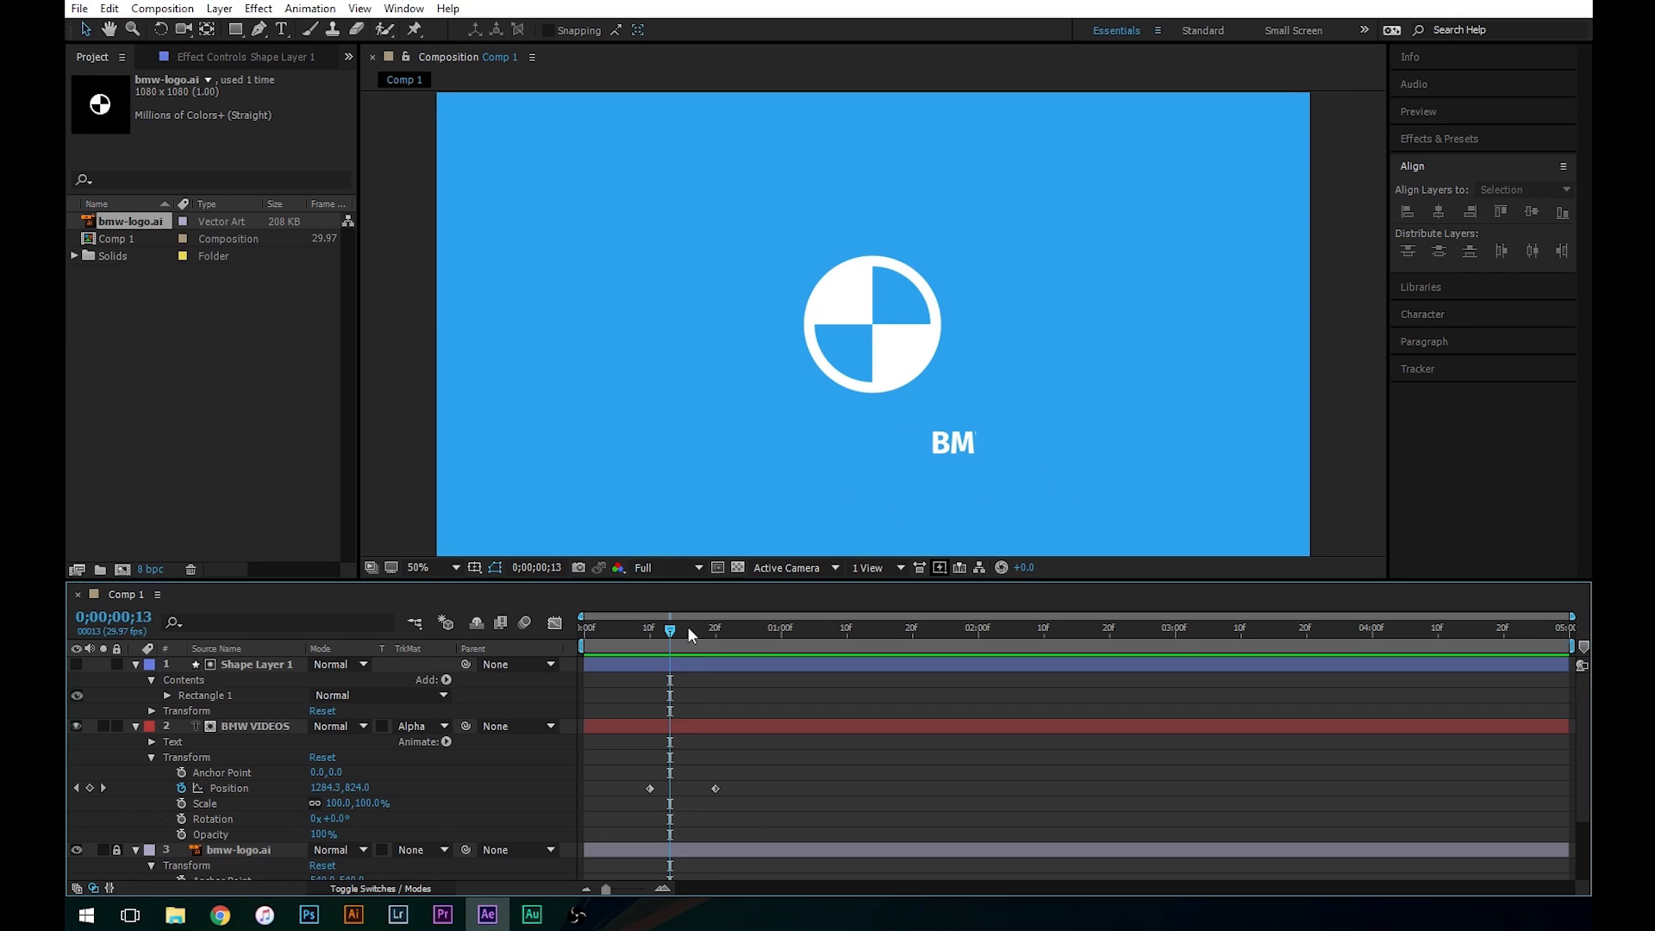
{"action": "mouse_move", "coordinate": [625, 658]}
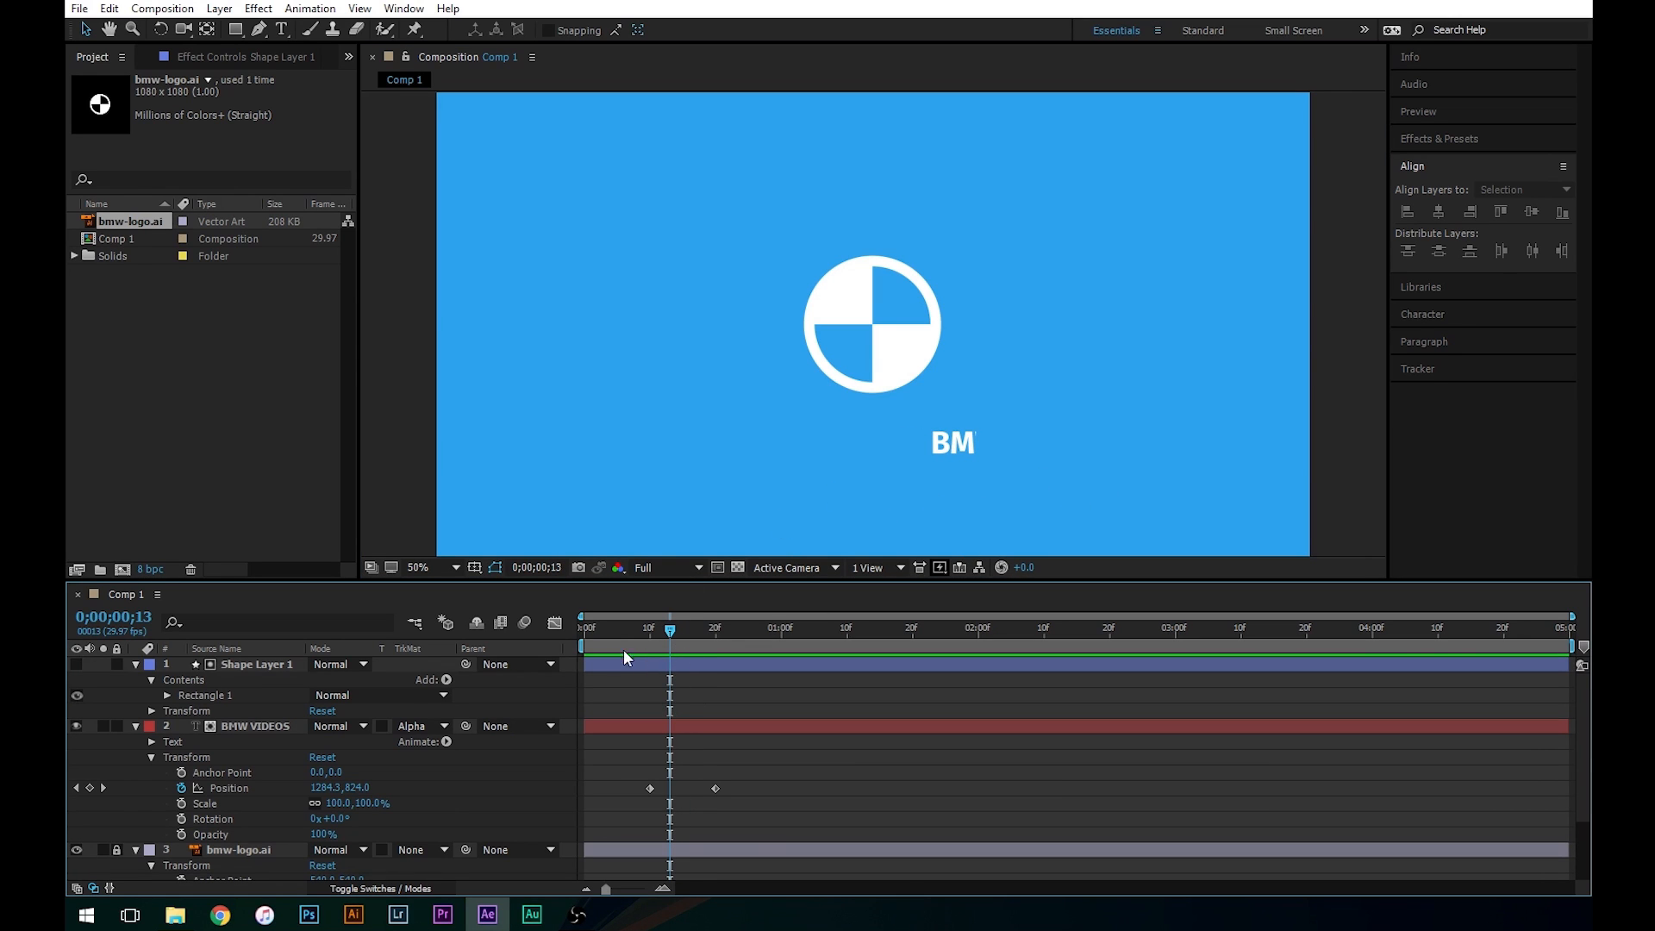
- Show Shape Layer 1, apply Gaussian Blur with Blurriness 15, and scrub to preview the soft-edged reveal
{"action": "left_click", "coordinate": [78, 665]}
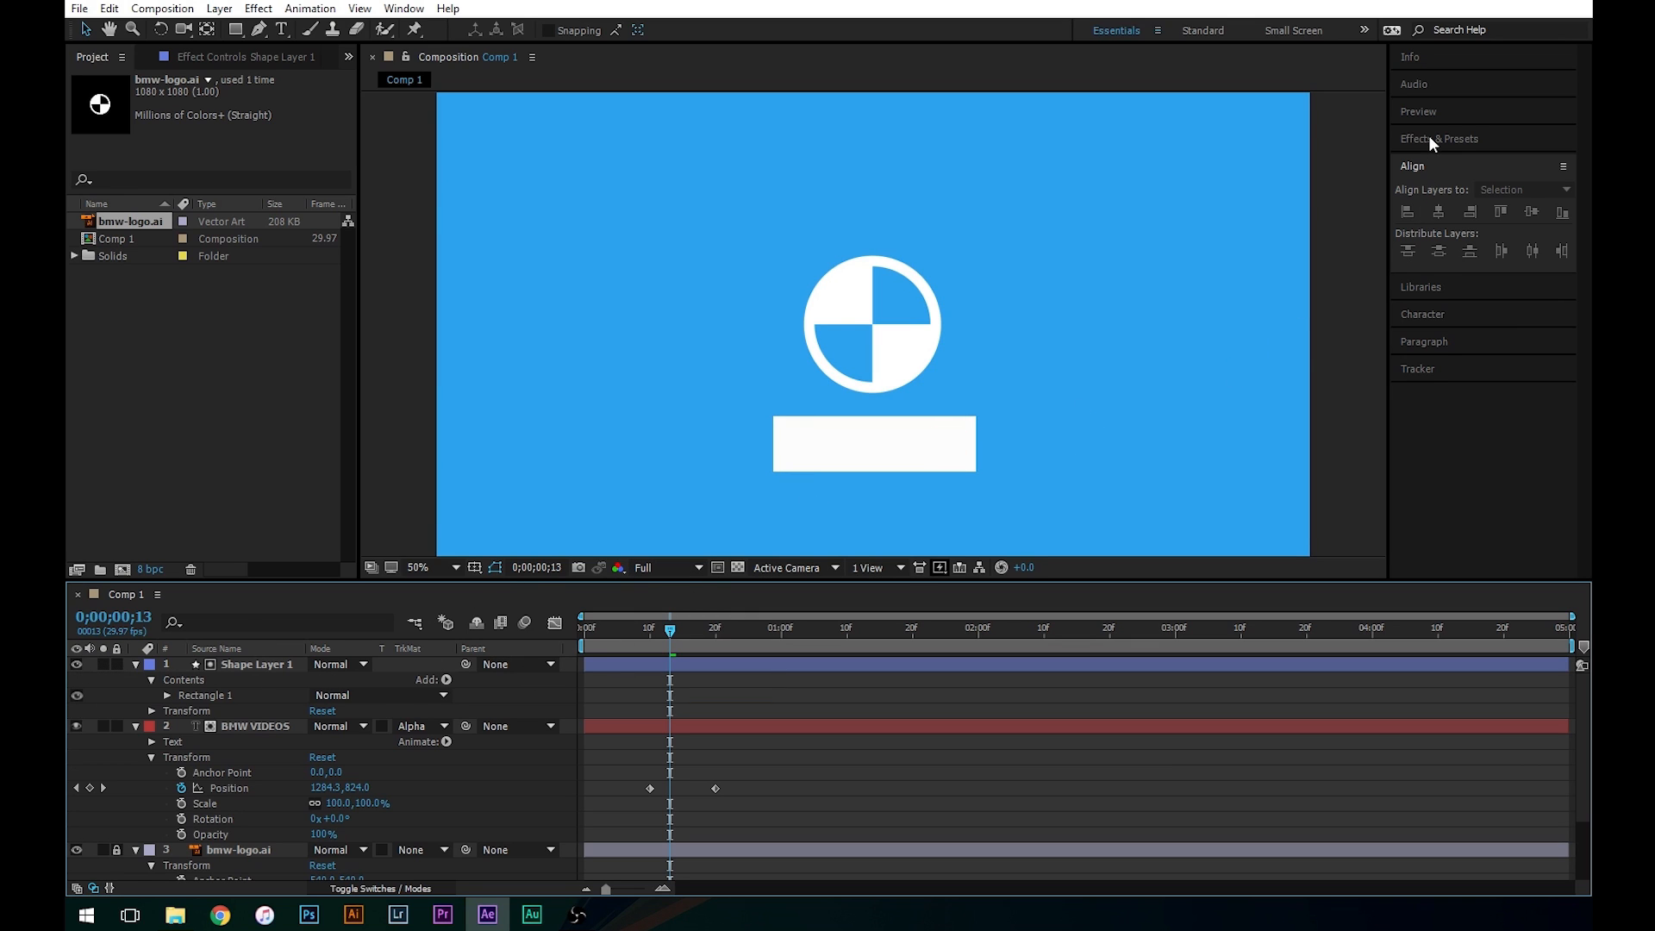
{"action": "left_click", "coordinate": [1434, 137]}
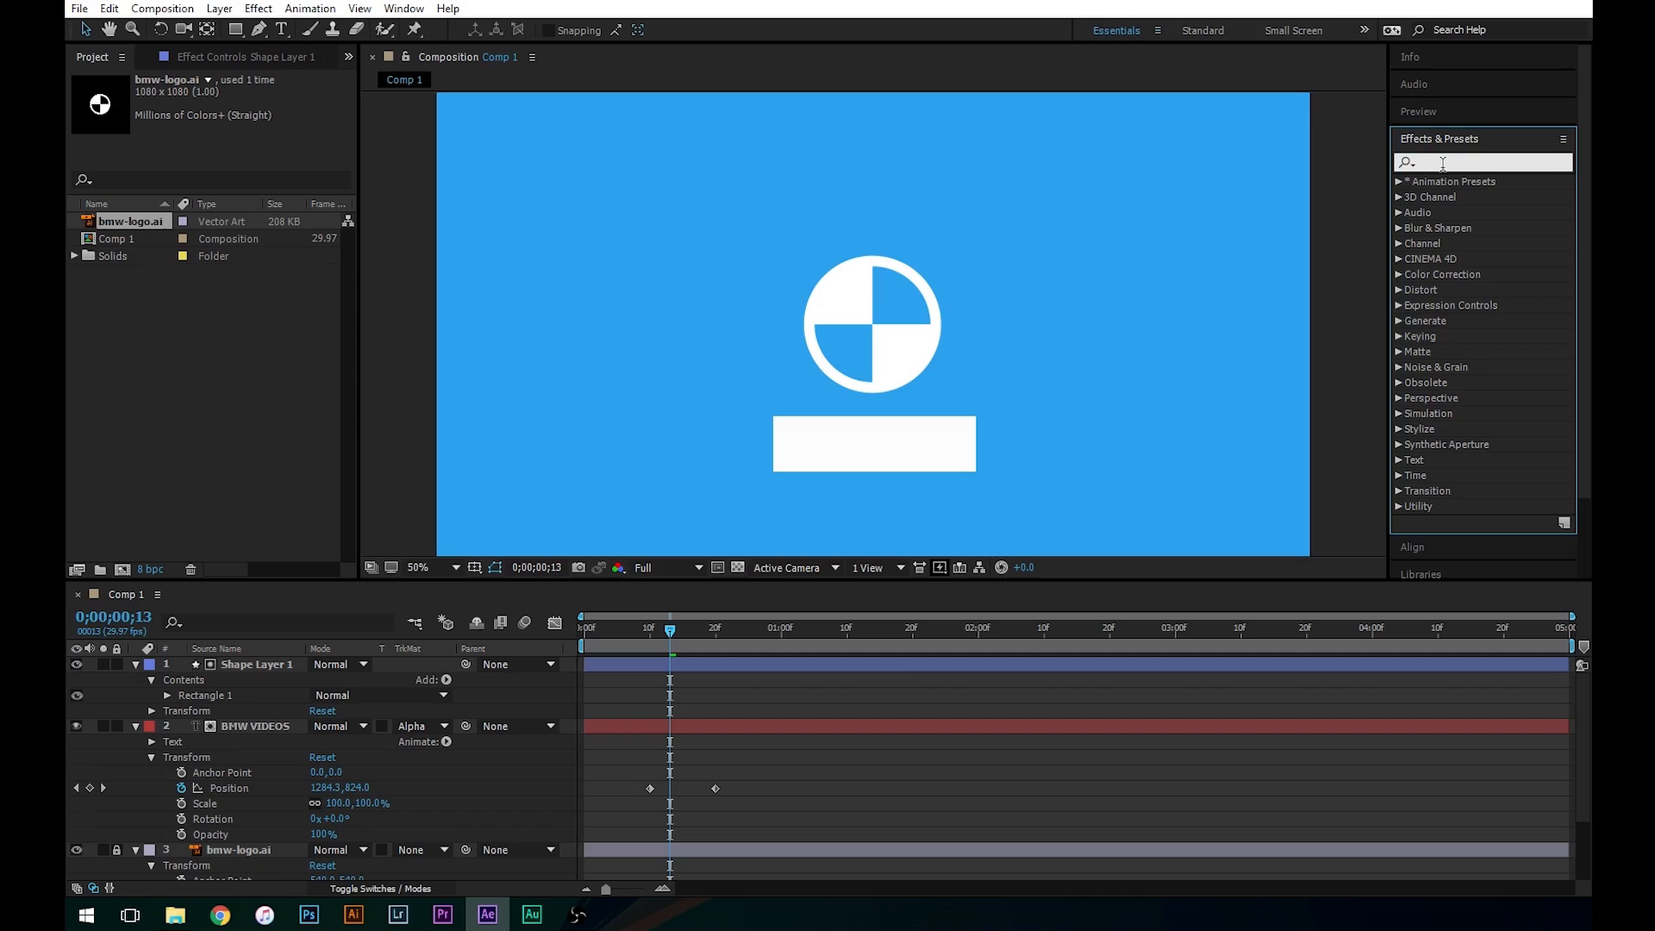
{"action": "type", "text": "gau"}
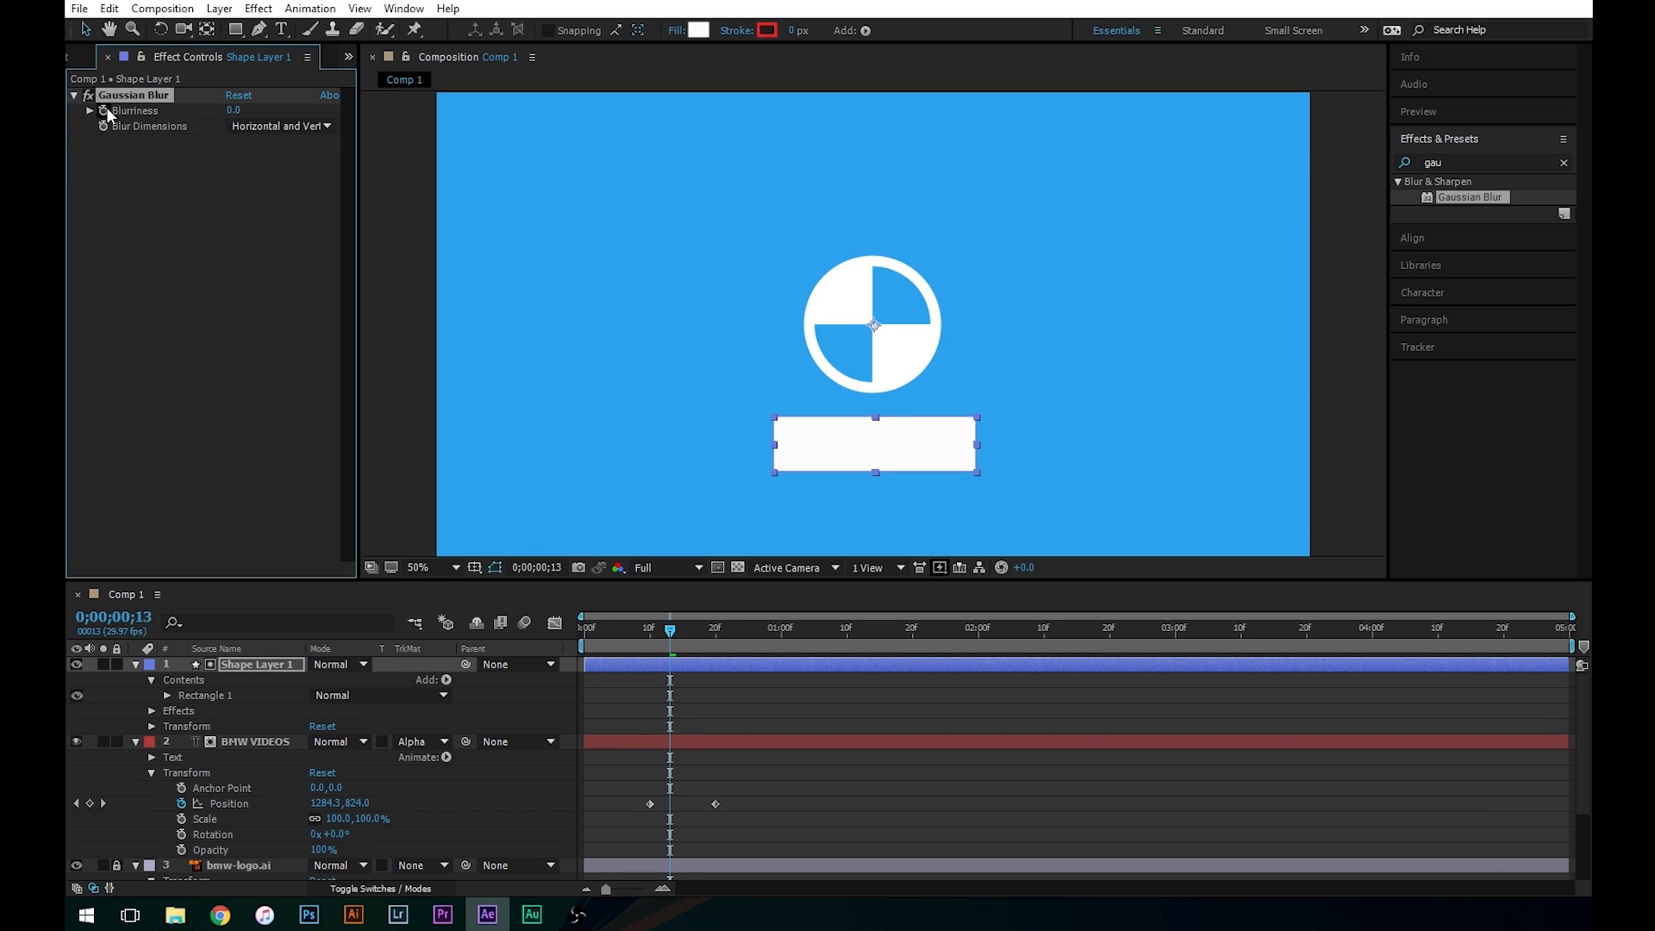
{"action": "left_click", "coordinate": [234, 110]}
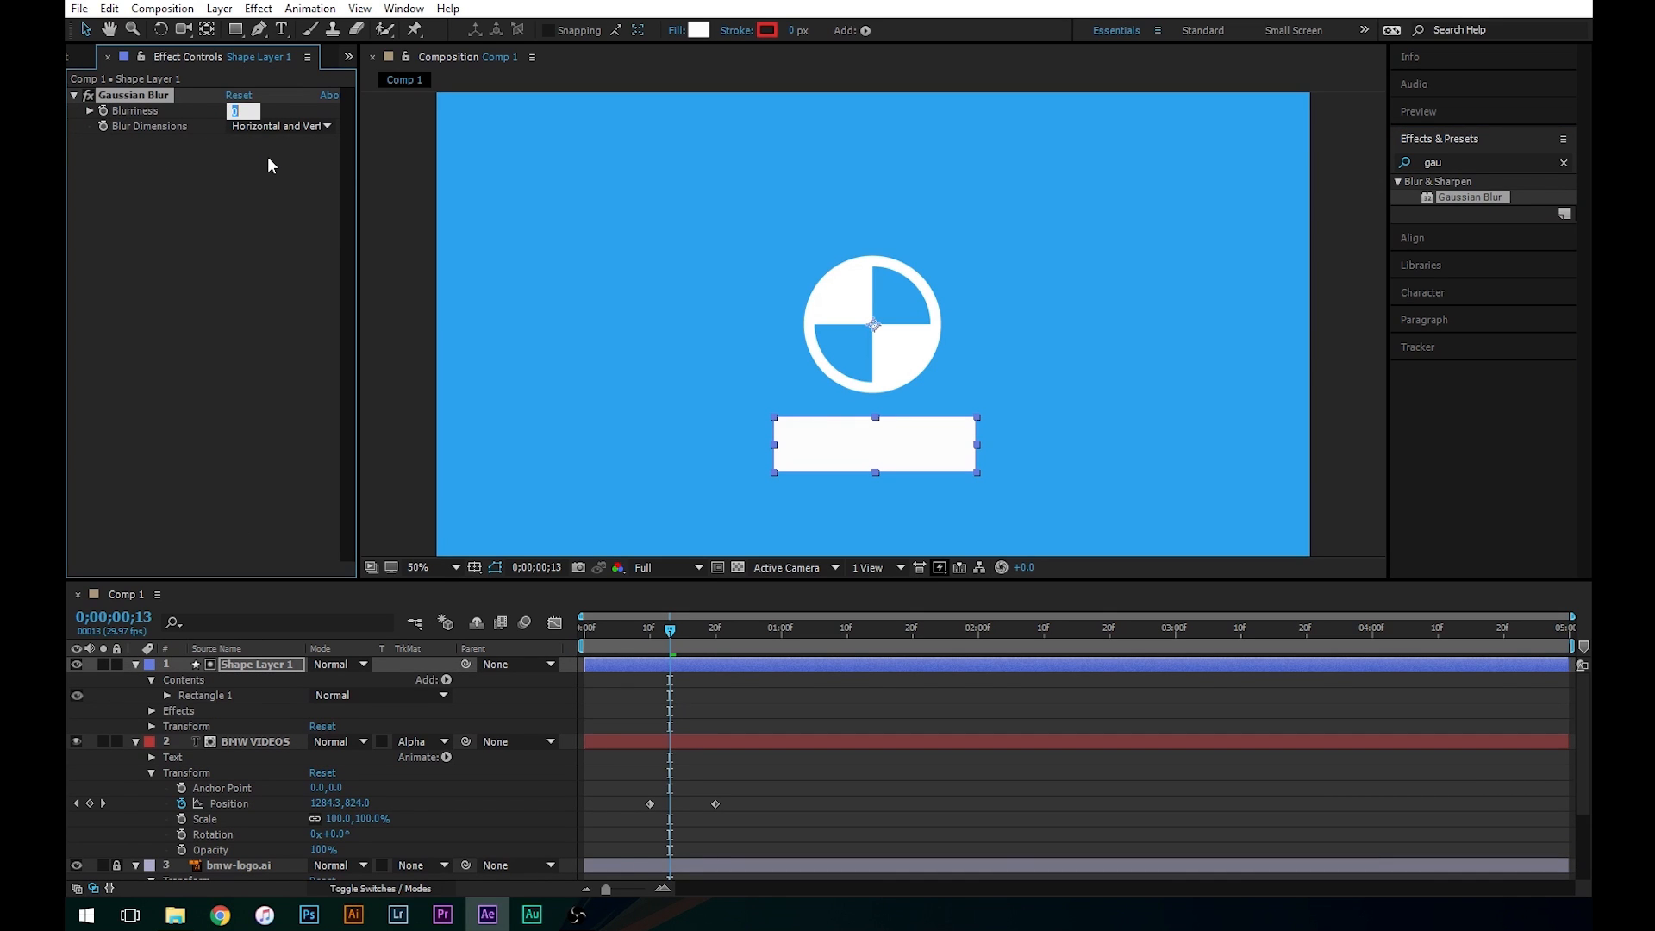
{"action": "type", "text": "15.0"}
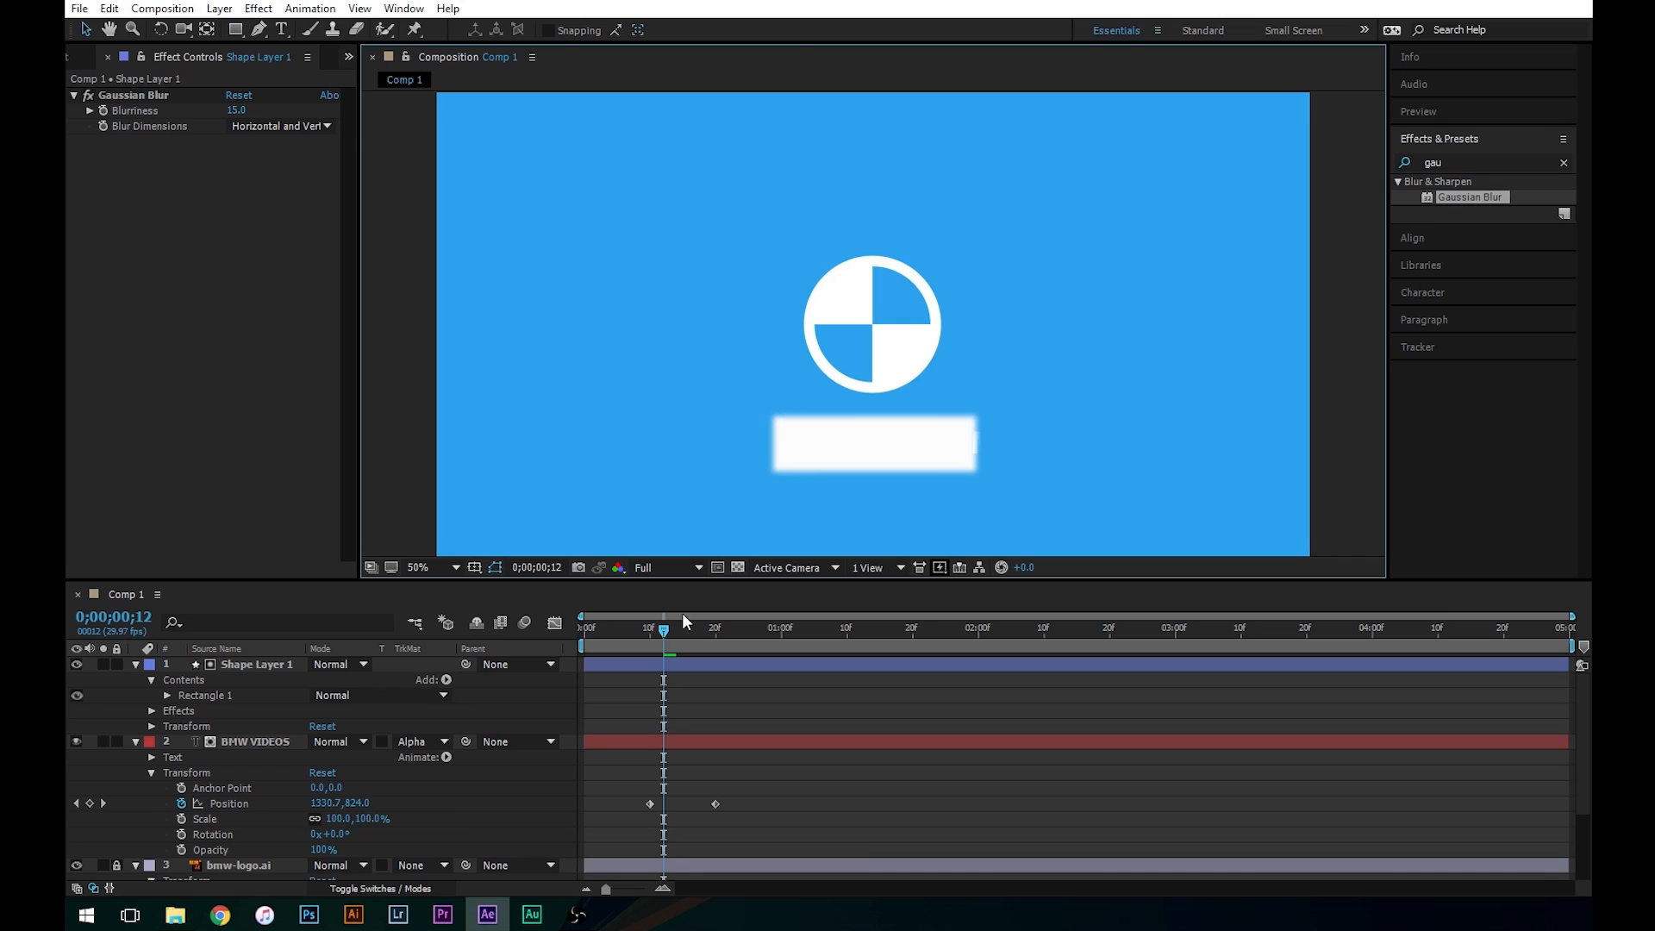
{"action": "left_click_drag", "start_coordinate": [662, 629], "coordinate": [676, 629]}
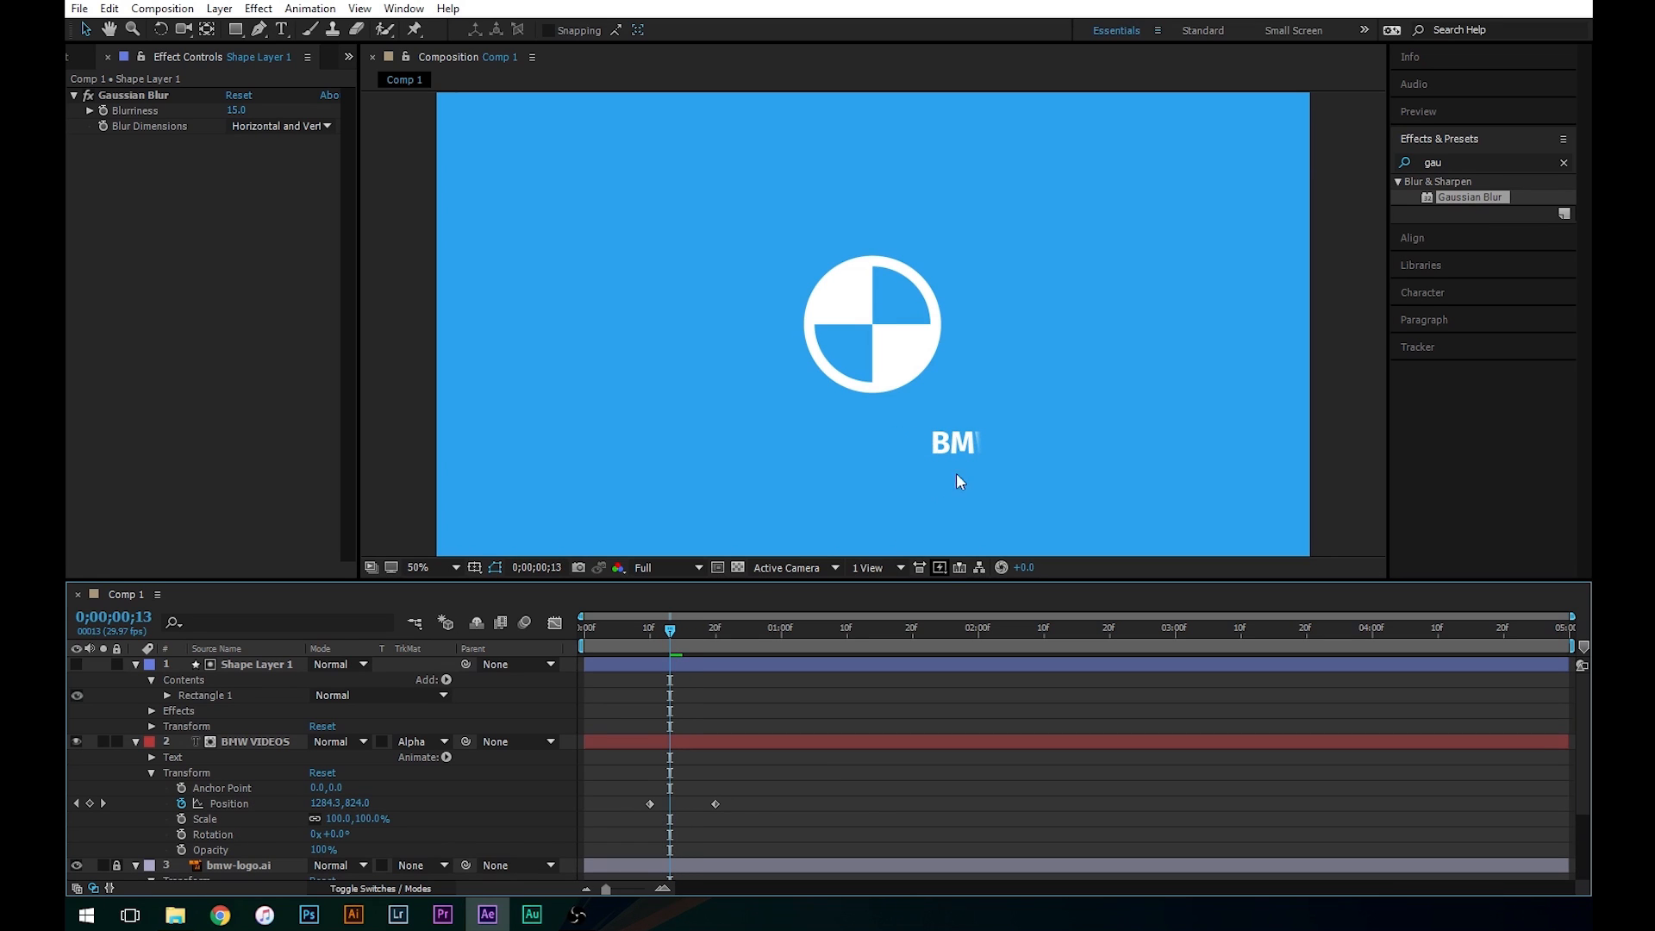
{"action": "mouse_move", "coordinate": [972, 467]}
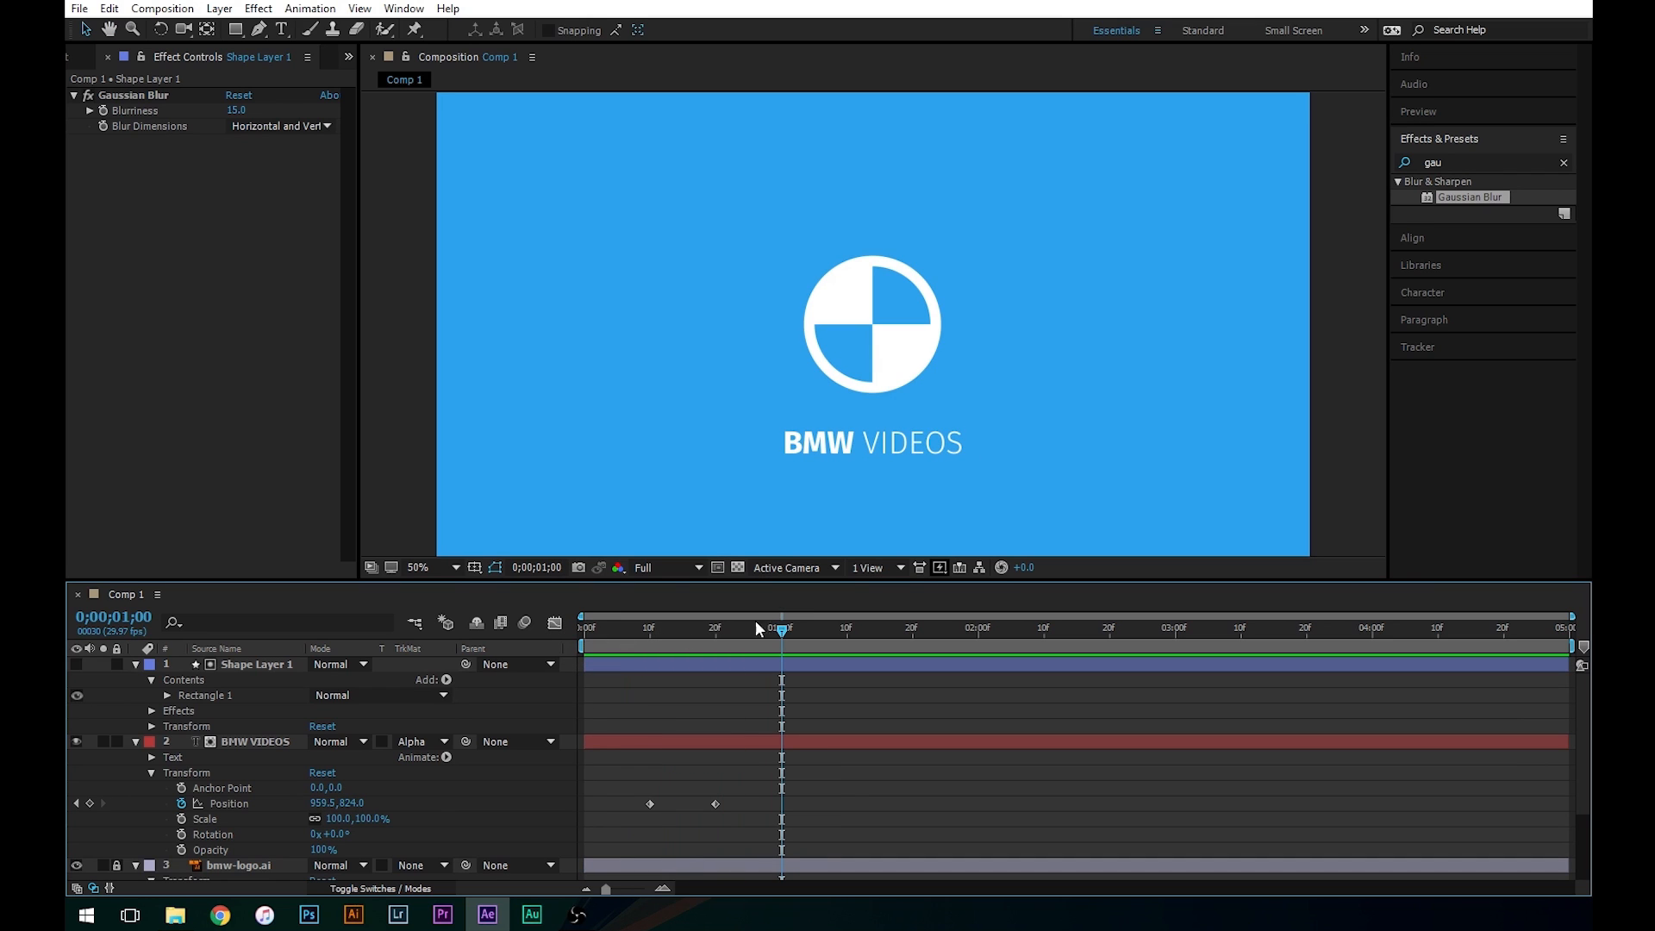
{"action": "mouse_move", "coordinate": [748, 569]}
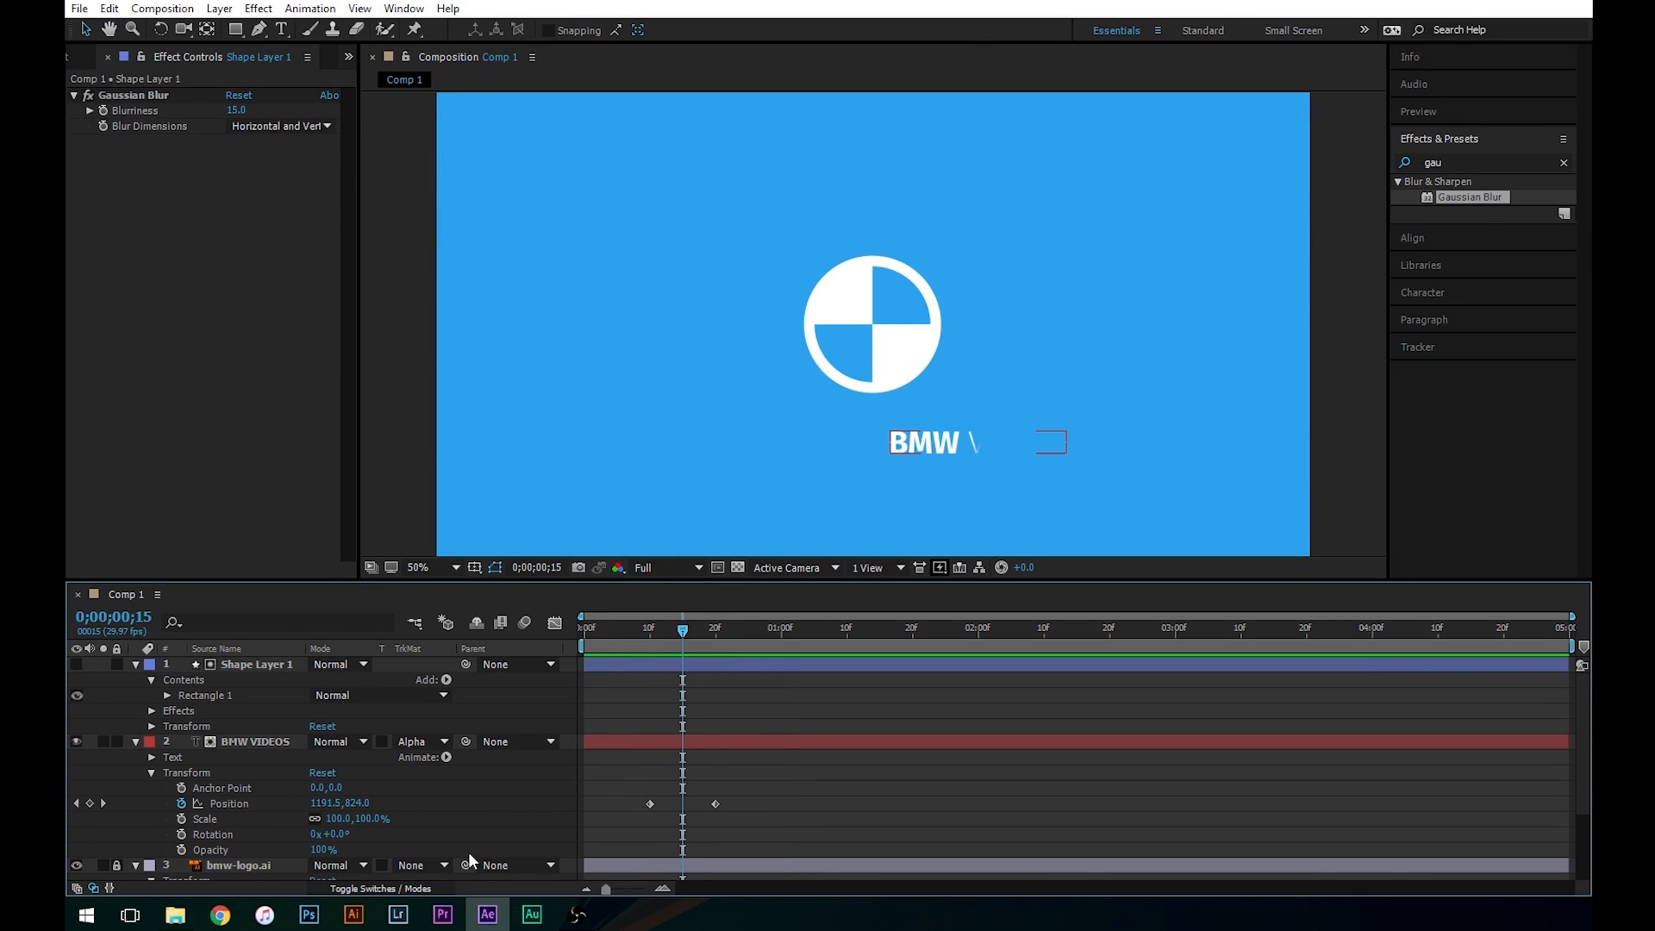
- Reveal the layer switch columns and enable the composition's Motion Blur switch
{"action": "left_click", "coordinate": [369, 890]}
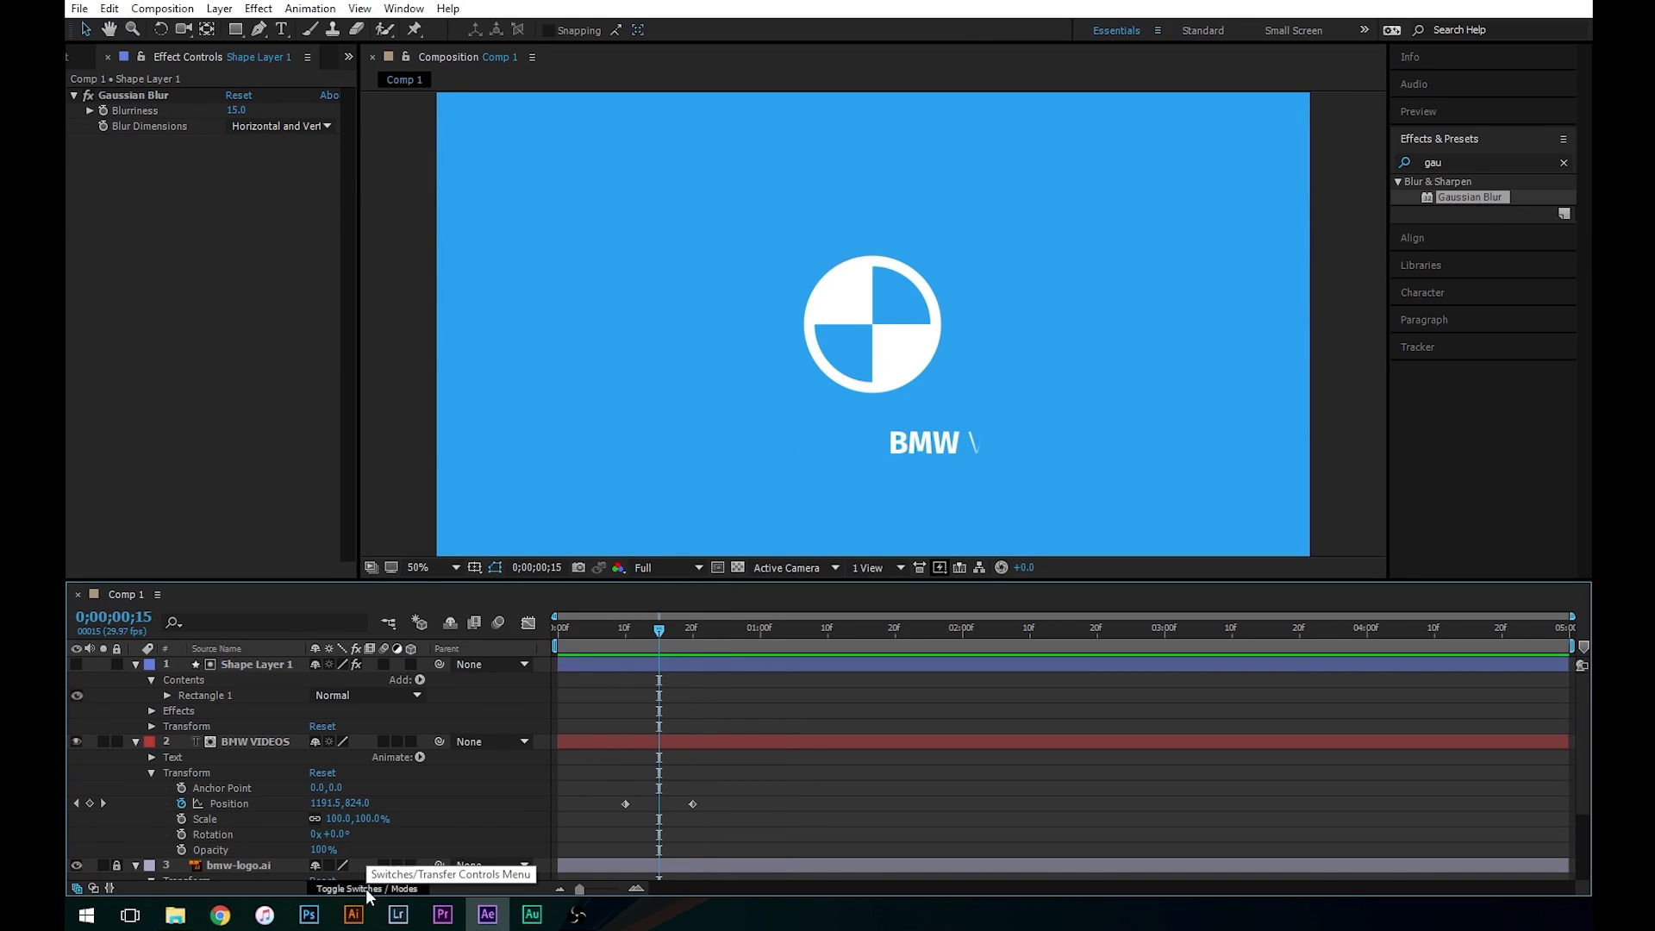
{"action": "mouse_move", "coordinate": [394, 897]}
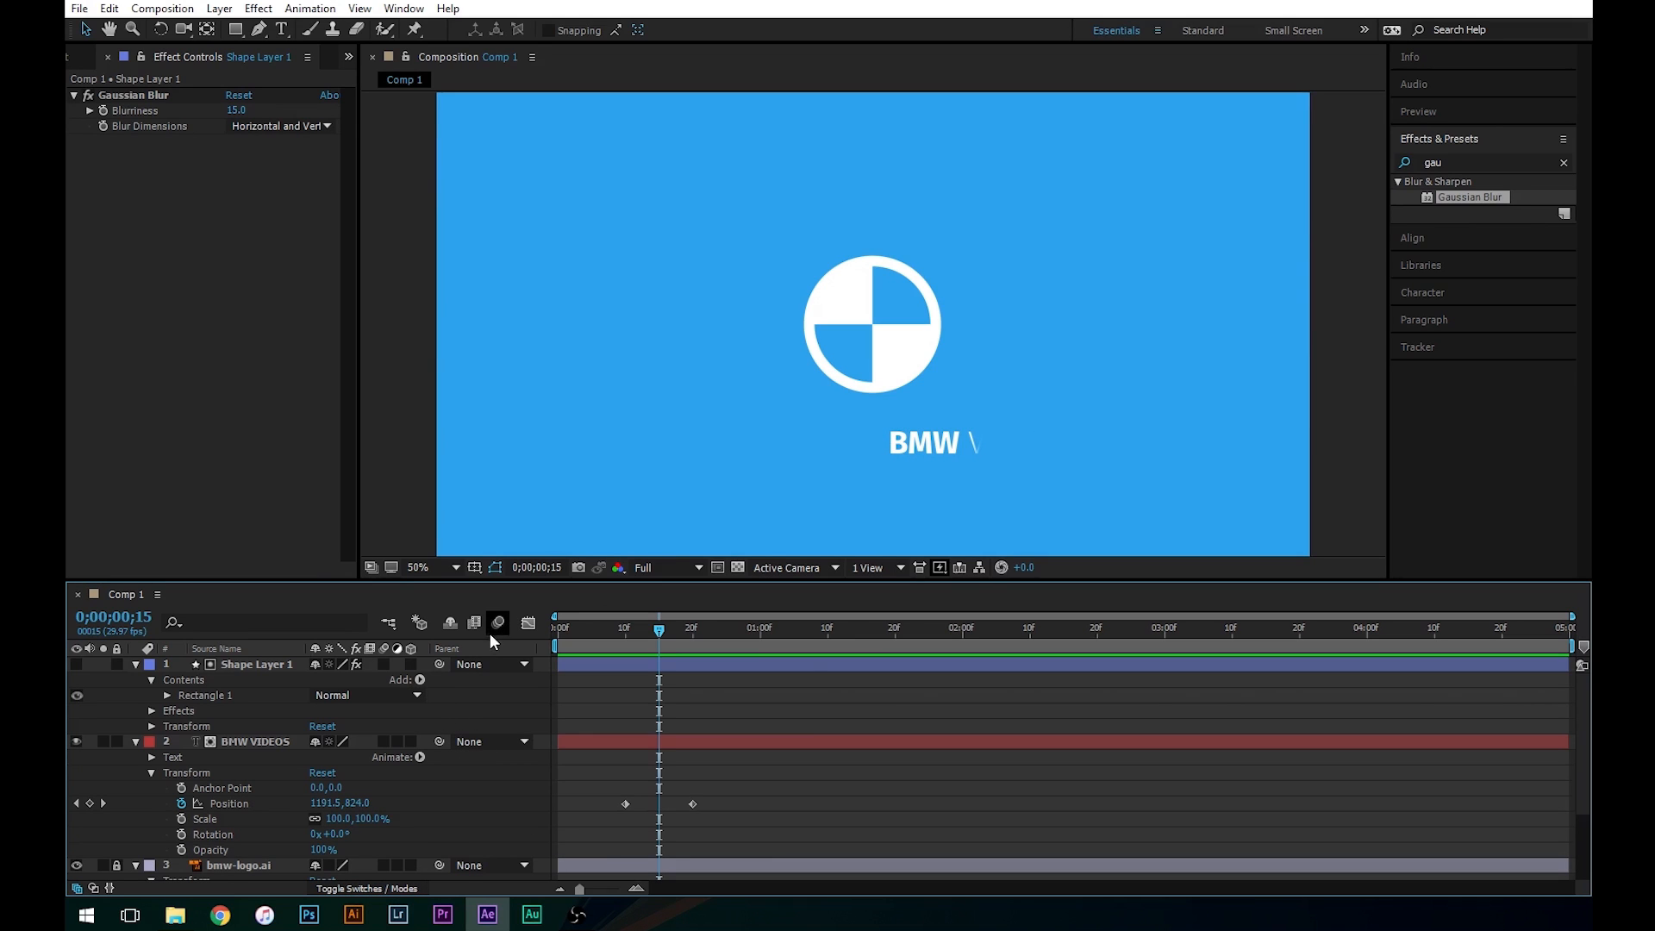
{"action": "mouse_move", "coordinate": [498, 627]}
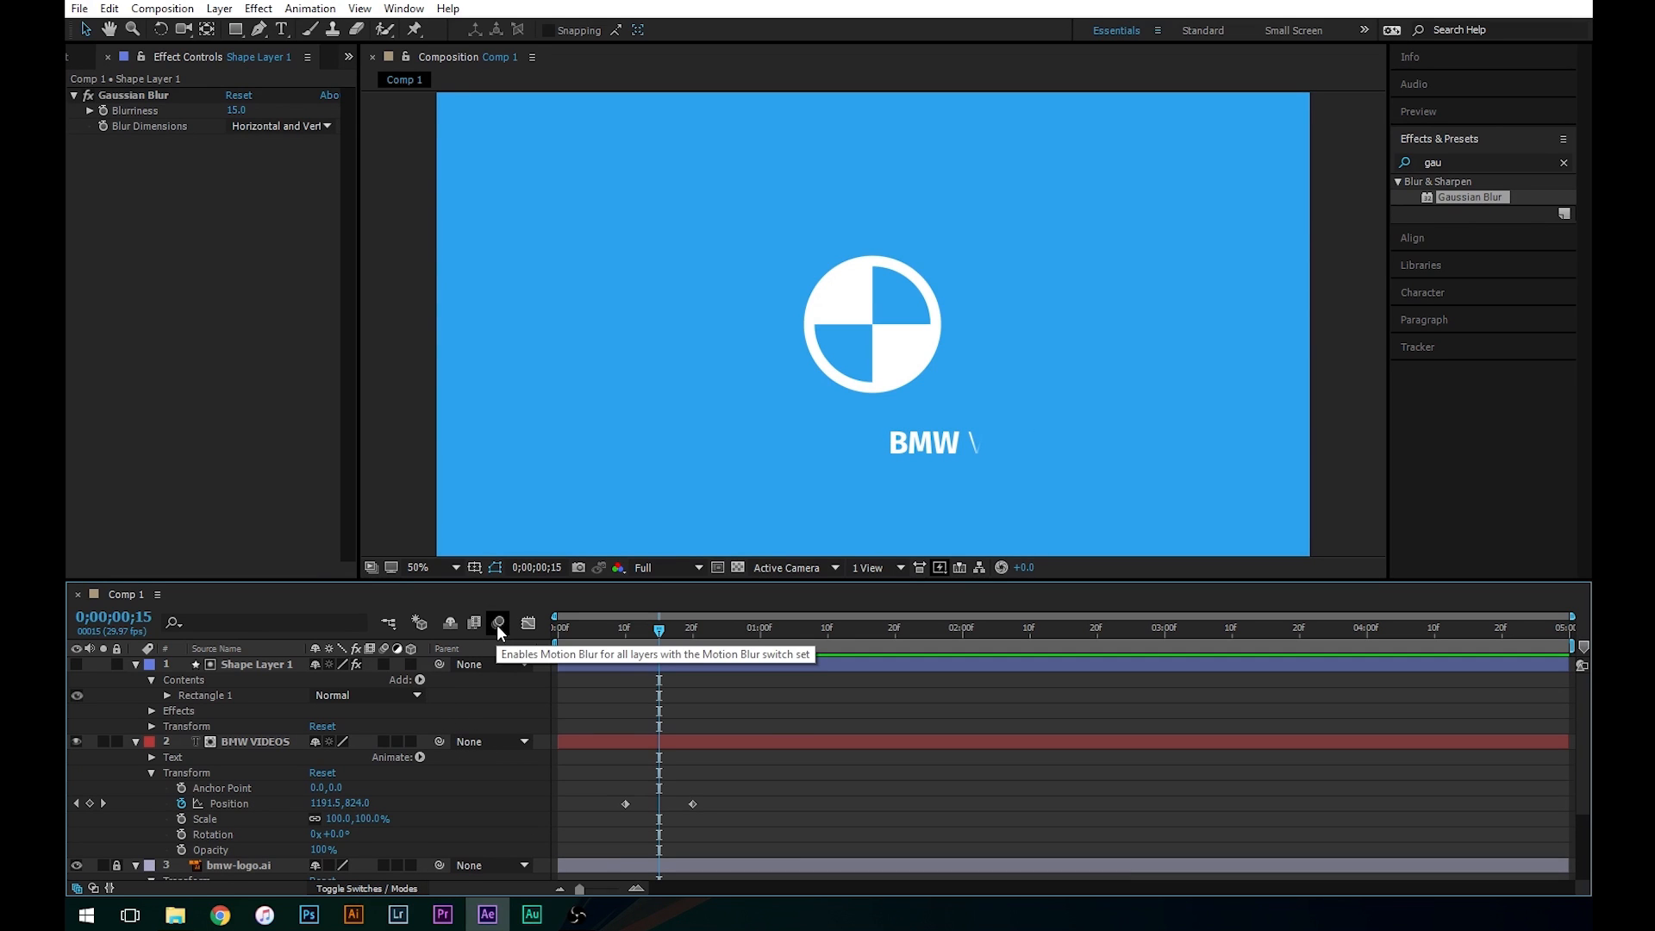
{"action": "left_click", "coordinate": [496, 622]}
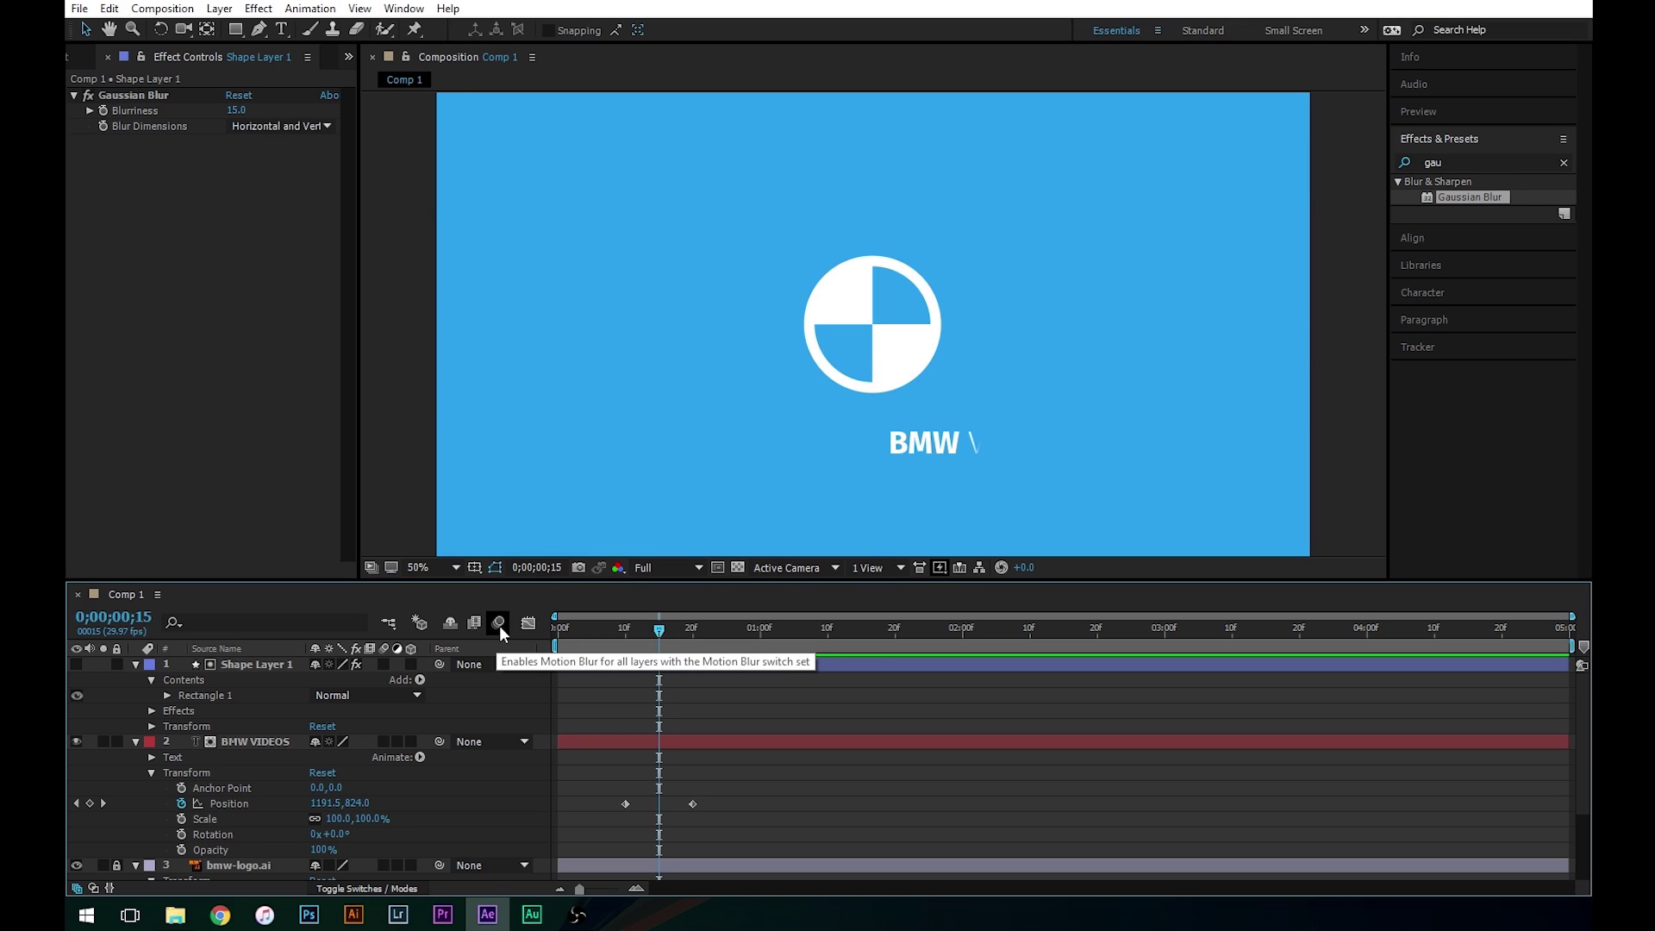
{"action": "left_click", "coordinate": [497, 623]}
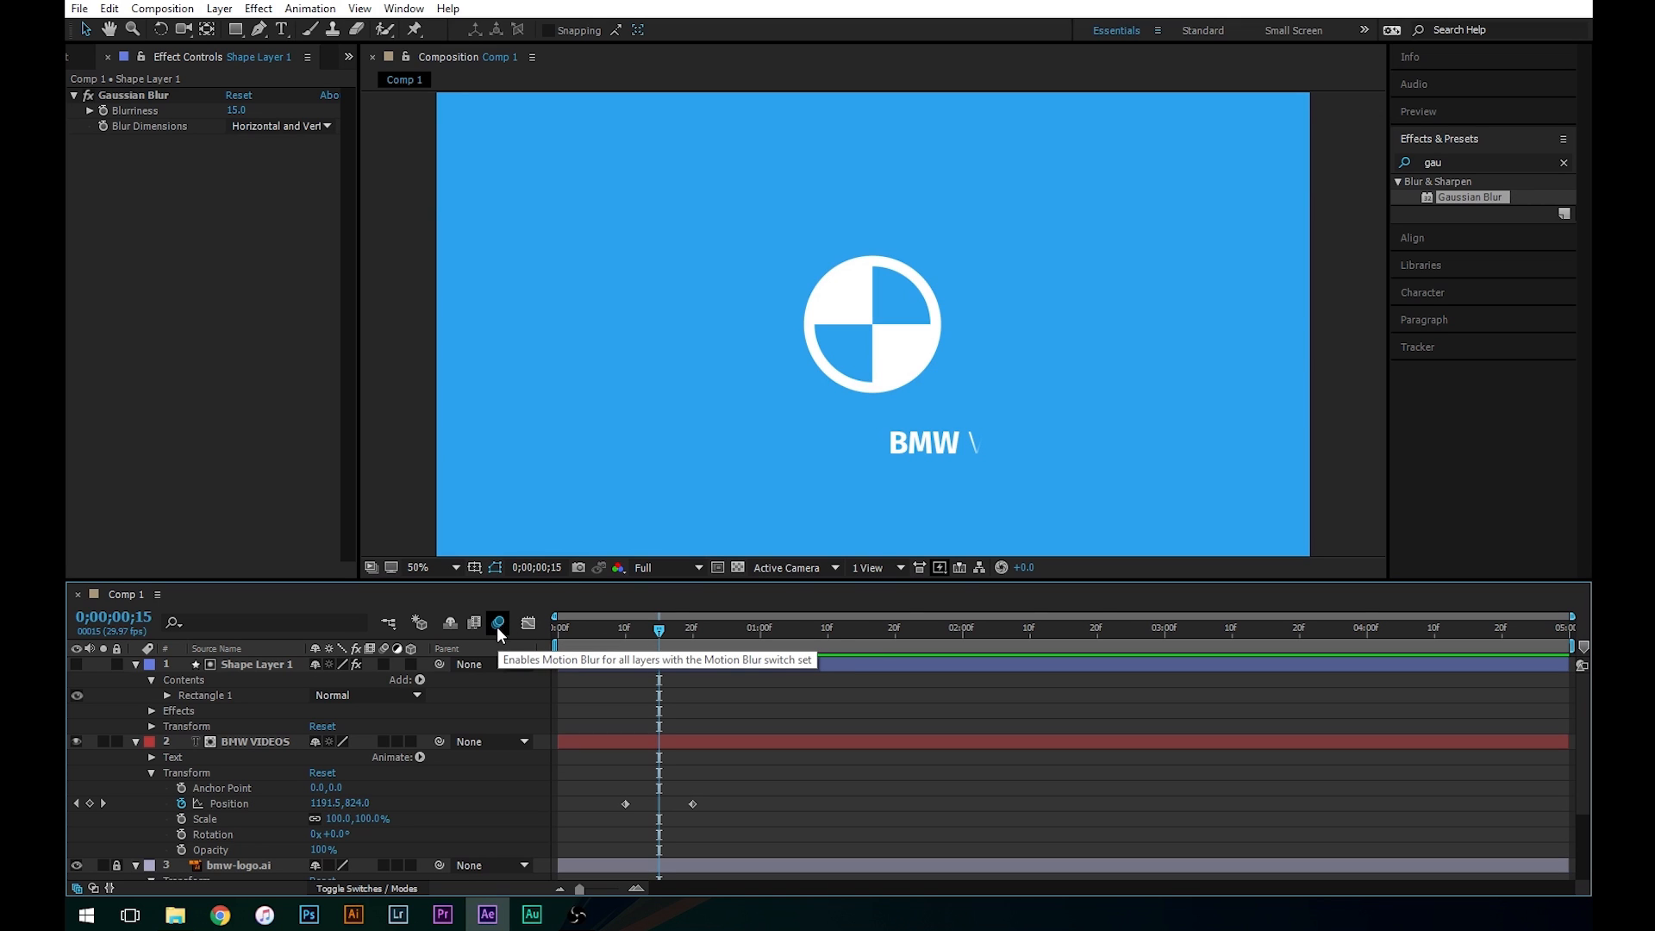